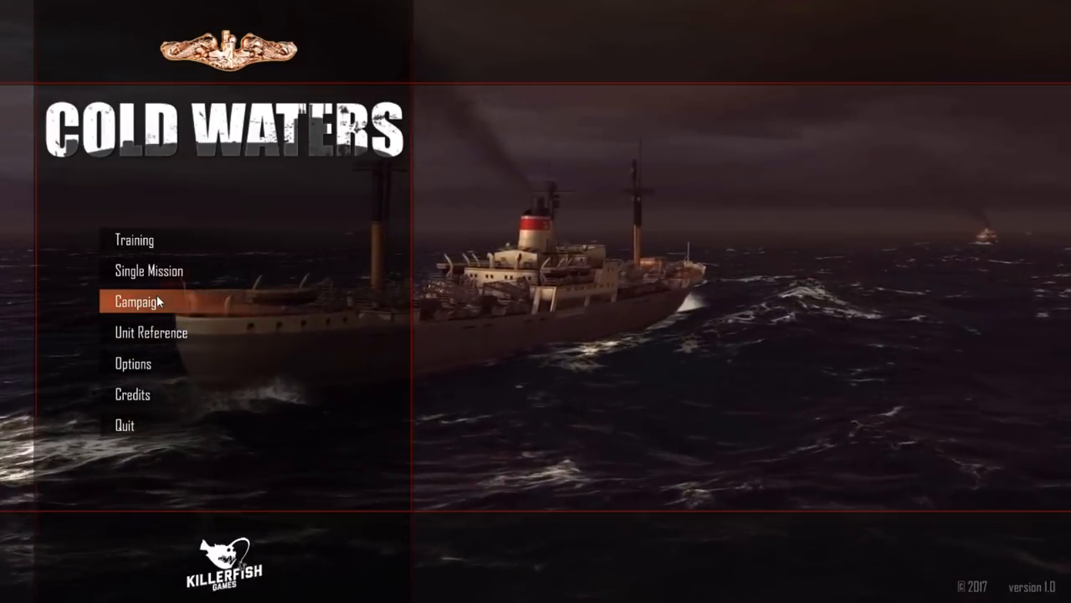
- Start a new North Atlantic 1984 campaign and enter the commander name 'THG'
click(137, 301)
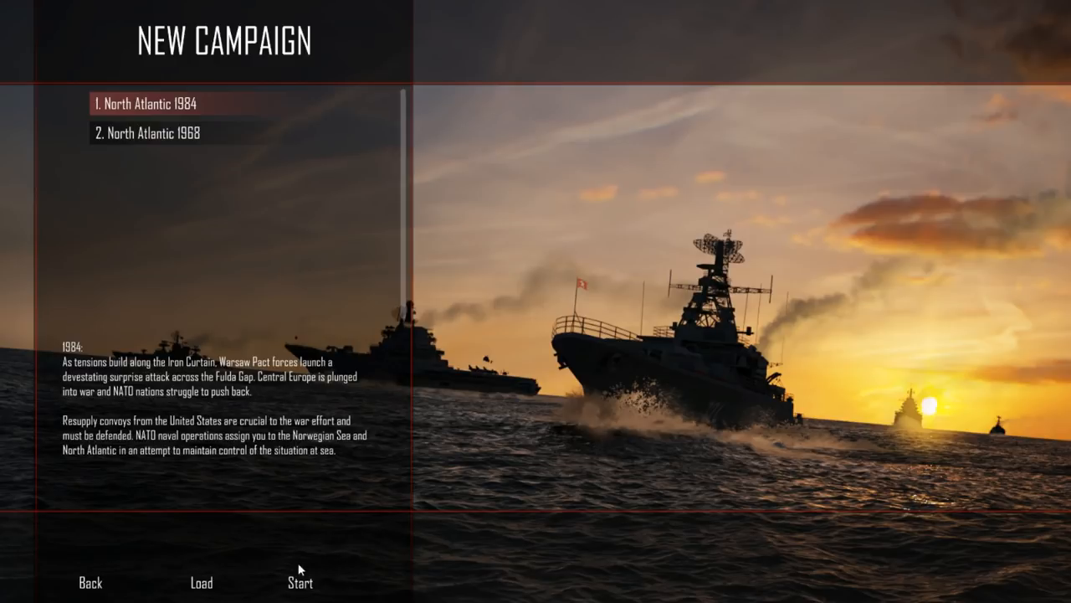
mouse_move(300, 583)
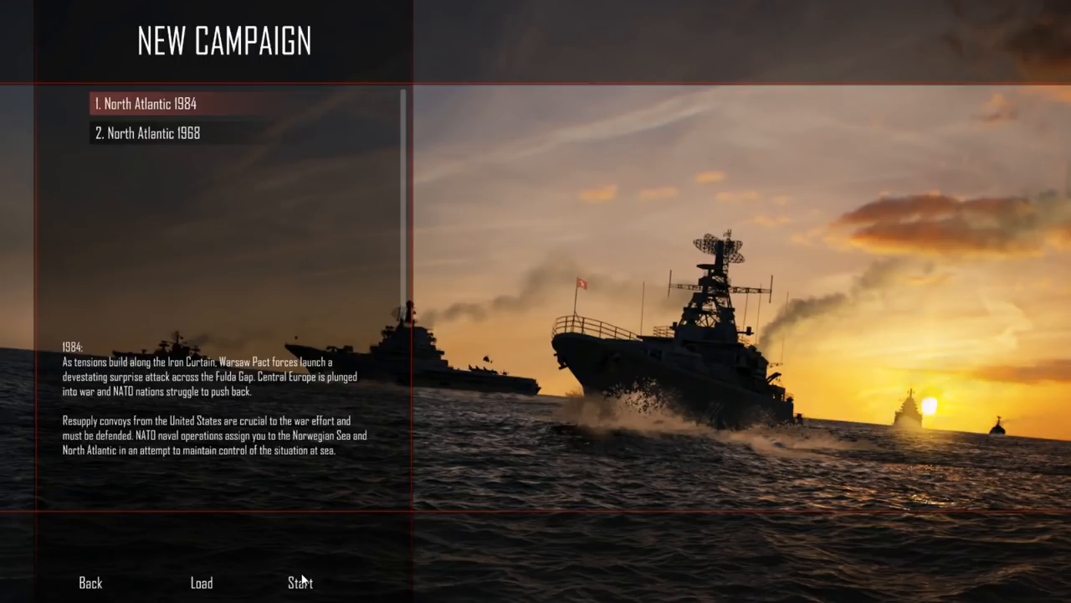
mouse_move(305, 584)
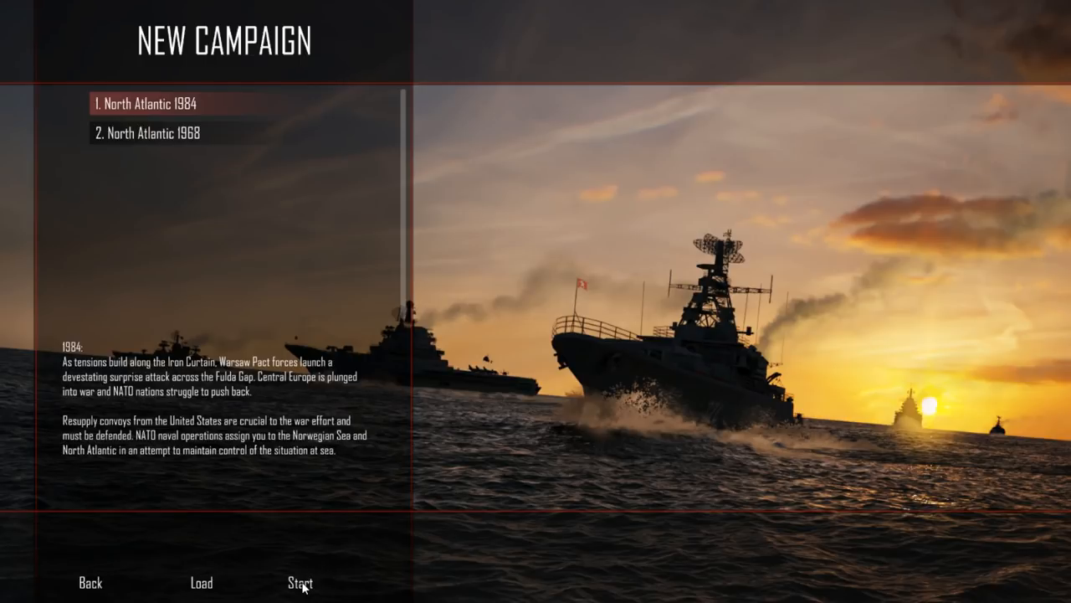
click(298, 583)
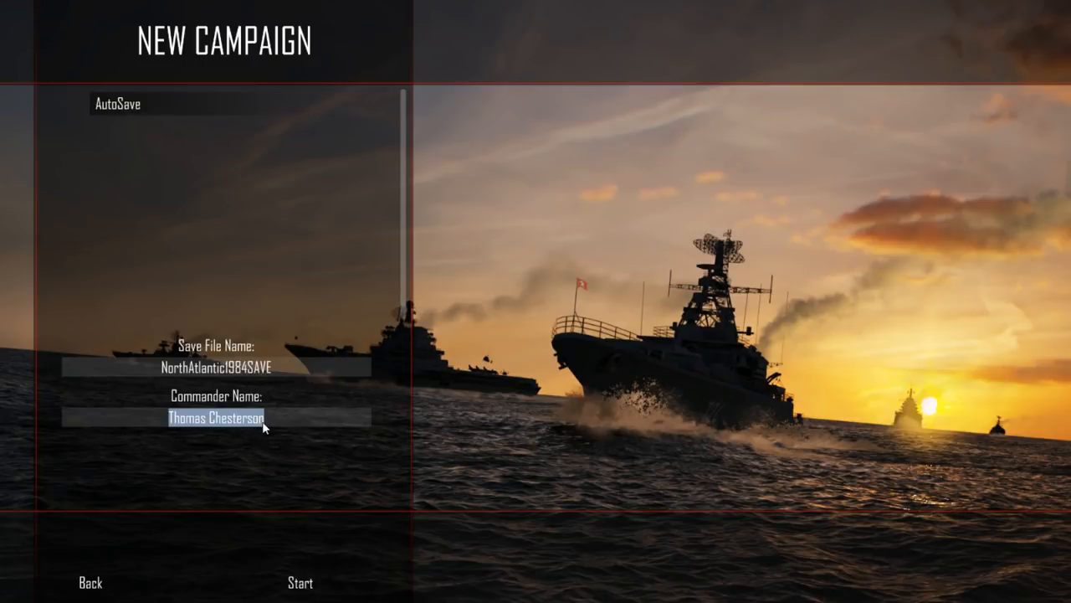
text(THG)
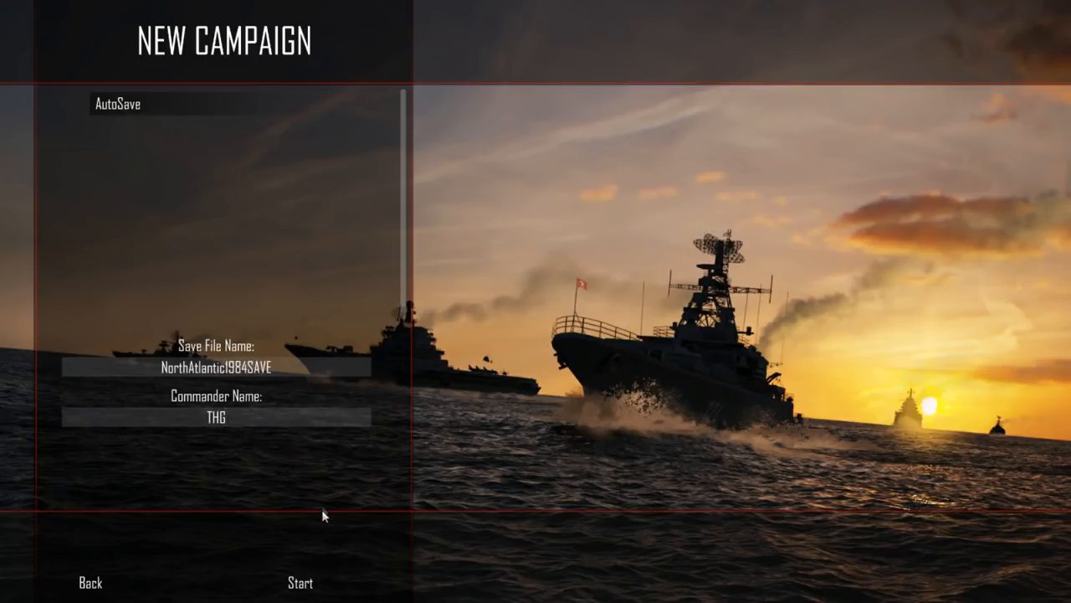
- Proceed to vessel selection and scroll through the Narwhal-class submarine's specs down to its notes
click(298, 583)
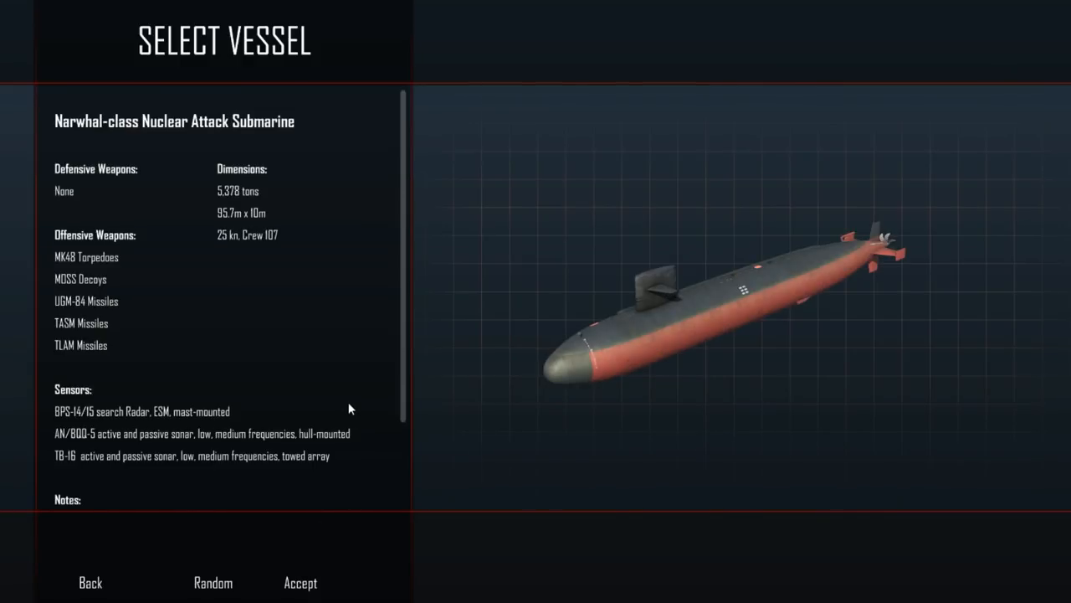
scroll(down, 3)
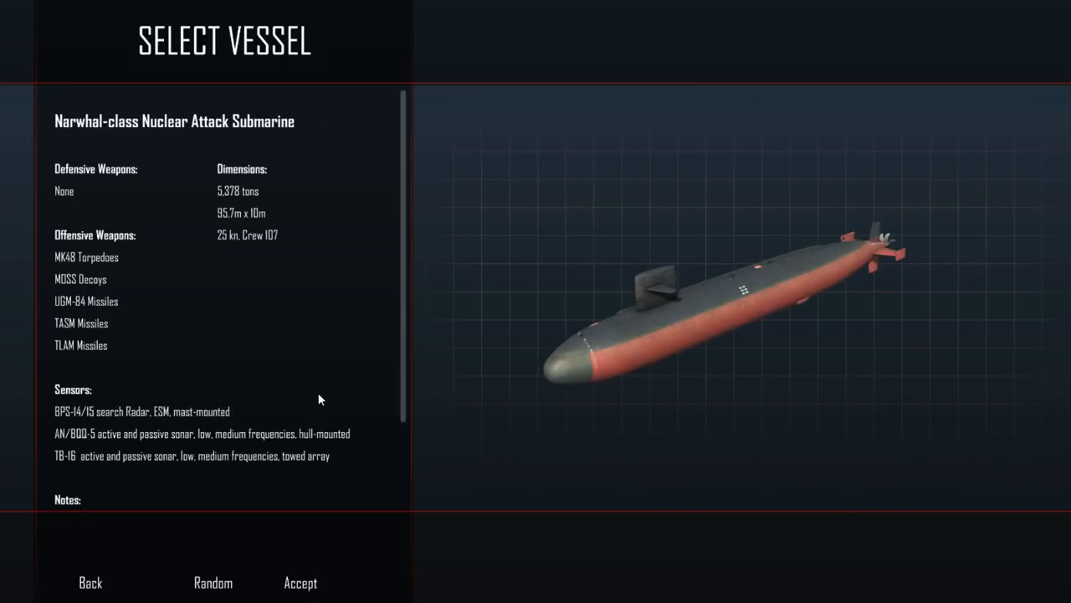
scroll(down, 3)
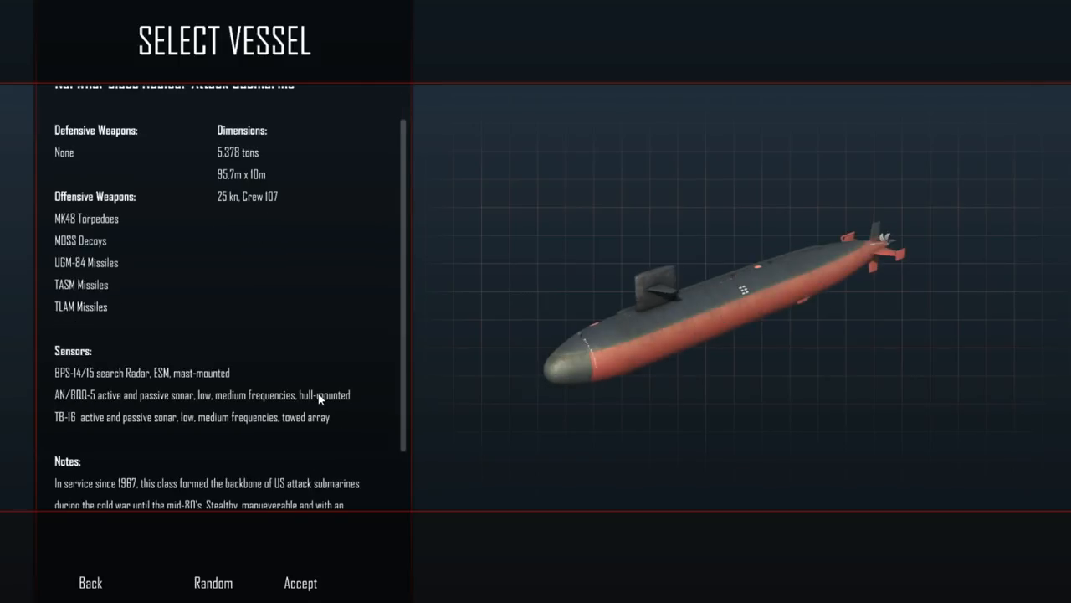
scroll(down, 3)
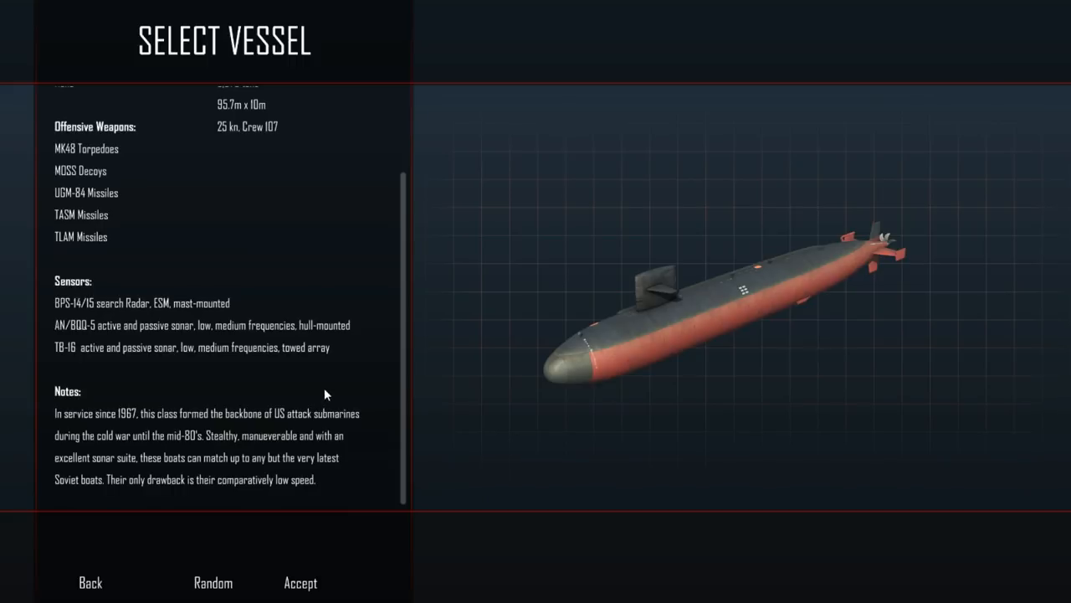
mouse_move(323, 396)
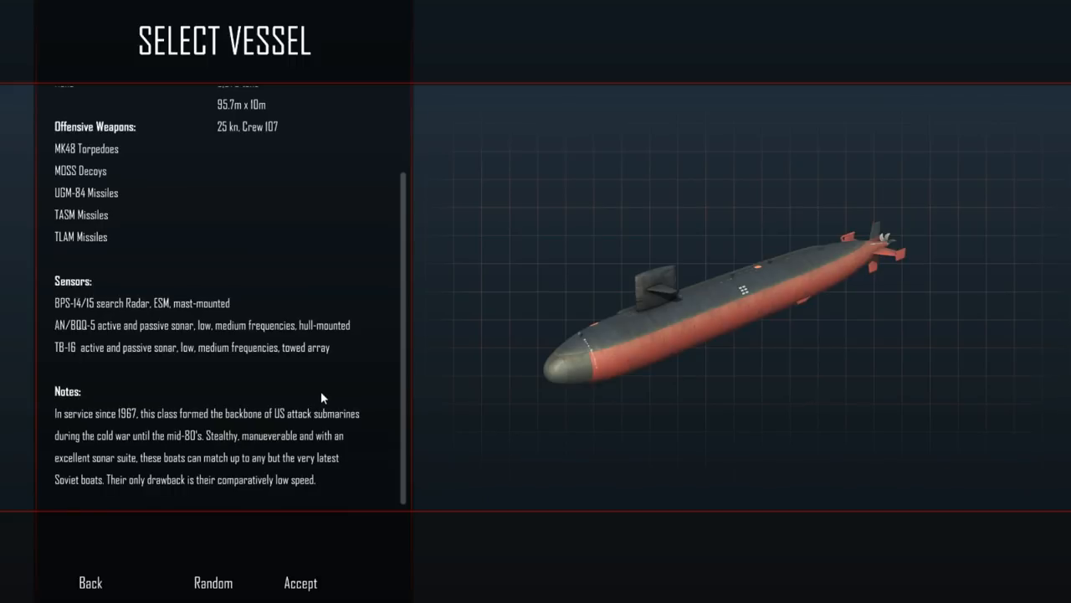
mouse_move(320, 402)
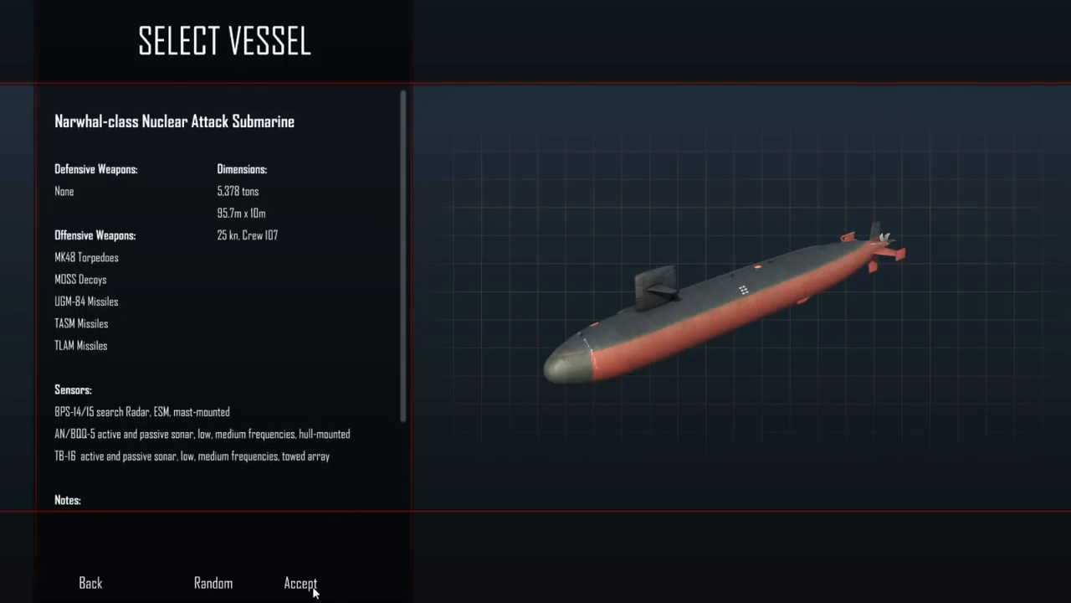
- Accept command of the Narwhal-class USS Narwhal (SSN-671)
click(299, 582)
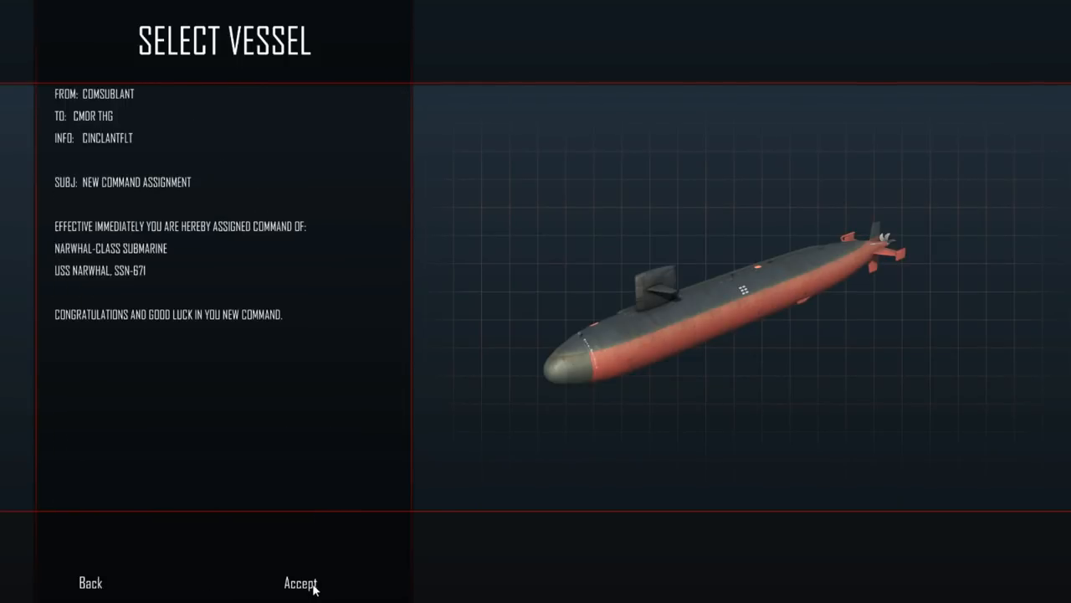
click(301, 583)
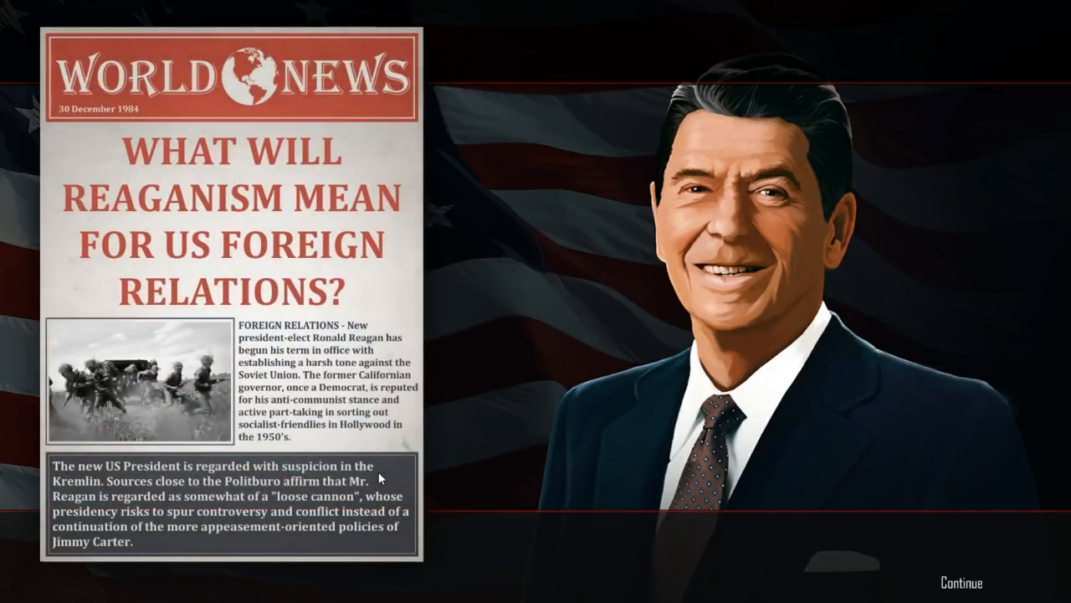
- Continue through the World News briefings up to the declaration of war
click(960, 583)
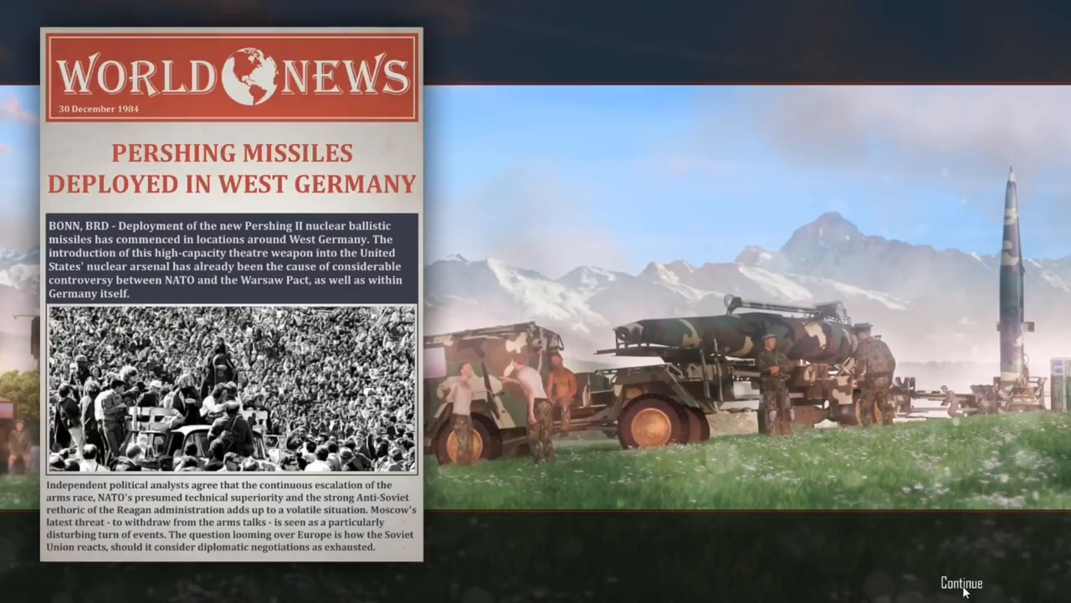
click(961, 582)
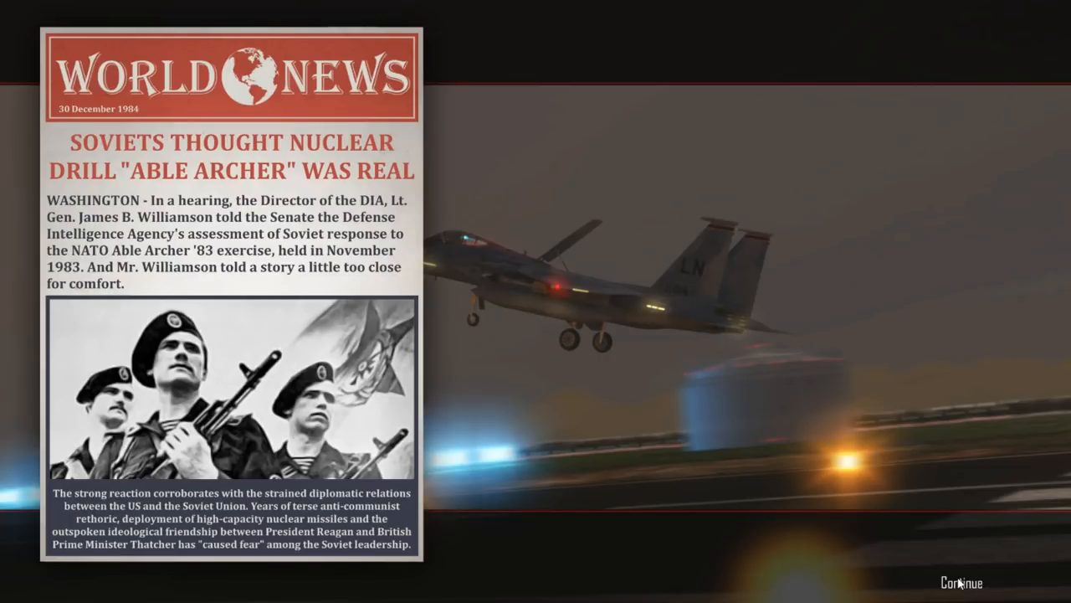
click(960, 582)
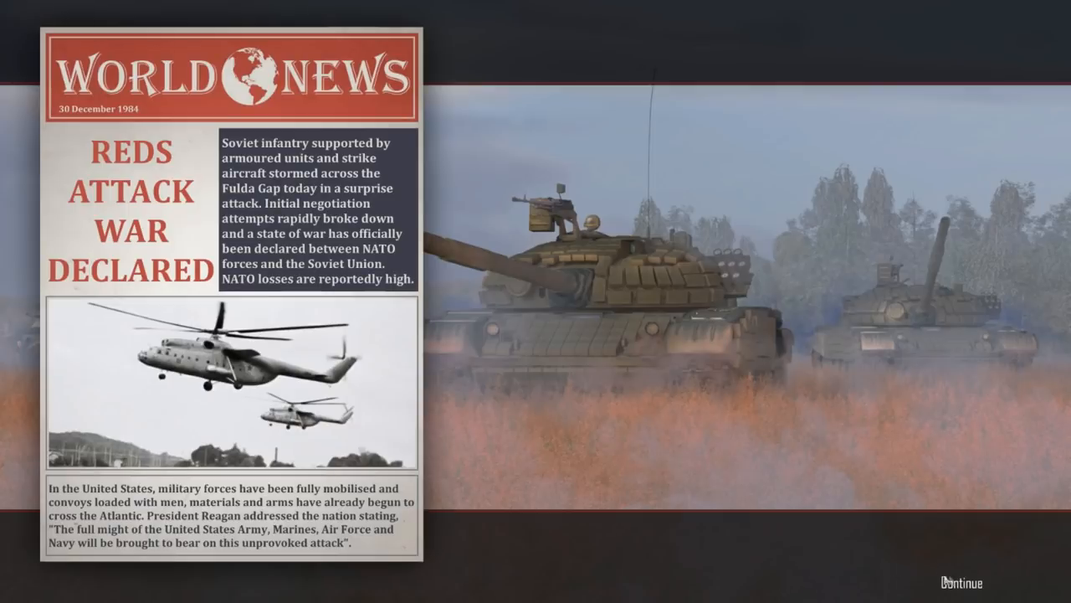
click(962, 583)
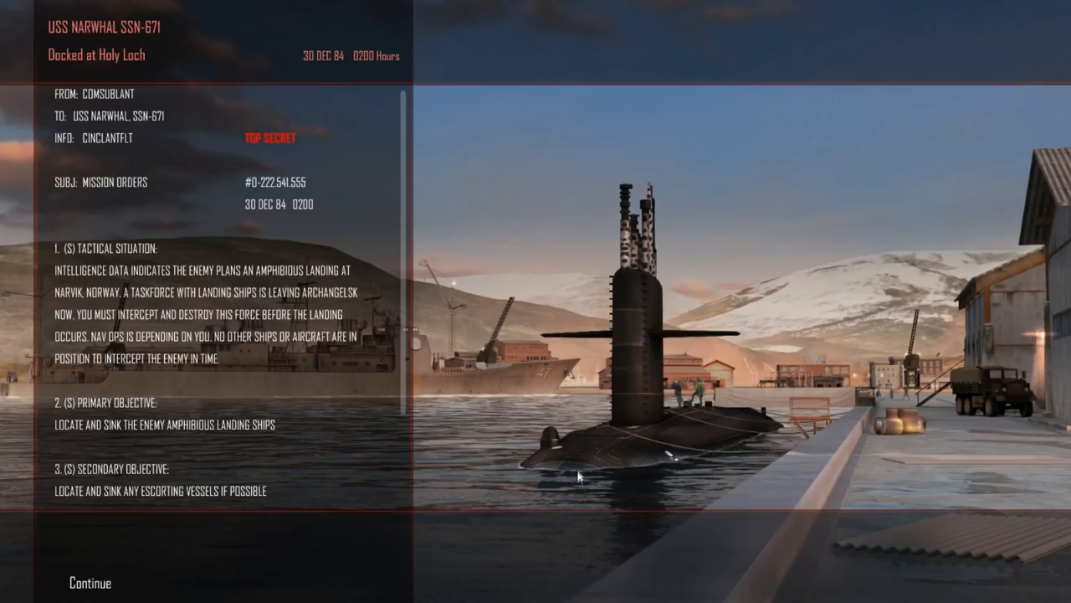
mouse_move(187, 331)
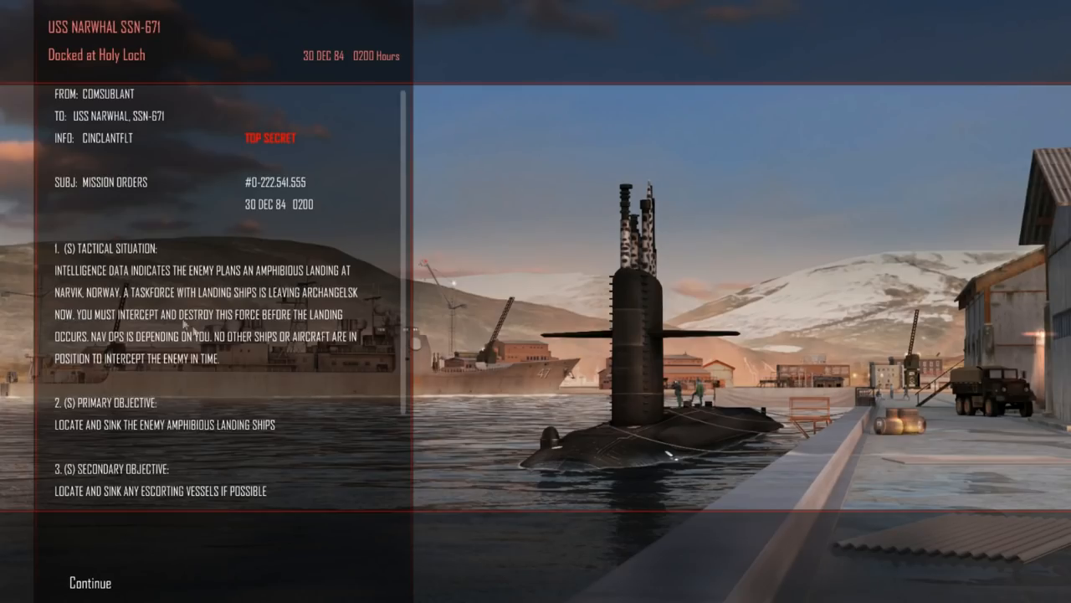
mouse_move(134, 284)
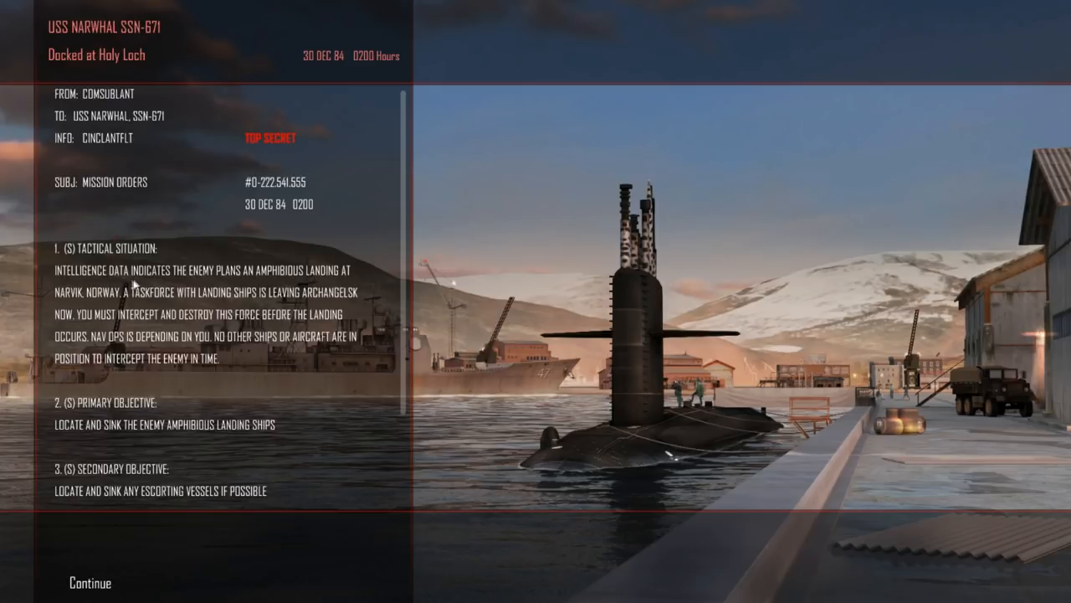
mouse_move(151, 316)
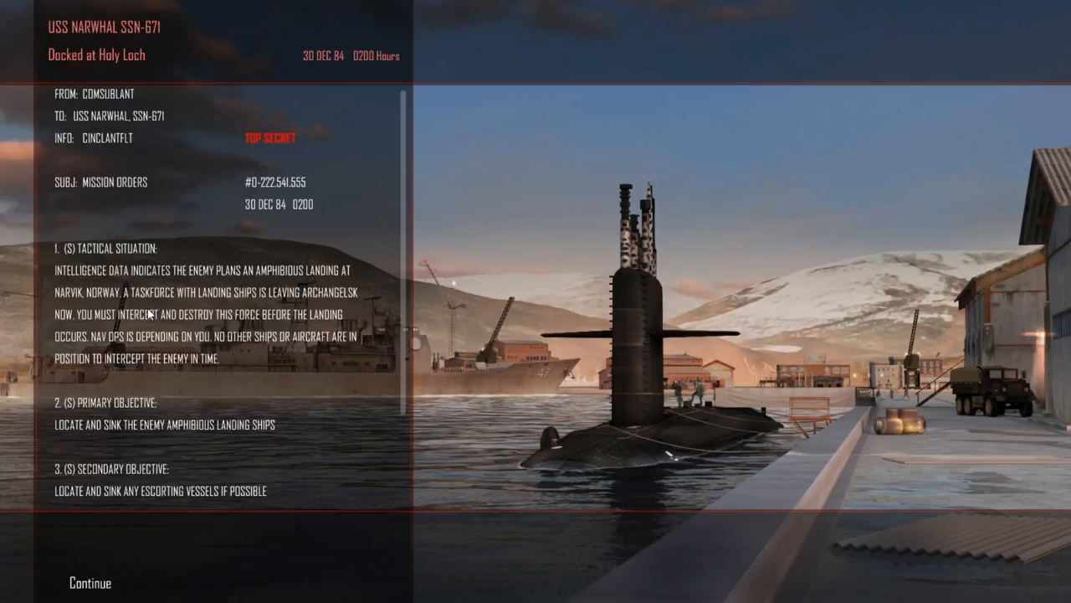
mouse_move(143, 325)
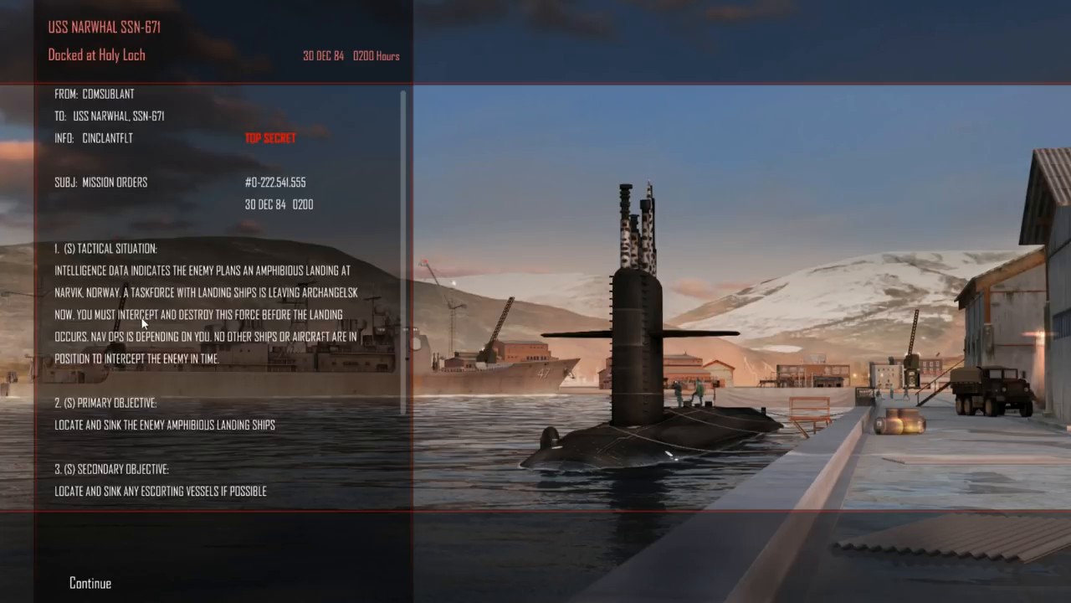
mouse_move(254, 214)
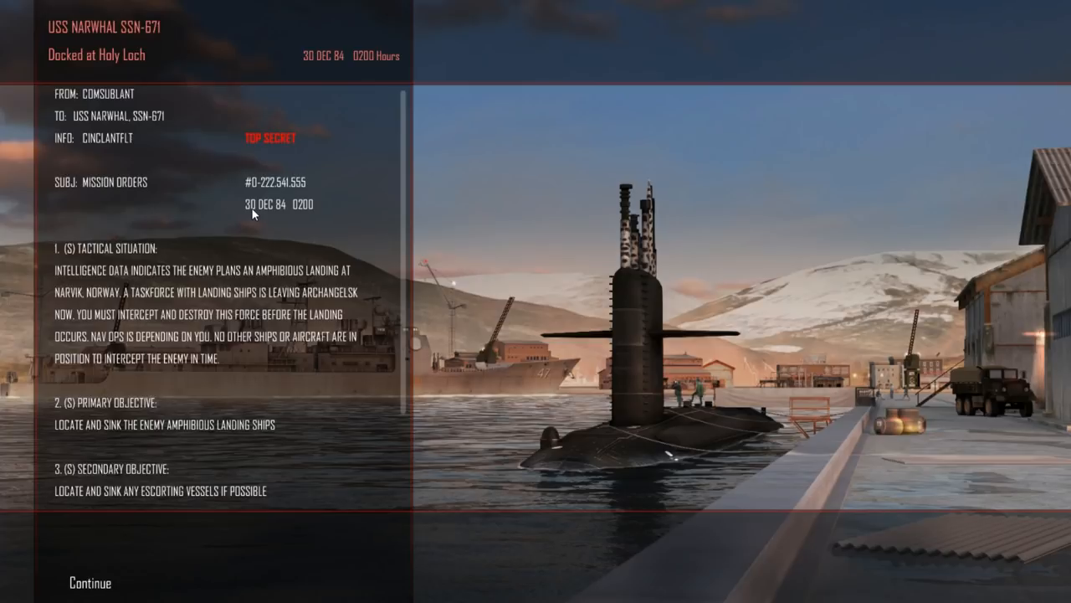
mouse_move(283, 275)
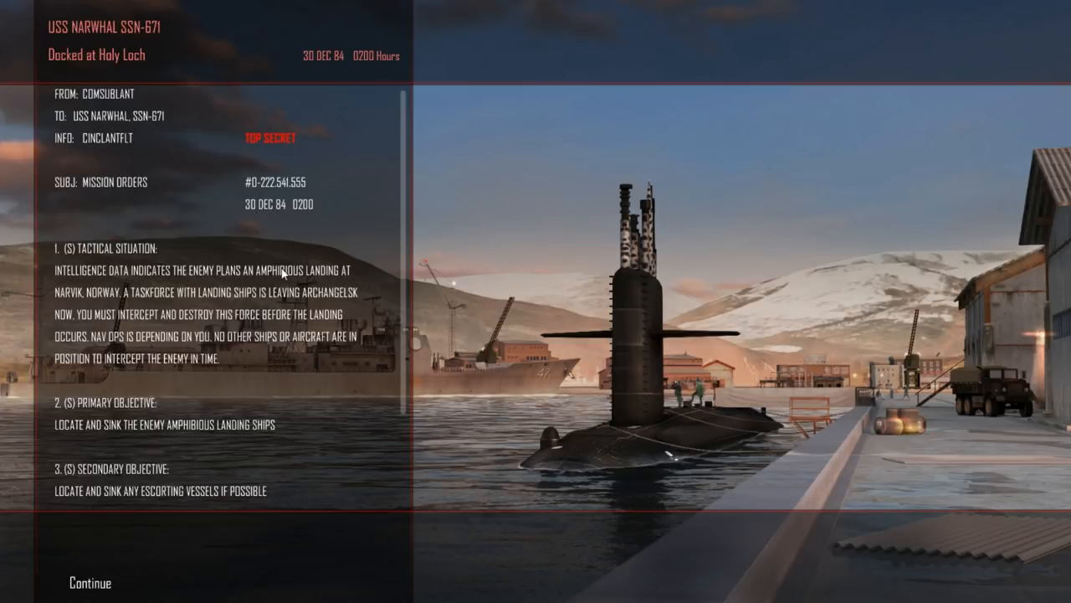
scroll(down, 3)
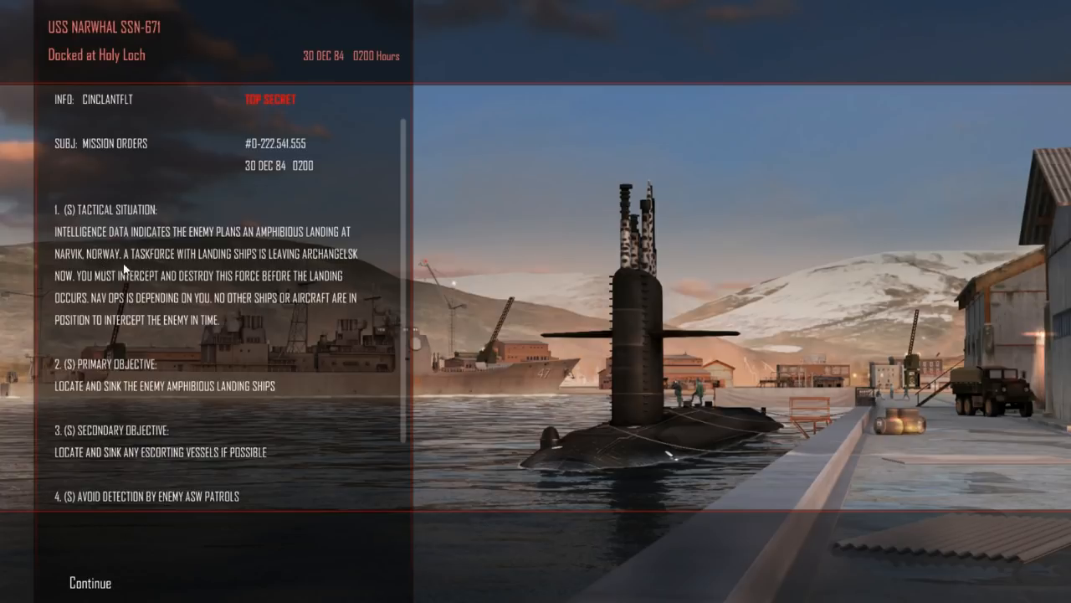
mouse_move(328, 264)
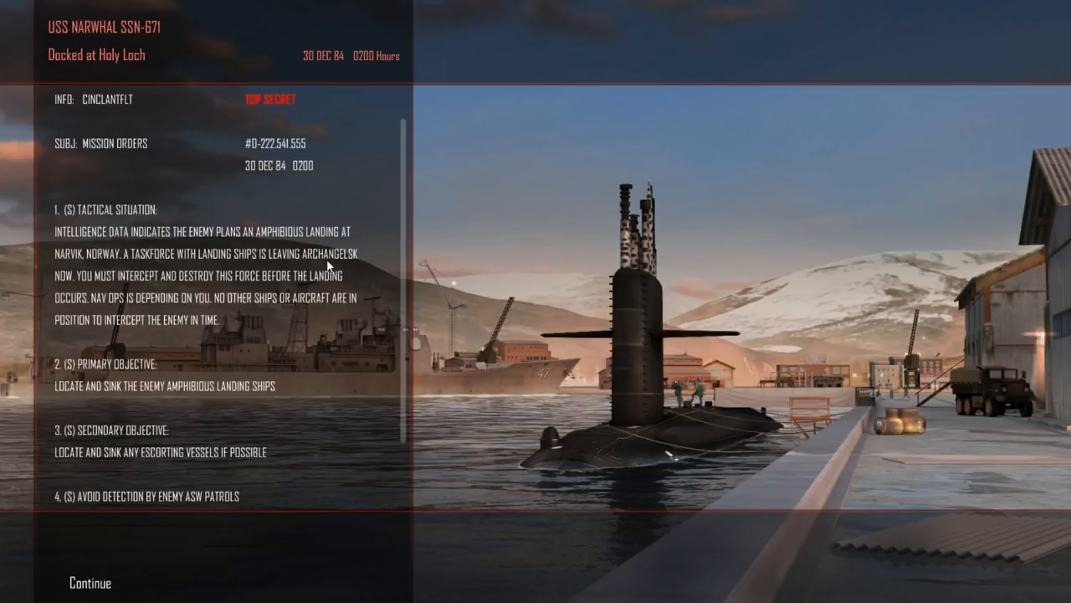
mouse_move(189, 288)
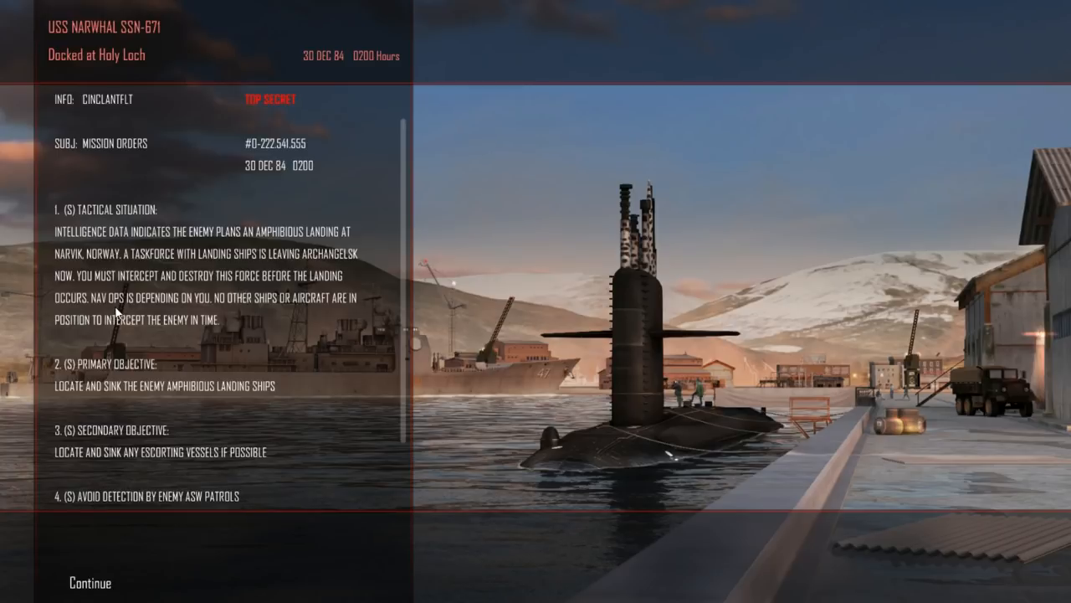
mouse_move(188, 322)
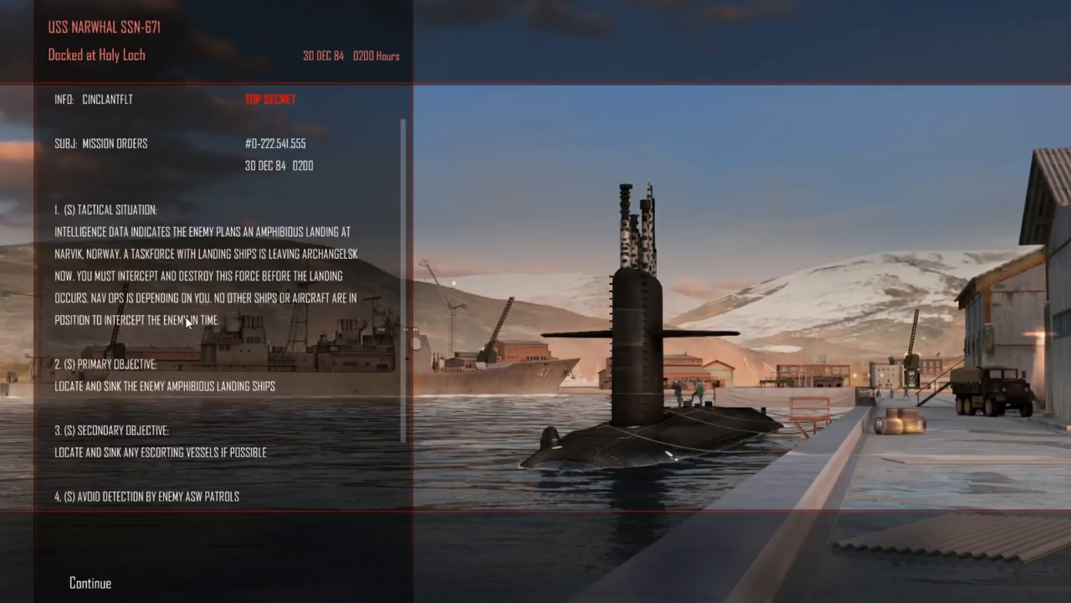
mouse_move(158, 471)
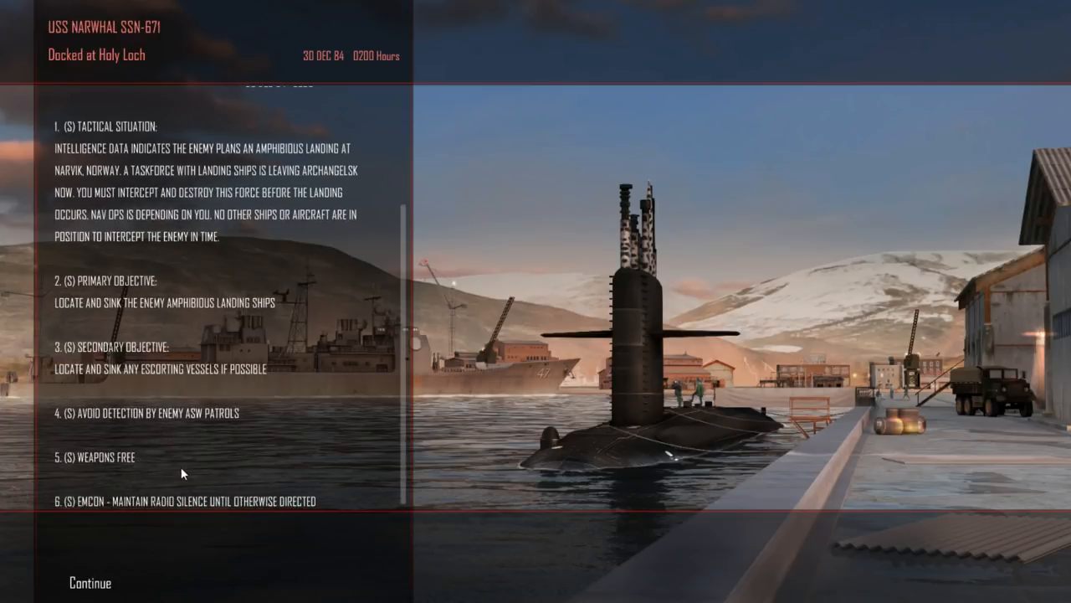
mouse_move(176, 485)
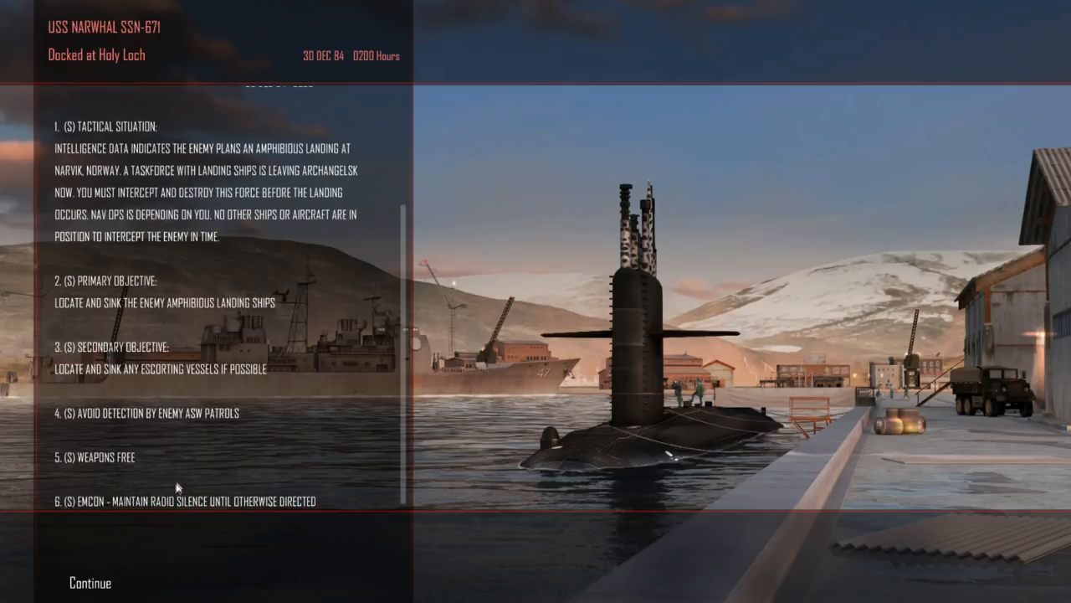
- Leave the orders screen and cast off from Holy Loch to begin the patrol
click(89, 583)
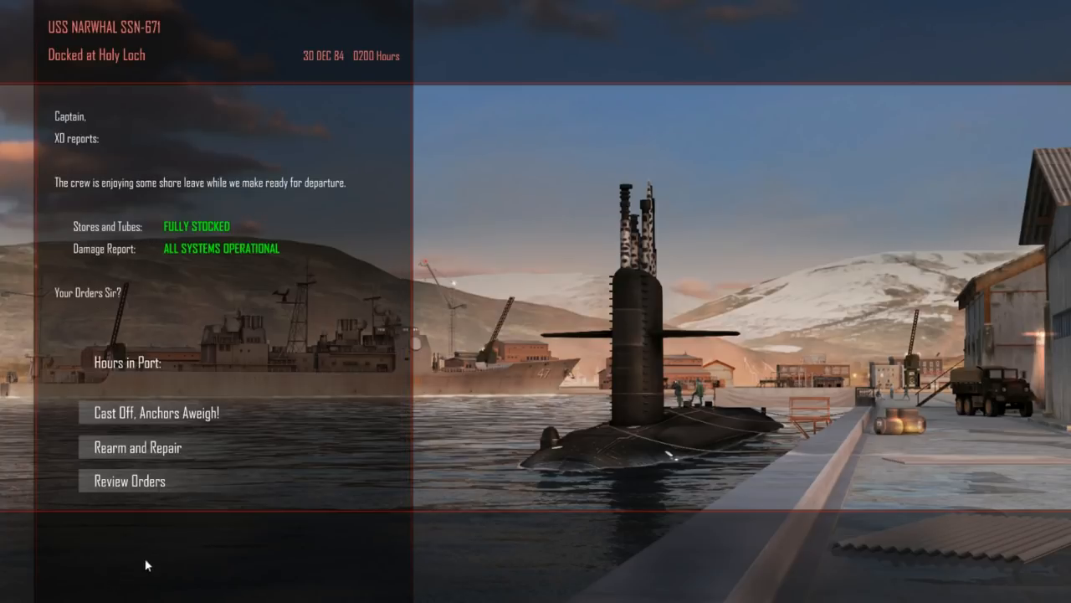
mouse_move(161, 412)
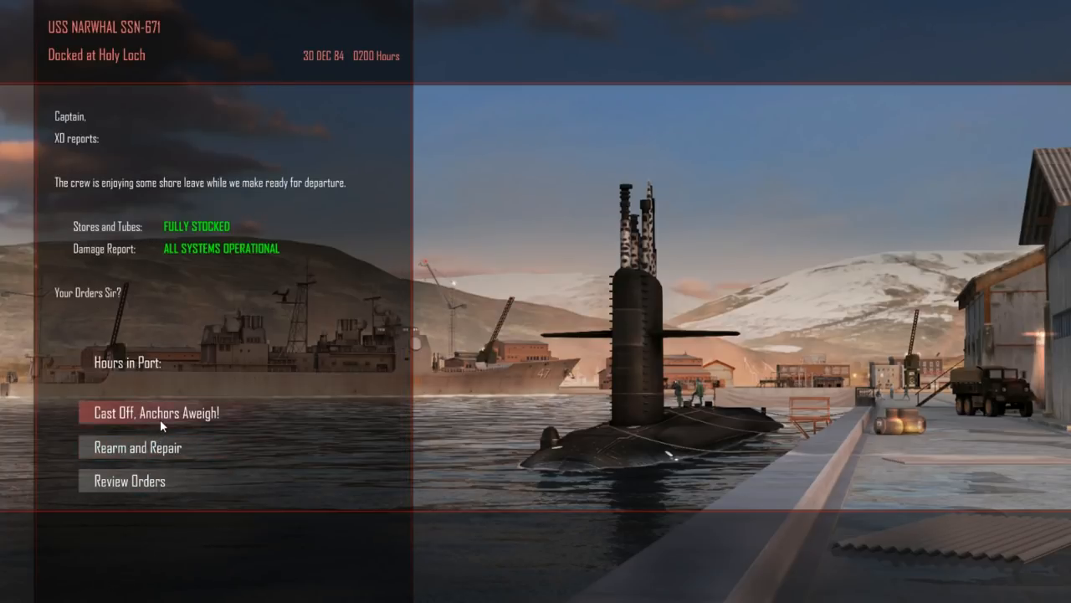
click(154, 412)
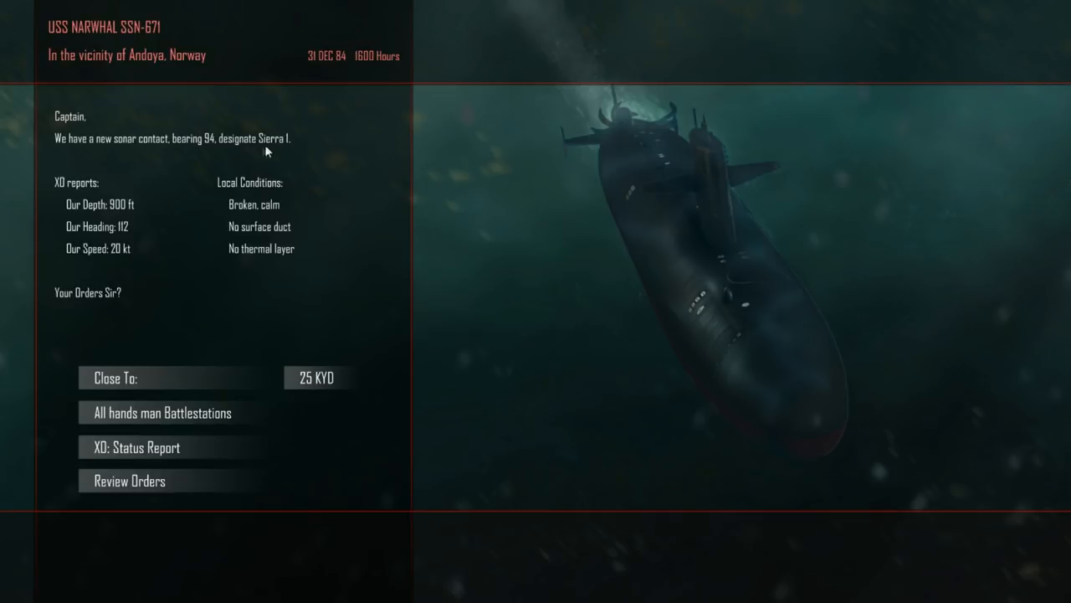
mouse_move(288, 241)
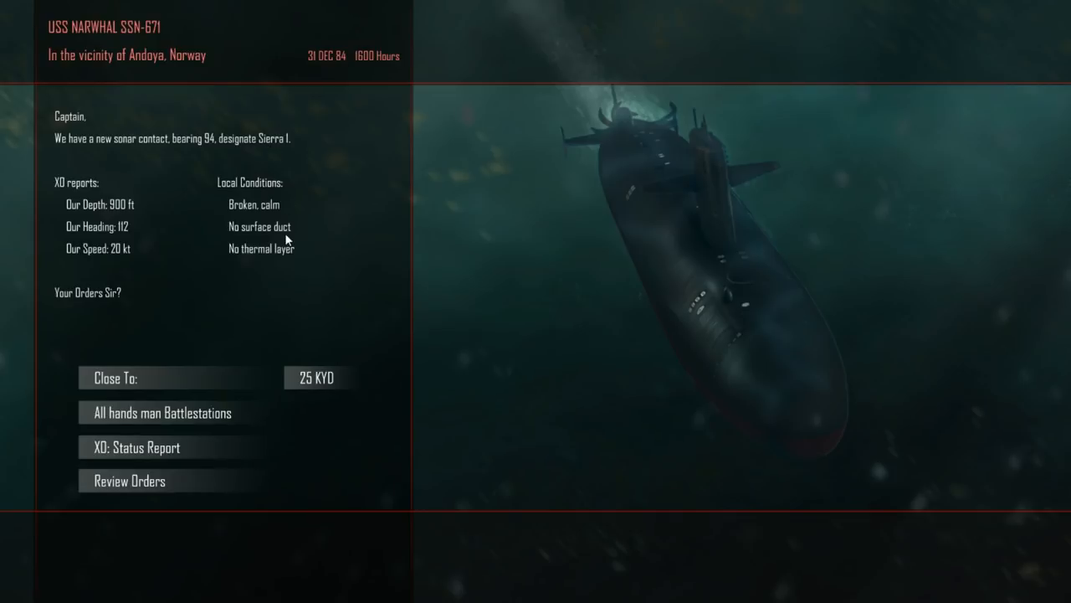
mouse_move(293, 278)
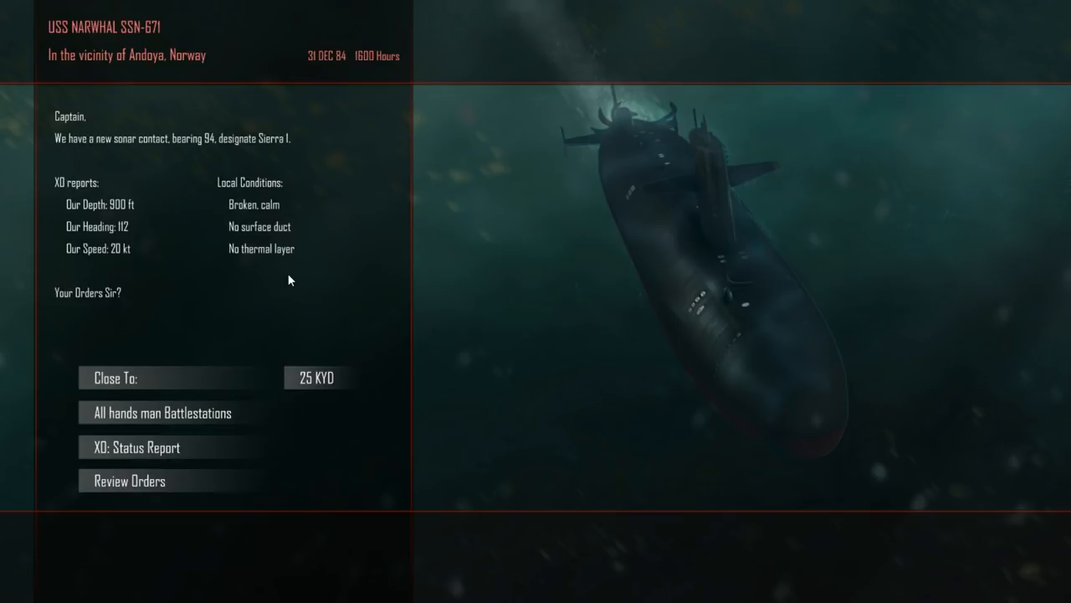
mouse_move(162, 412)
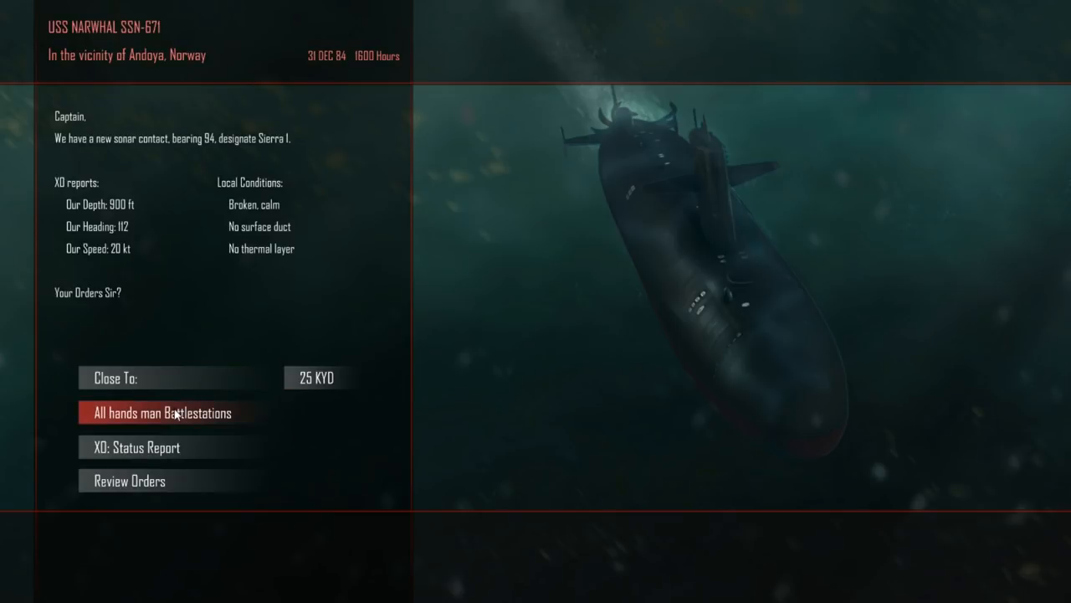
mouse_move(221, 425)
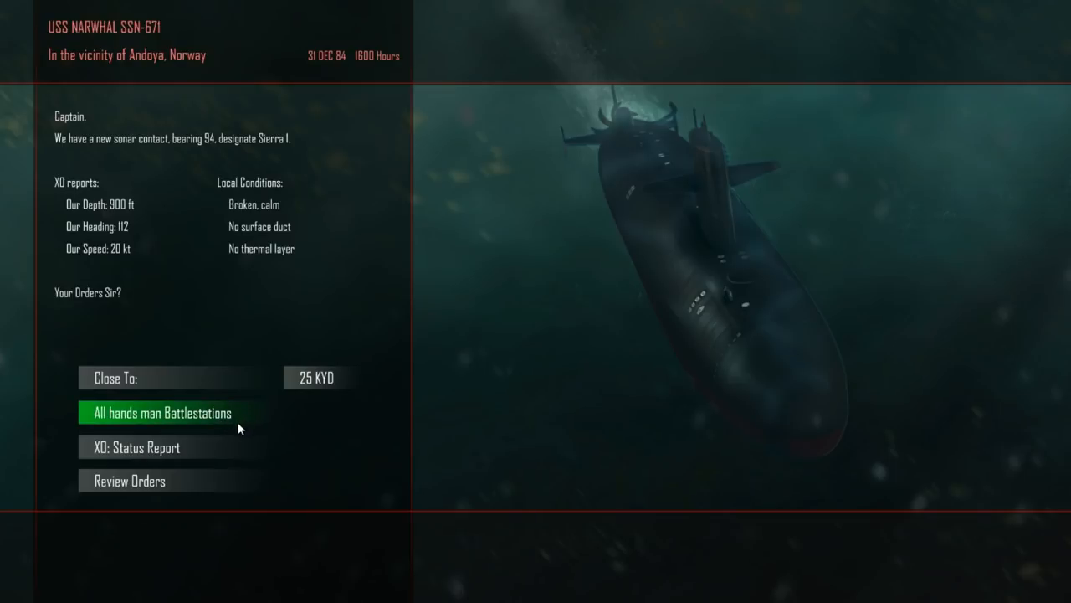
- Order all hands to battle stations to engage sonar contact Sierra 1
click(160, 412)
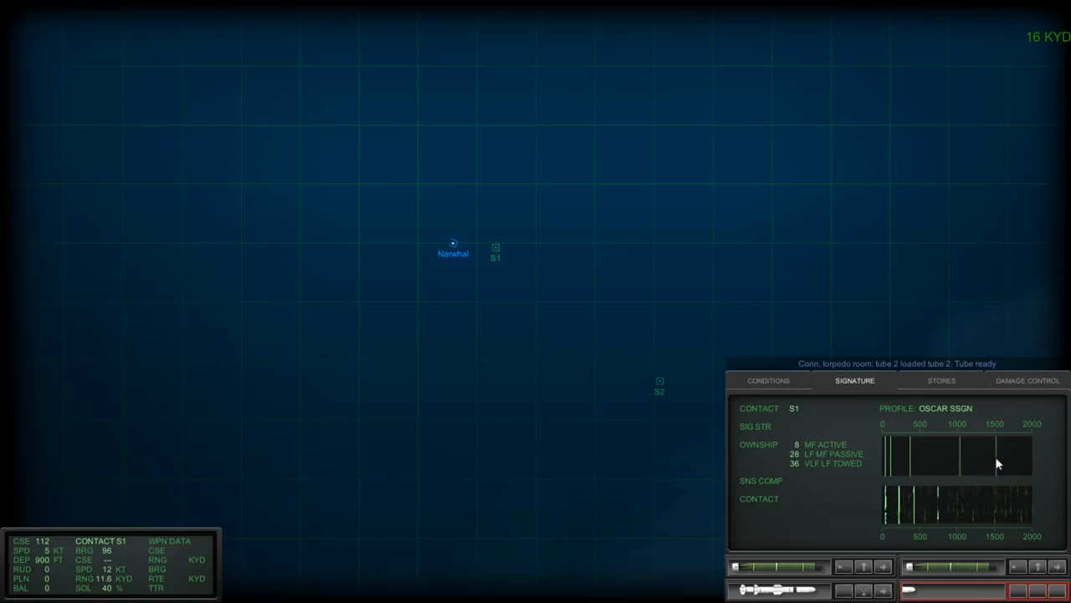
mouse_move(974, 512)
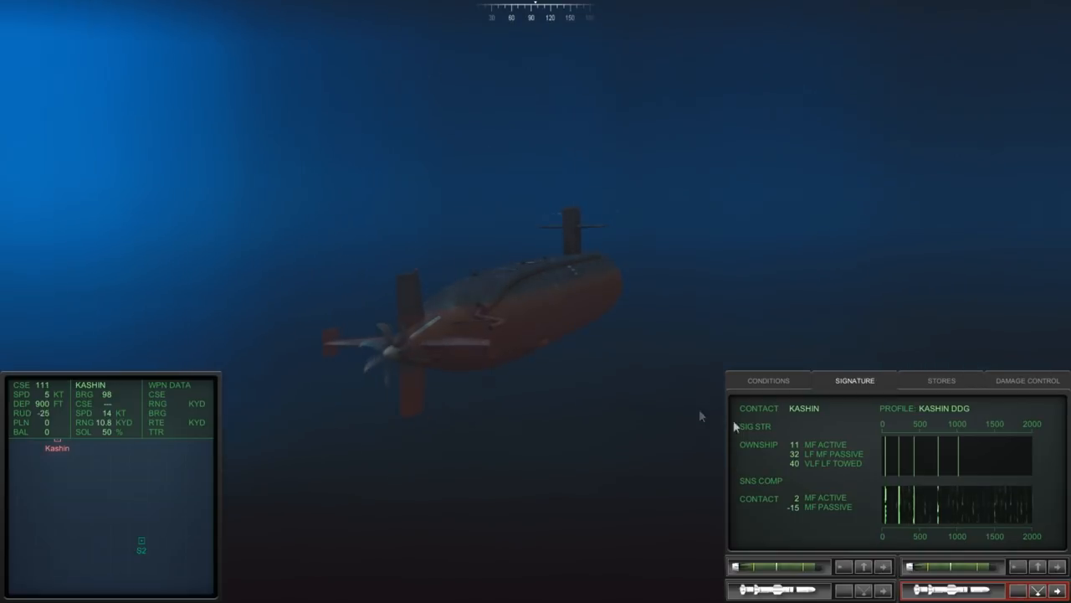
- Switch the lower-right panel view while closing on the Kashin destroyer
click(767, 380)
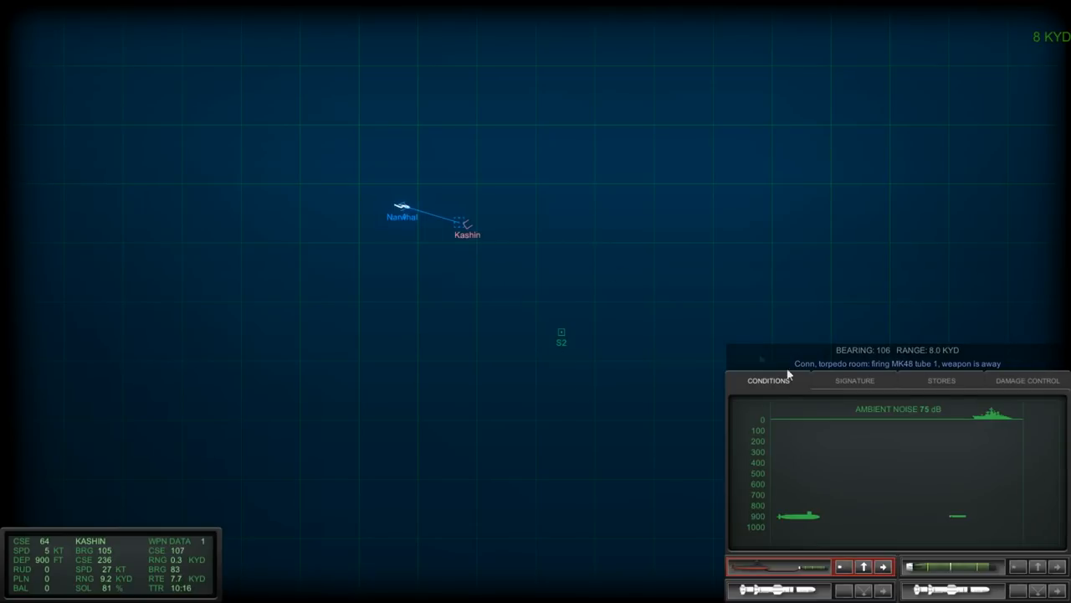
mouse_move(504, 258)
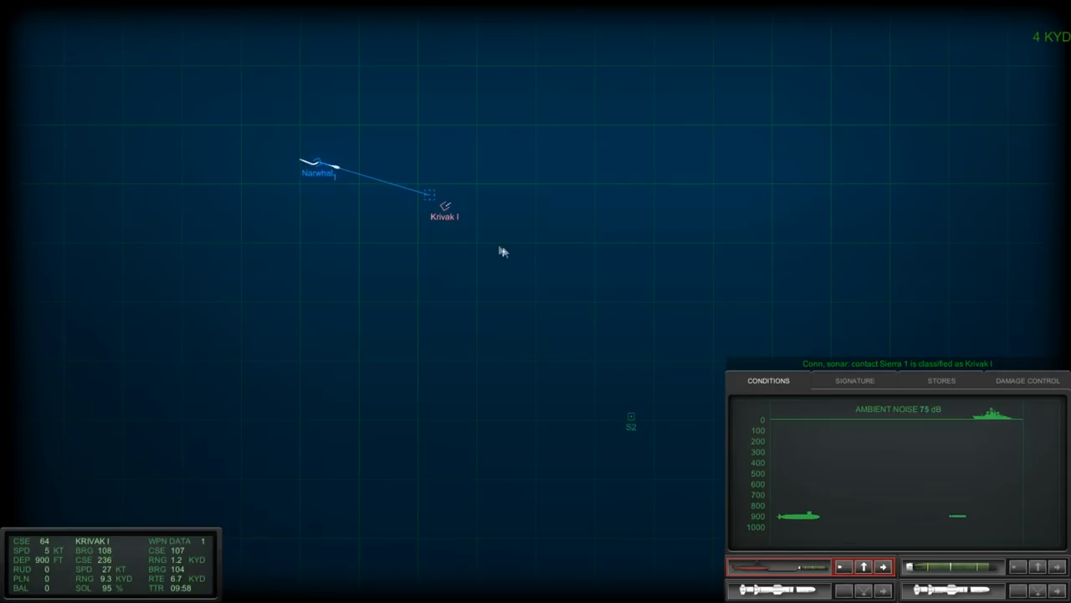
mouse_move(475, 241)
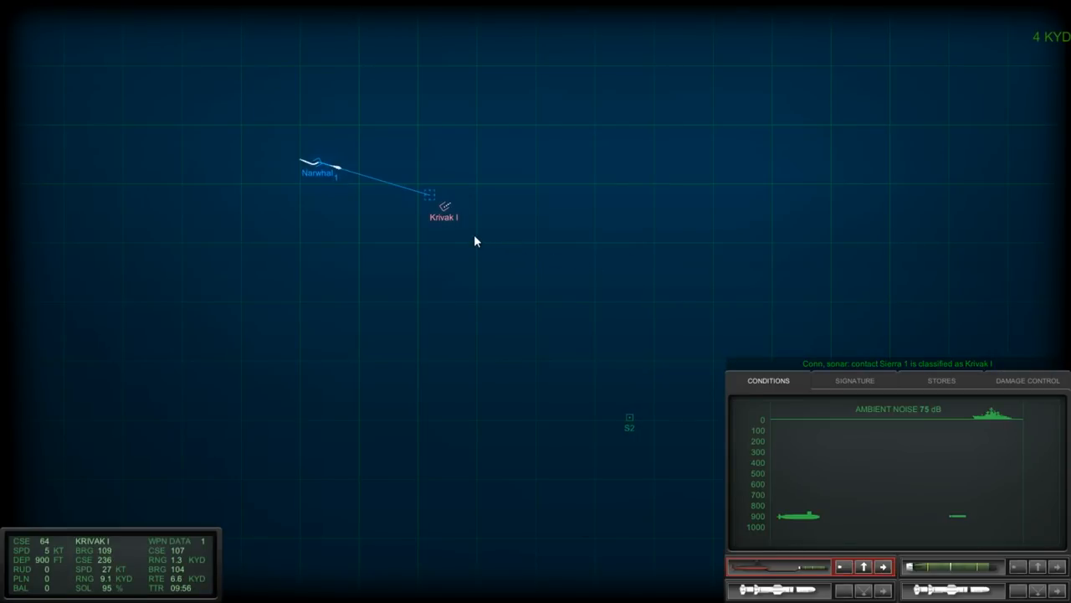
mouse_move(840, 315)
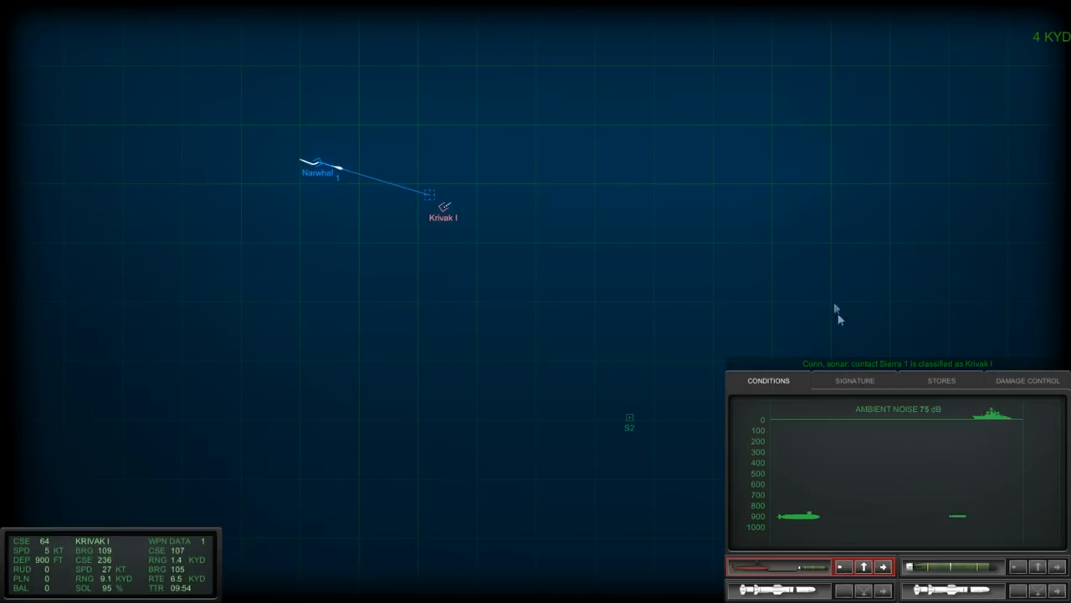
mouse_move(520, 236)
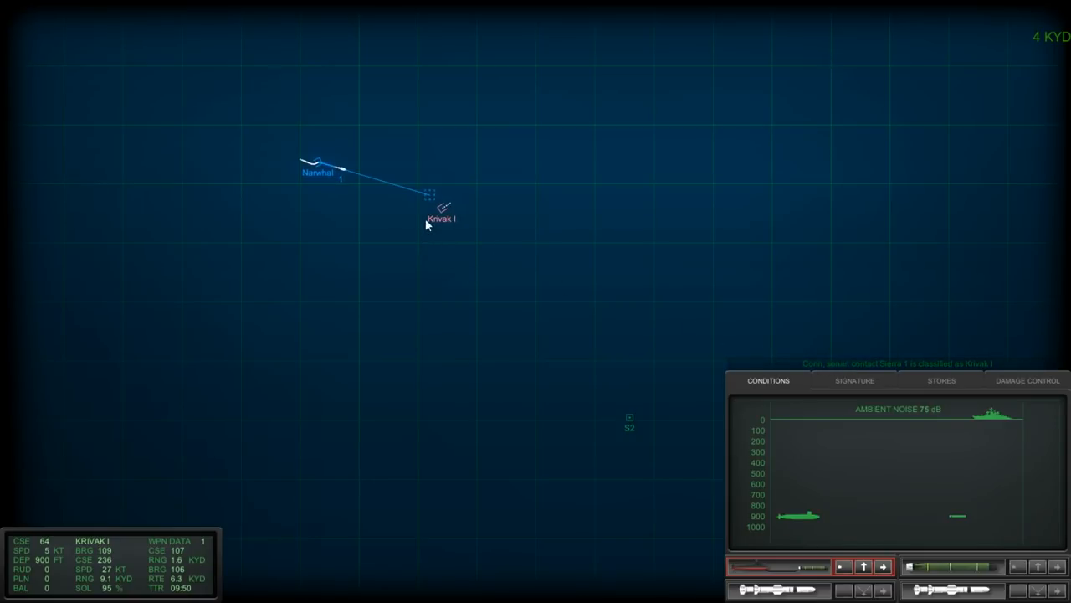
mouse_move(338, 406)
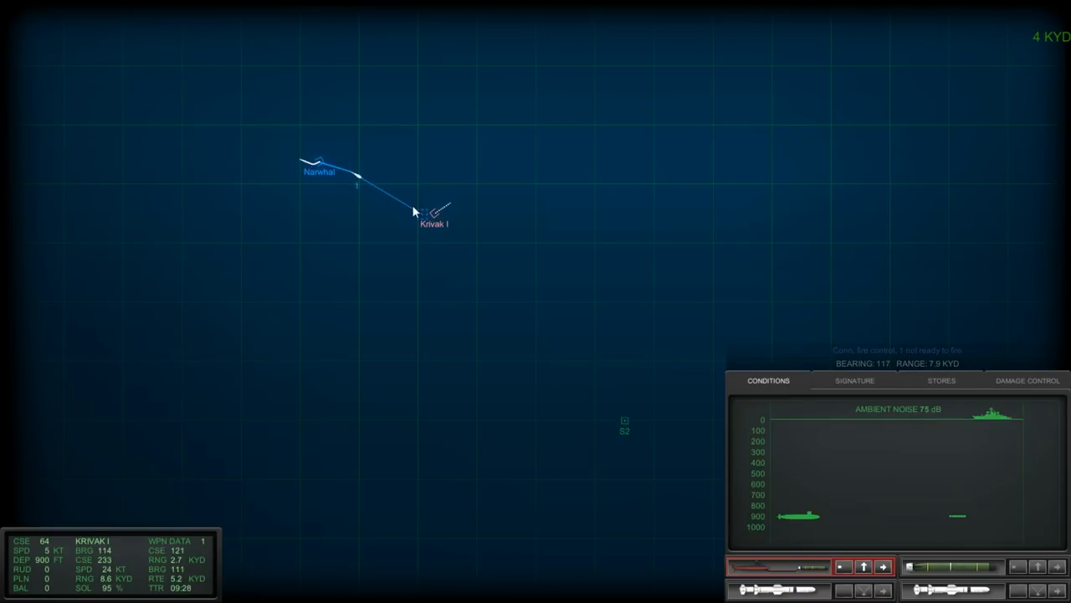
mouse_move(406, 241)
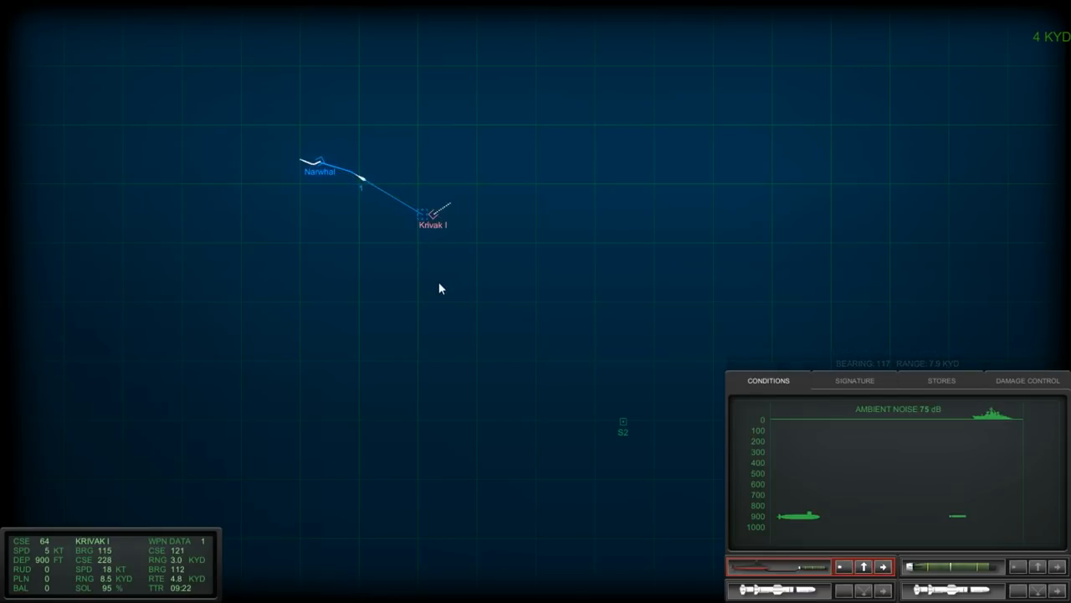
mouse_move(435, 295)
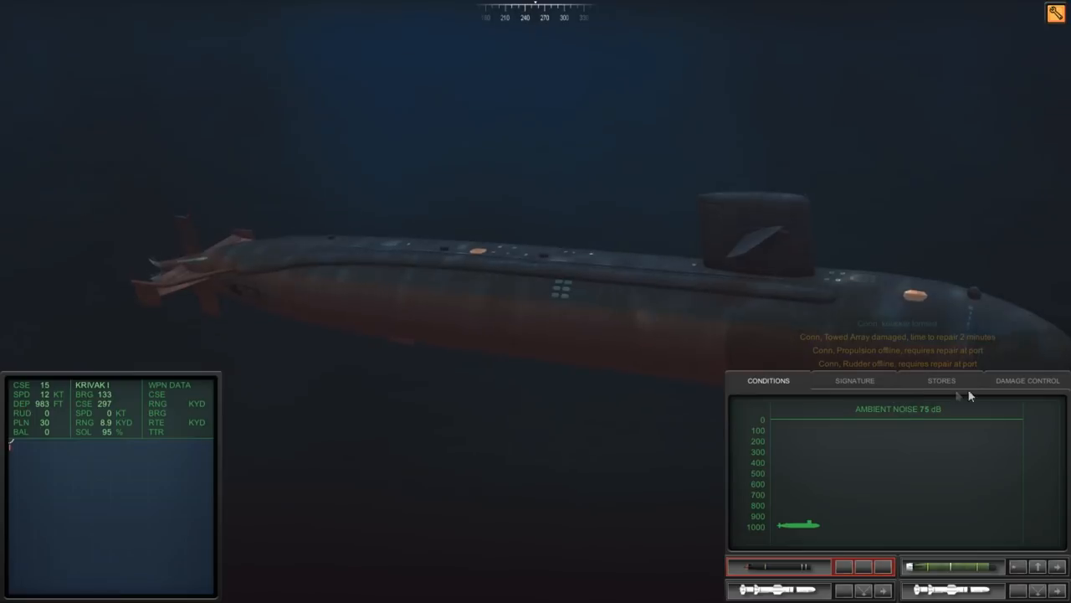
click(1028, 382)
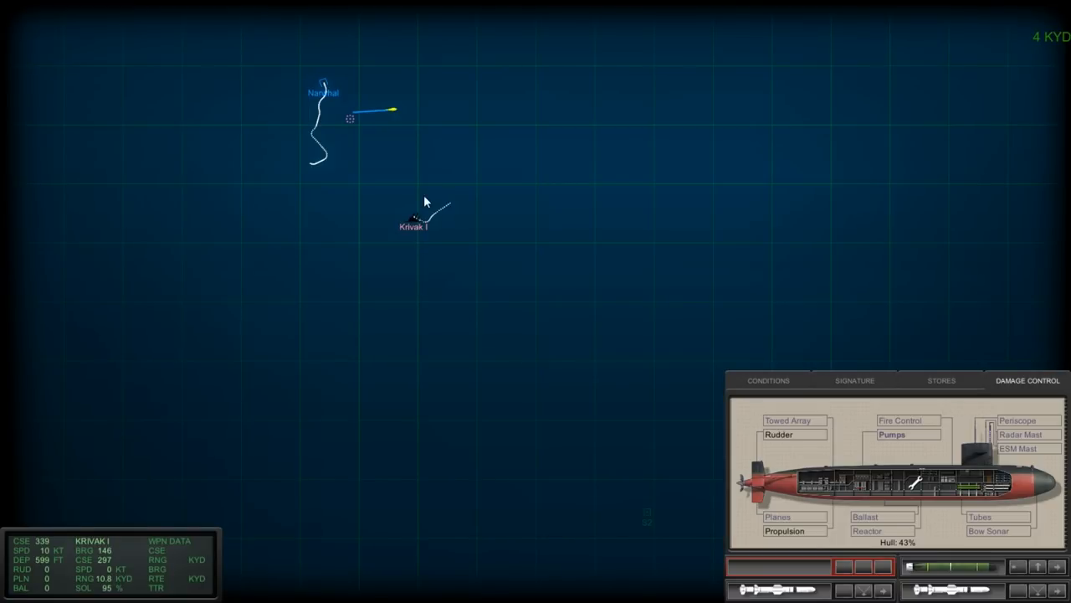
mouse_move(389, 140)
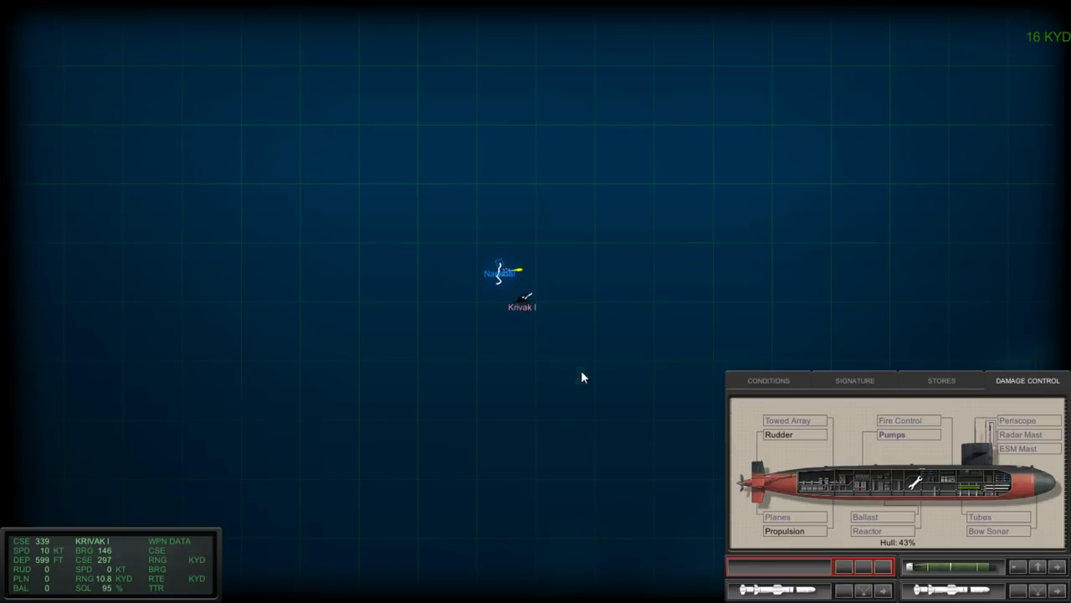
- Show the Krivak I contact's acoustic signature against the Kashin DDG profile
click(854, 379)
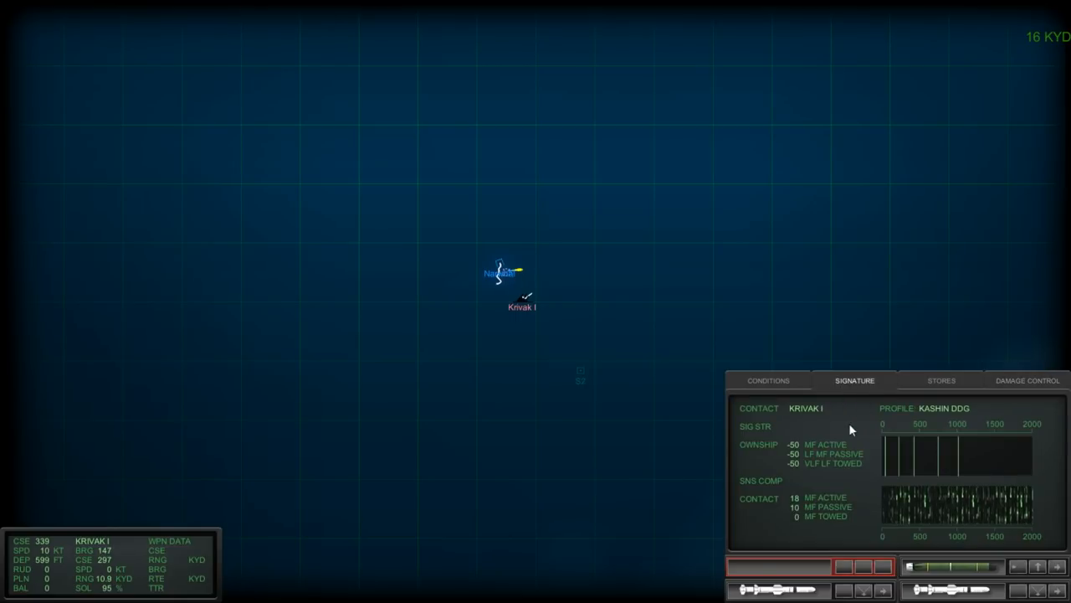
mouse_move(845, 430)
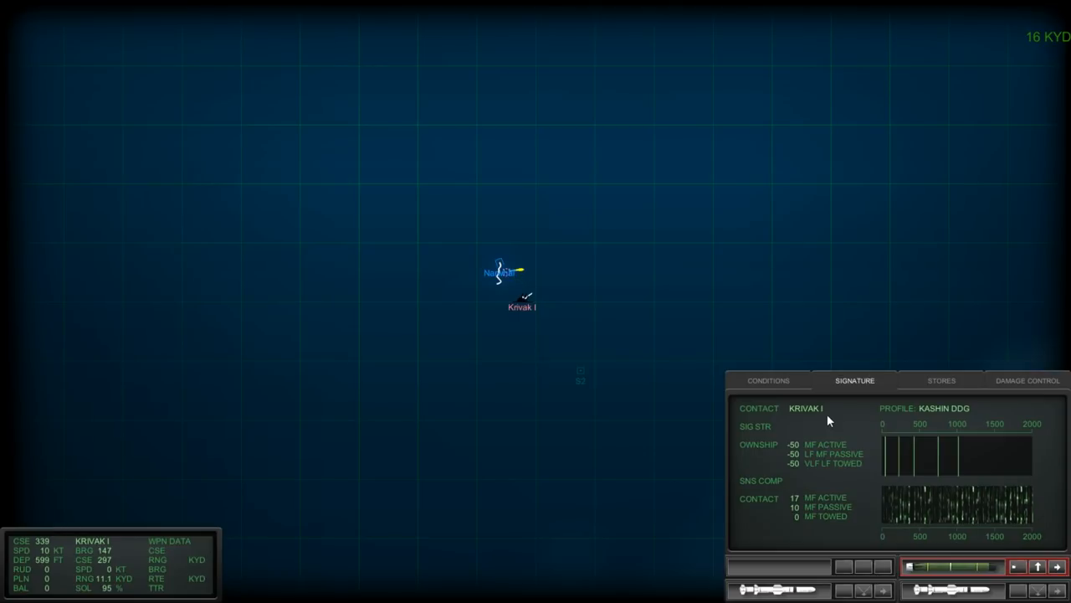
mouse_move(680, 371)
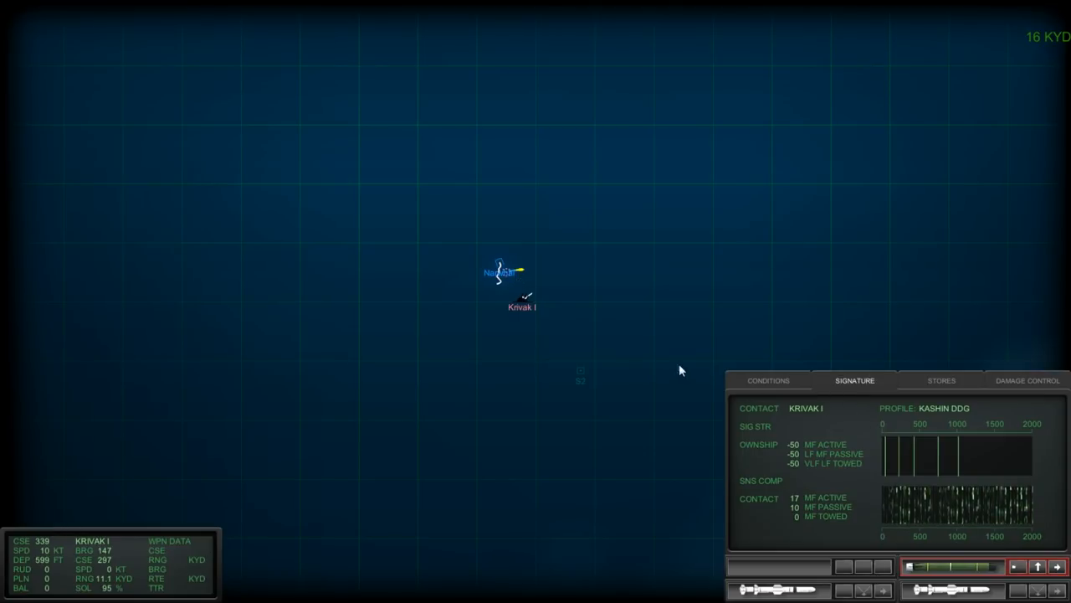
mouse_move(792, 562)
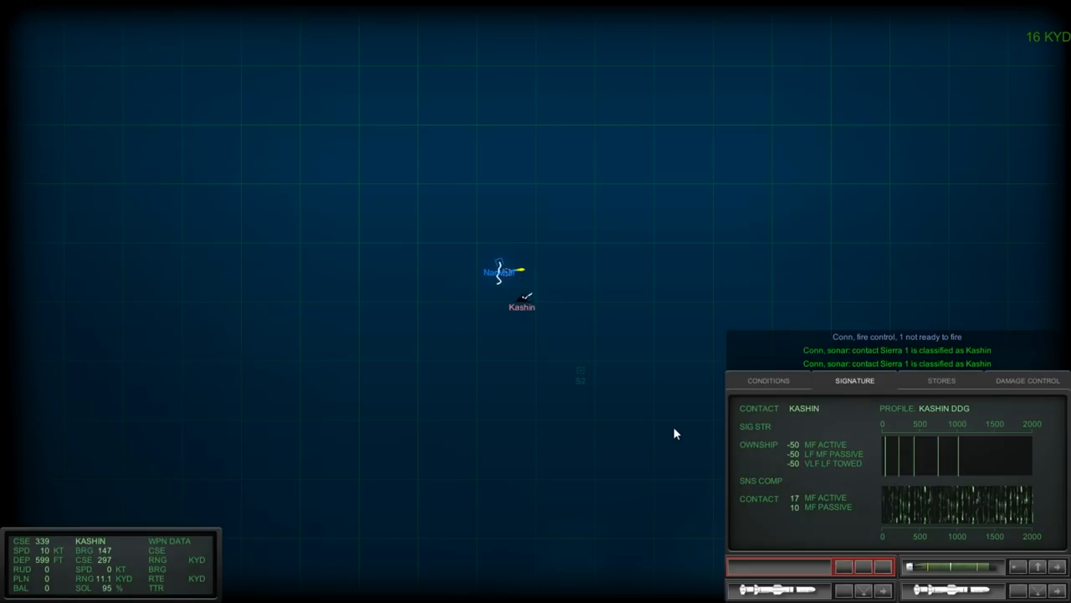
mouse_move(643, 422)
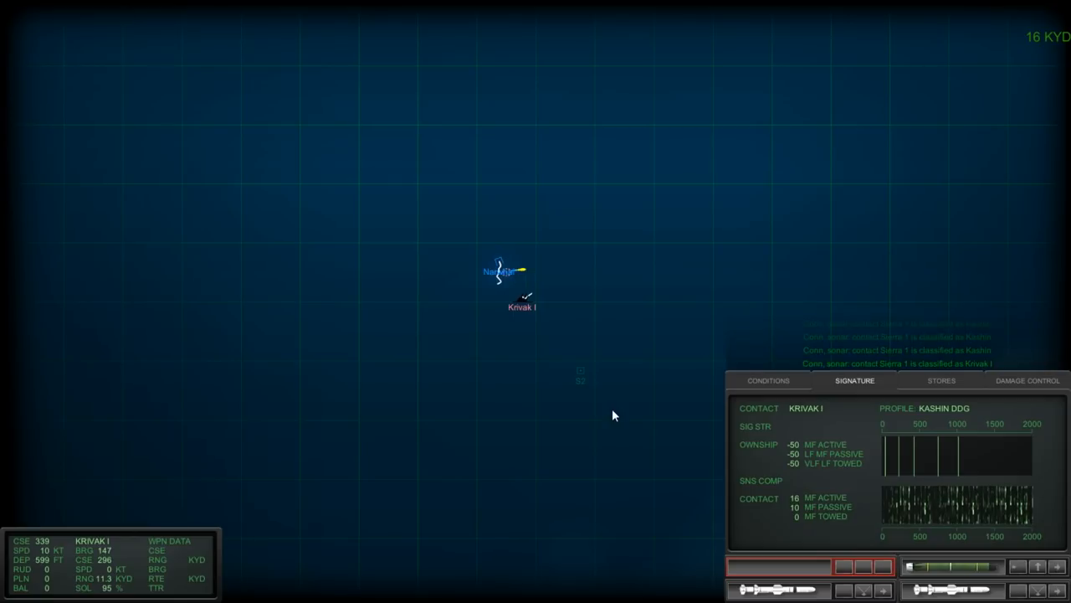
mouse_move(587, 378)
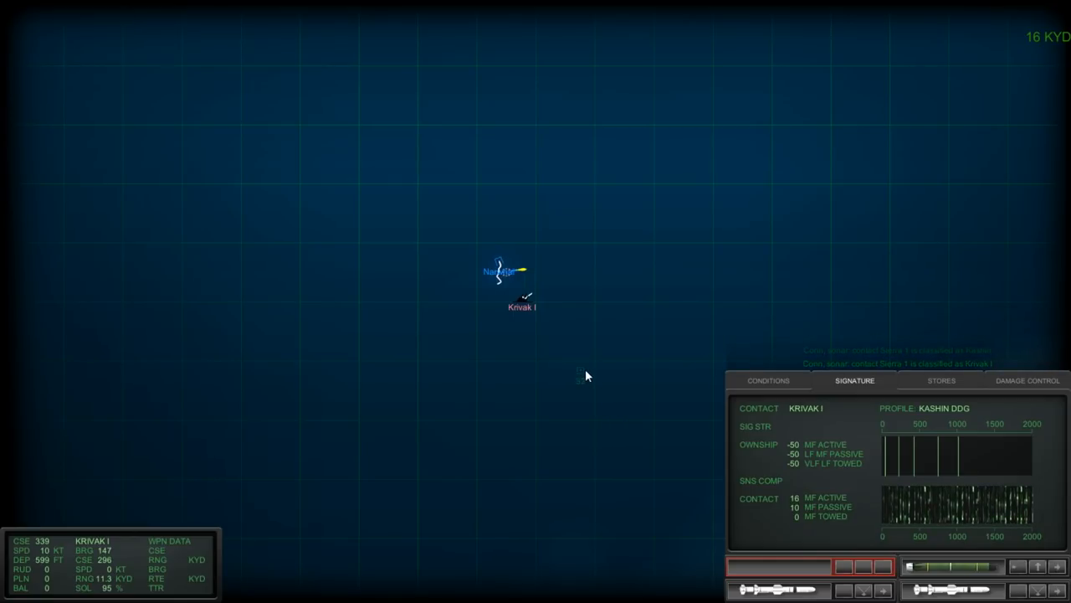
- Review the remaining stores (14 MK48 torpedoes) and the damage report with hull at 43%
click(940, 380)
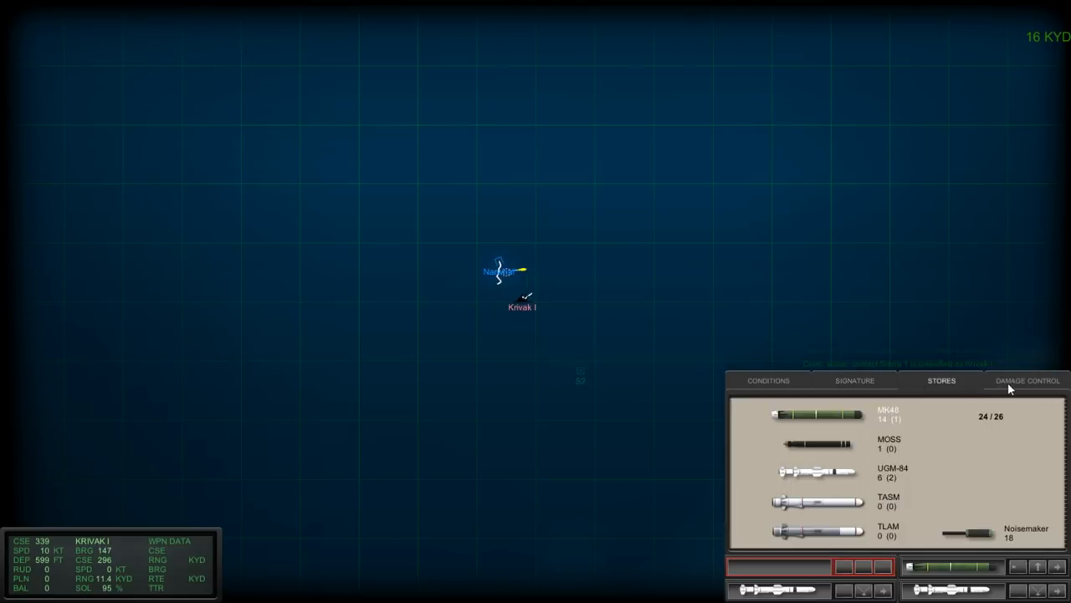
click(1027, 380)
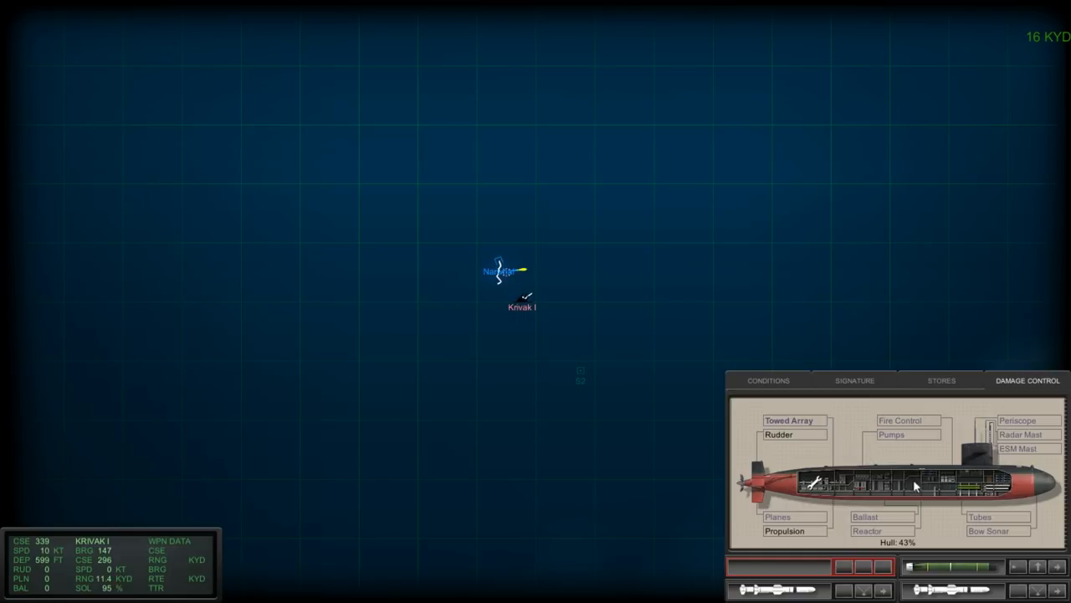
mouse_move(800, 462)
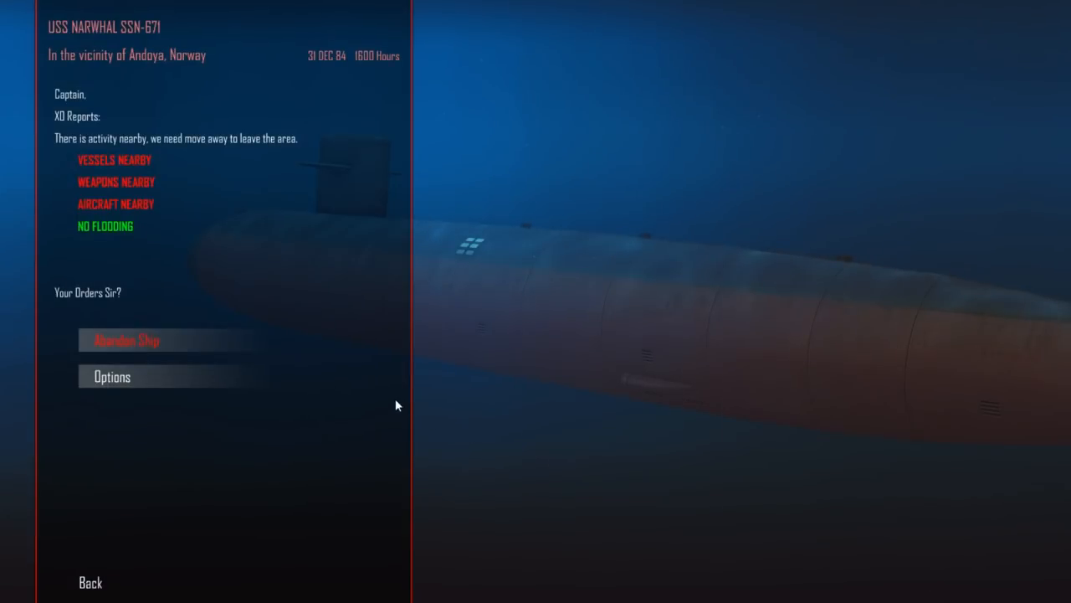
mouse_move(293, 331)
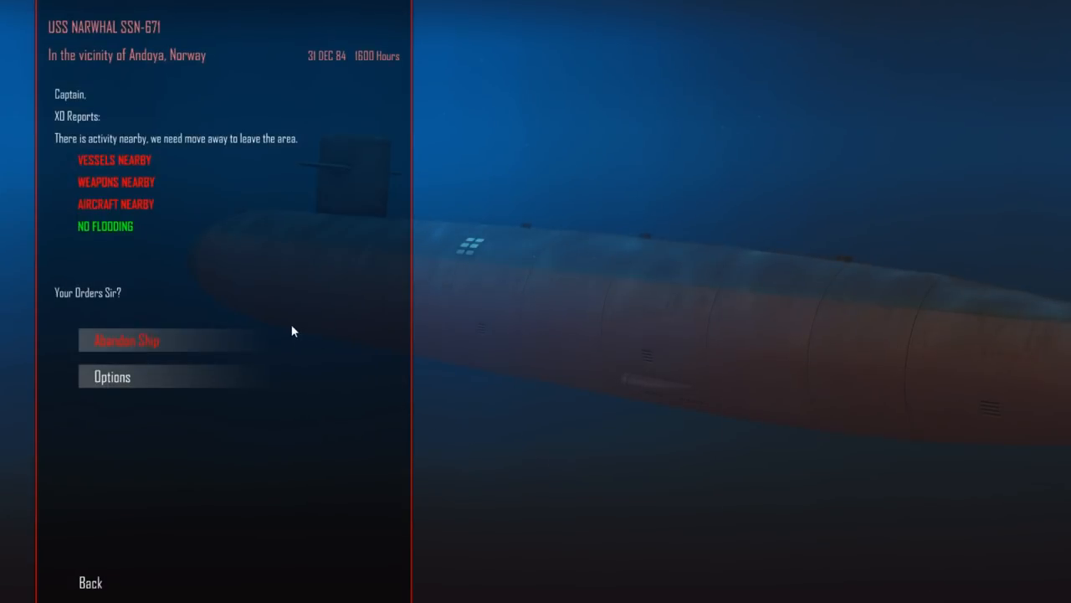
mouse_move(174, 430)
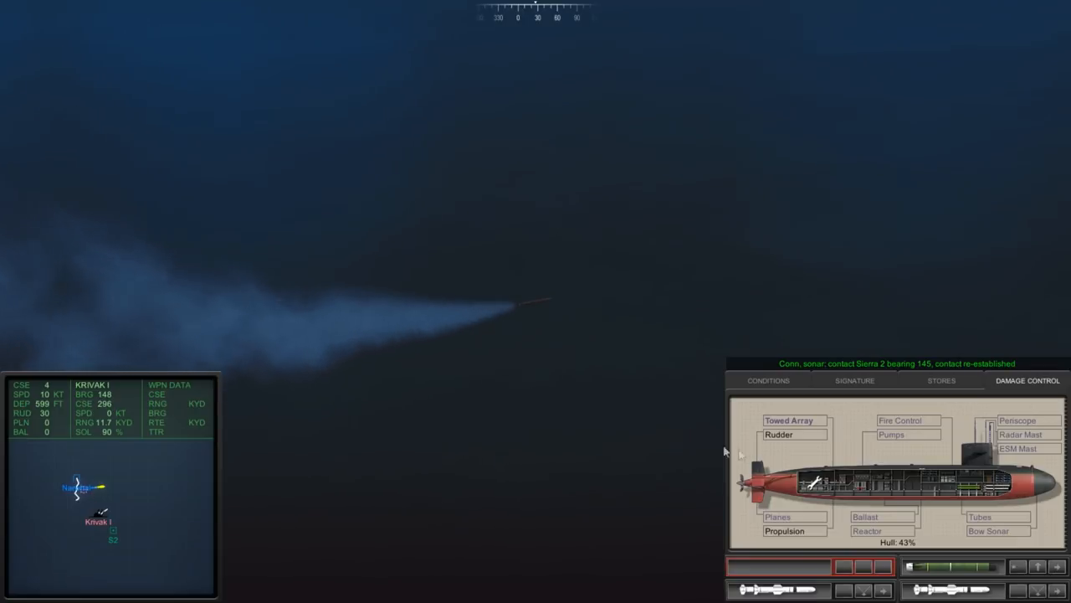
- Return to the battle and view the re-established Sierra 2 contact's signature readout
click(854, 380)
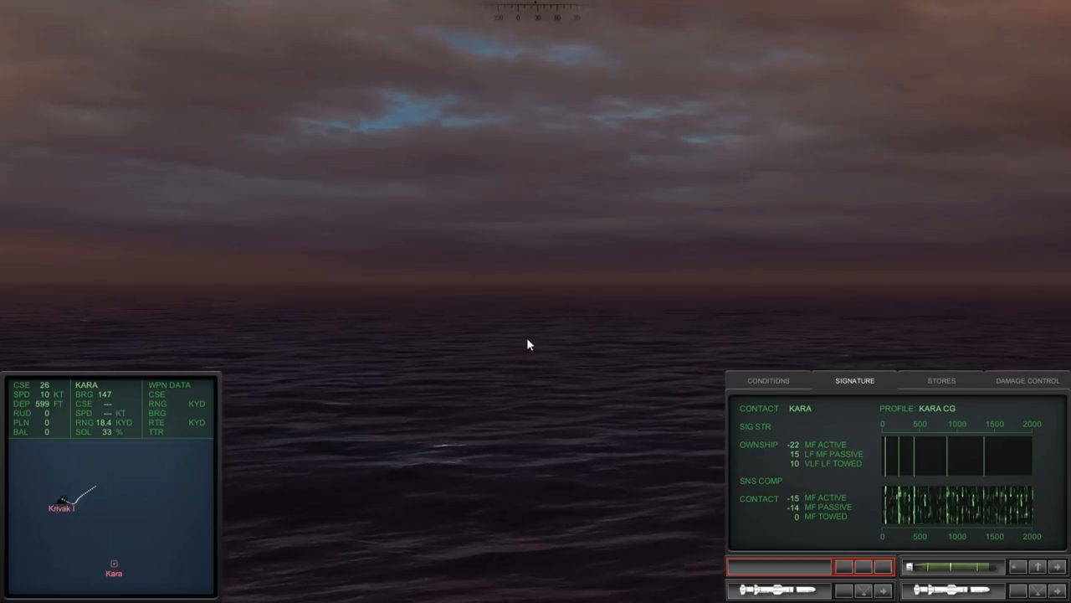
mouse_move(220, 509)
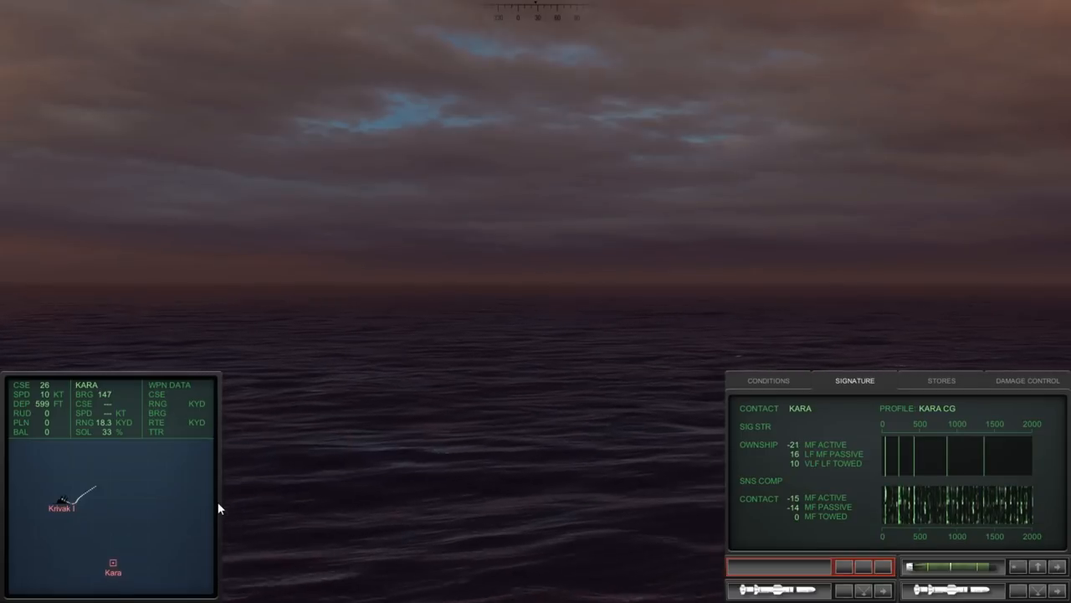
mouse_move(178, 506)
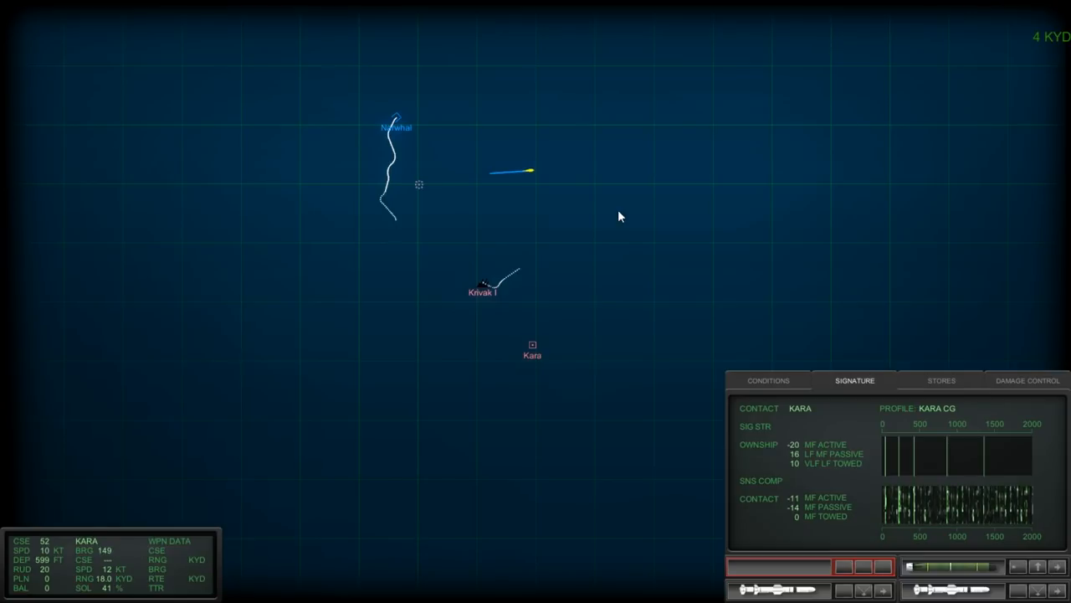
mouse_move(445, 210)
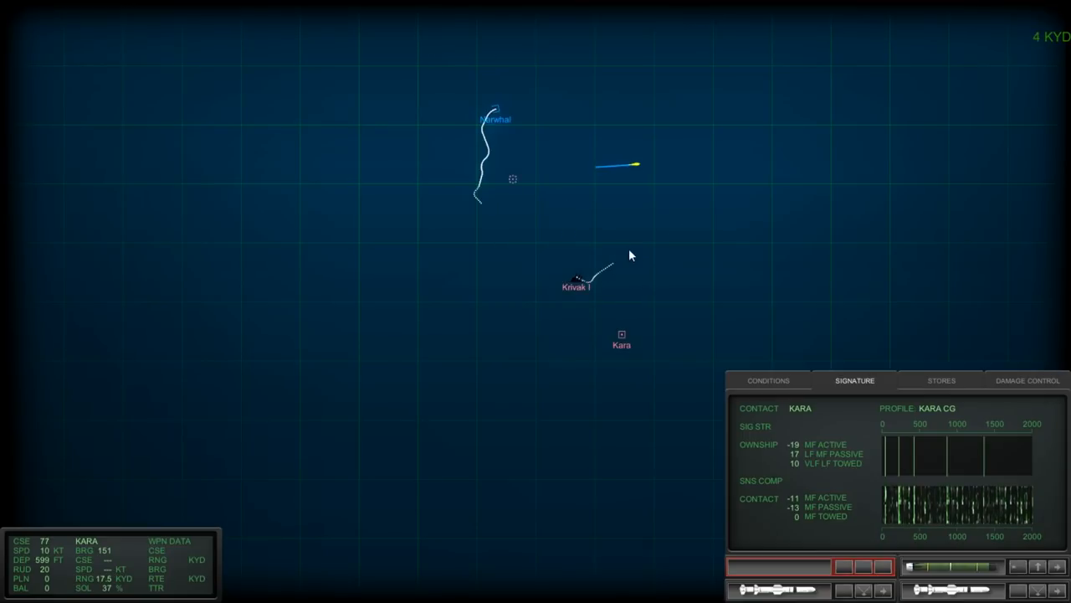
mouse_move(606, 258)
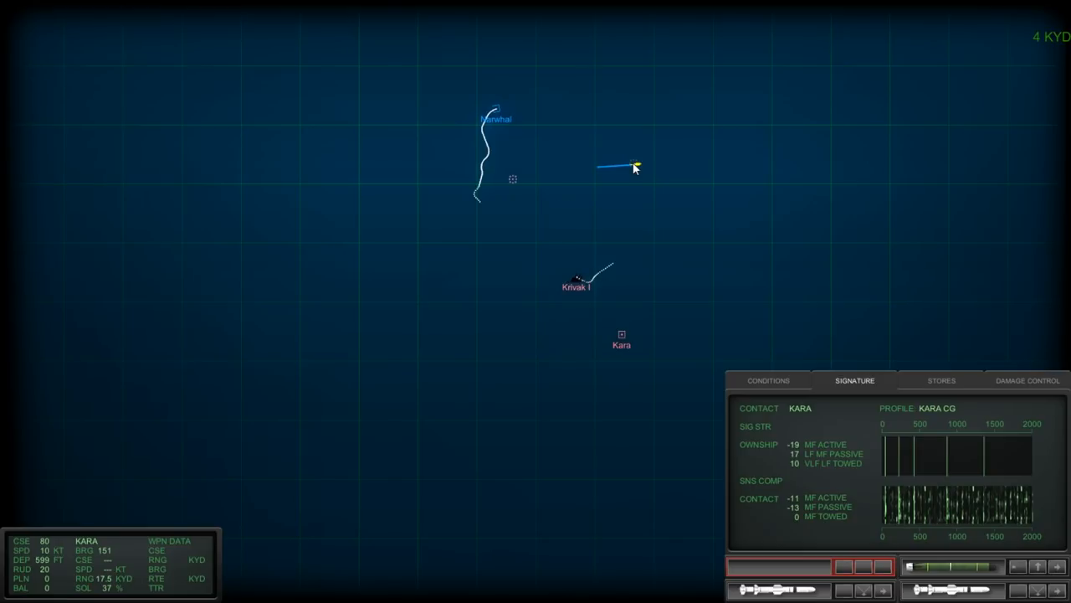
mouse_move(586, 224)
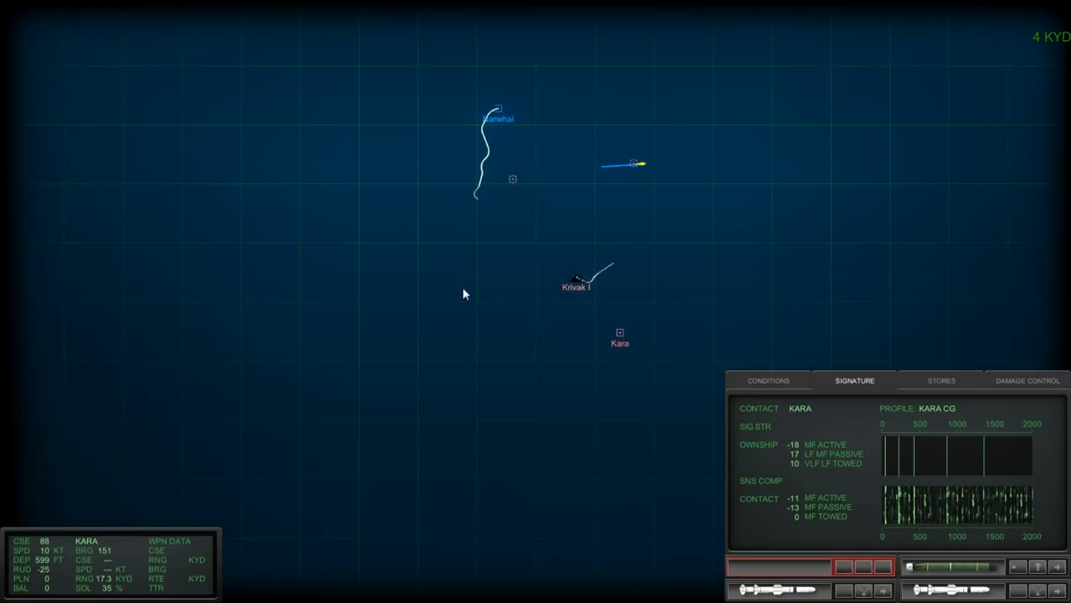
mouse_move(576, 352)
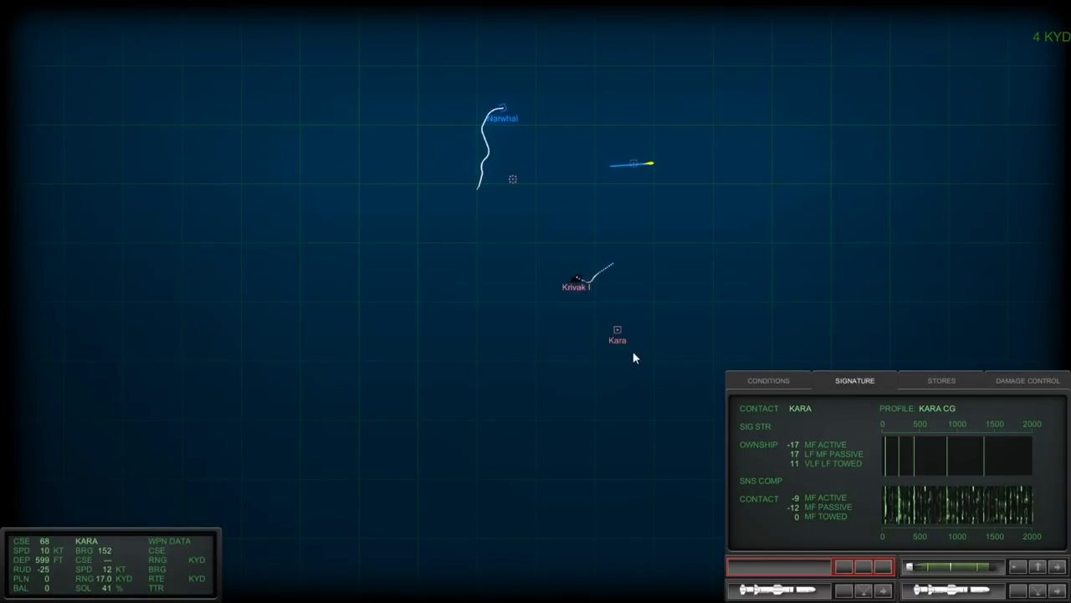
mouse_move(621, 358)
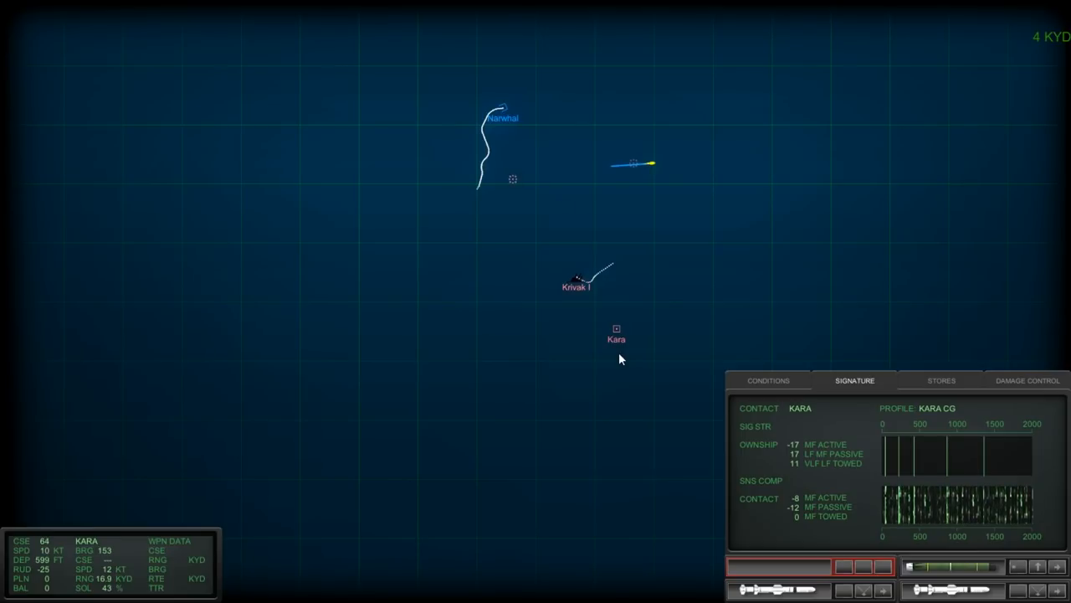
mouse_move(594, 362)
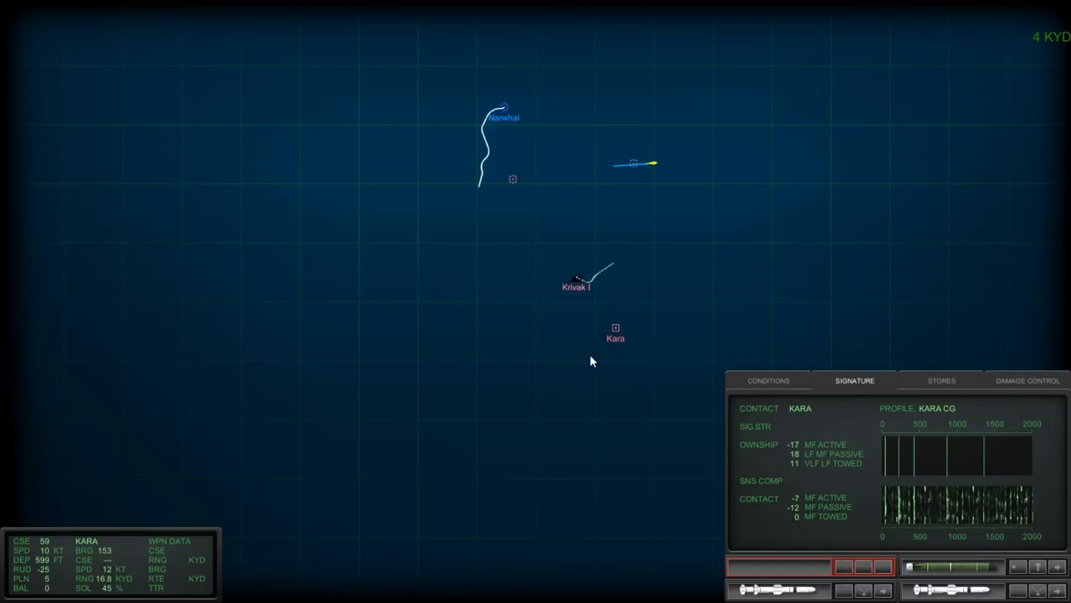
- Show the Conditions readout of ambient noise and the depth profile
click(766, 380)
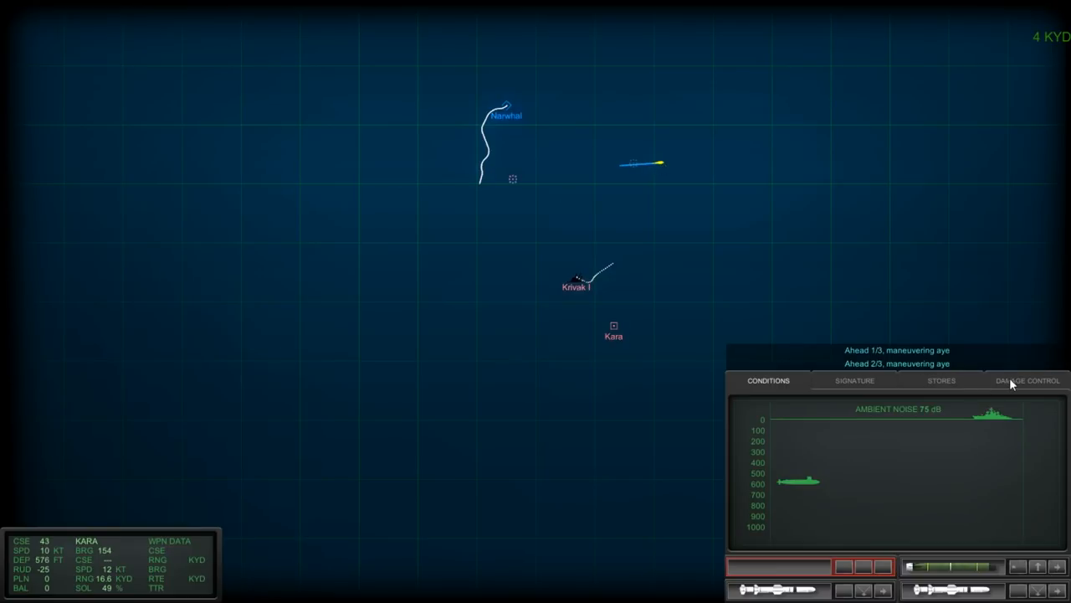
click(1027, 380)
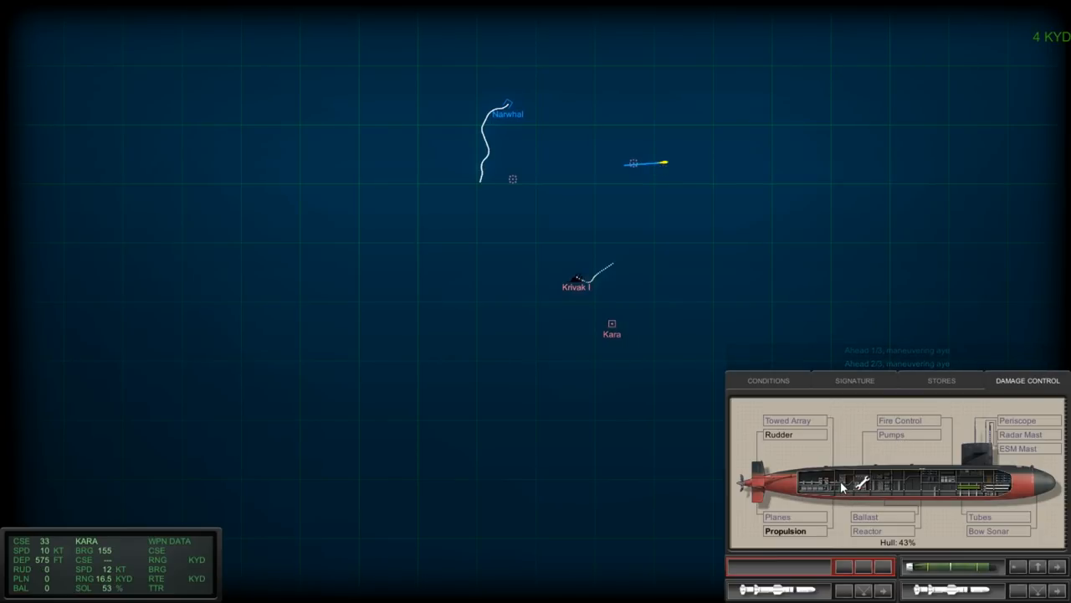
mouse_move(622, 196)
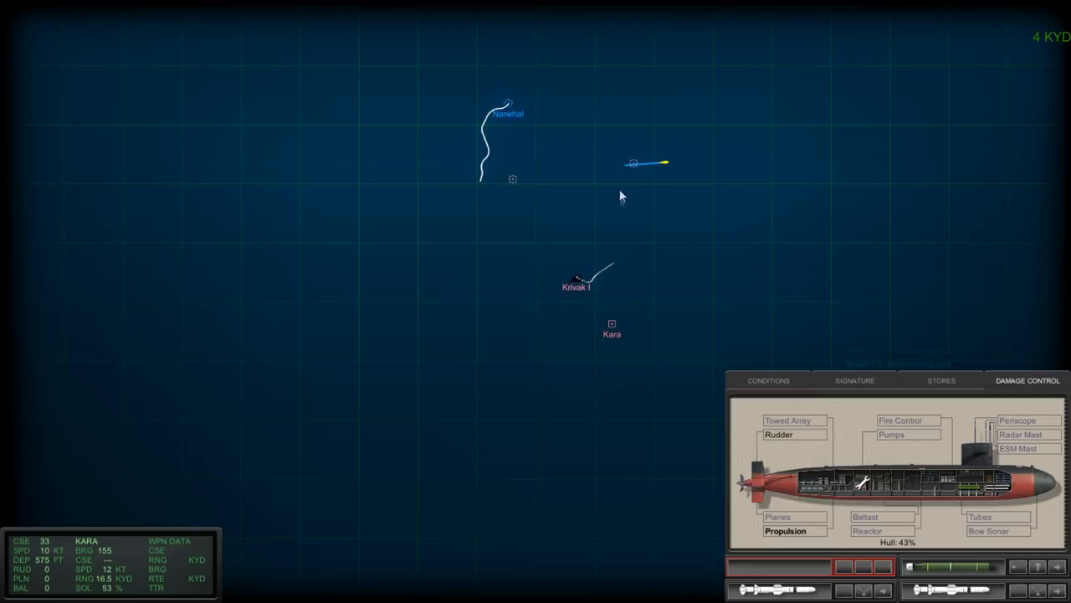
mouse_move(663, 175)
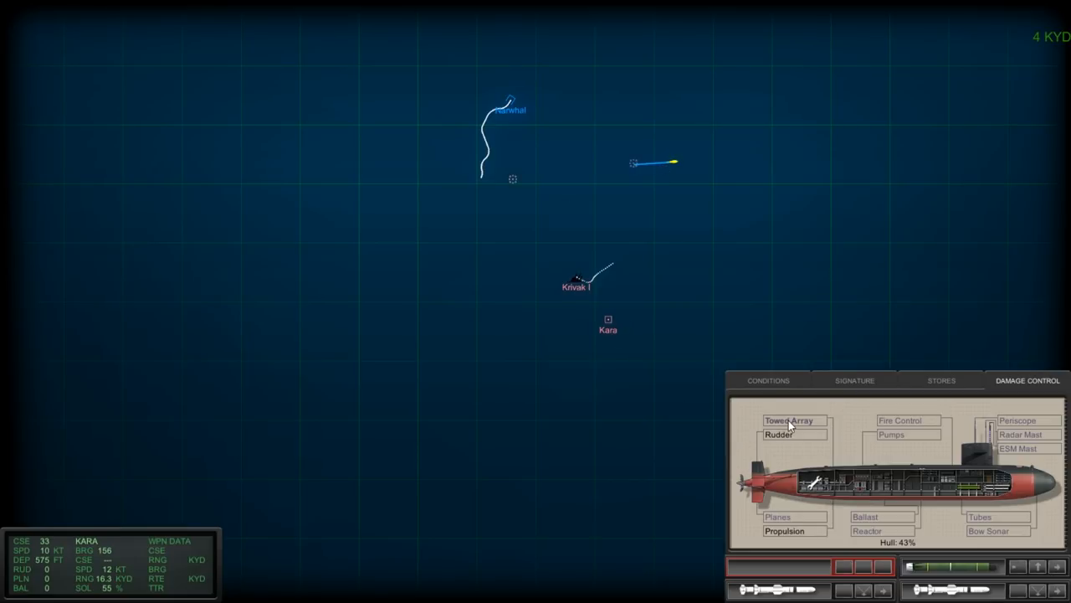
mouse_move(763, 387)
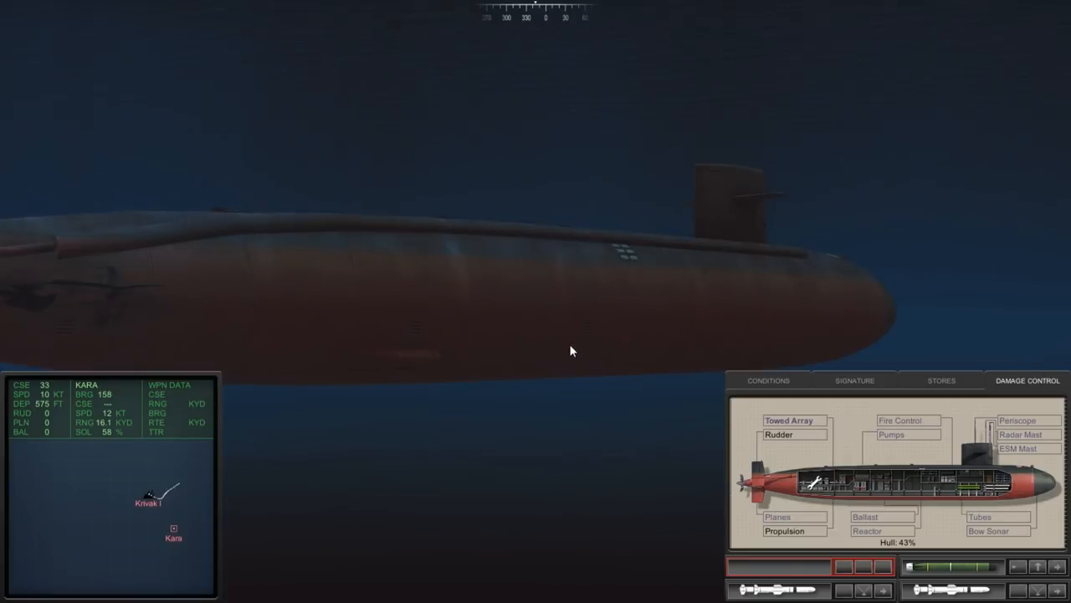
mouse_move(190, 489)
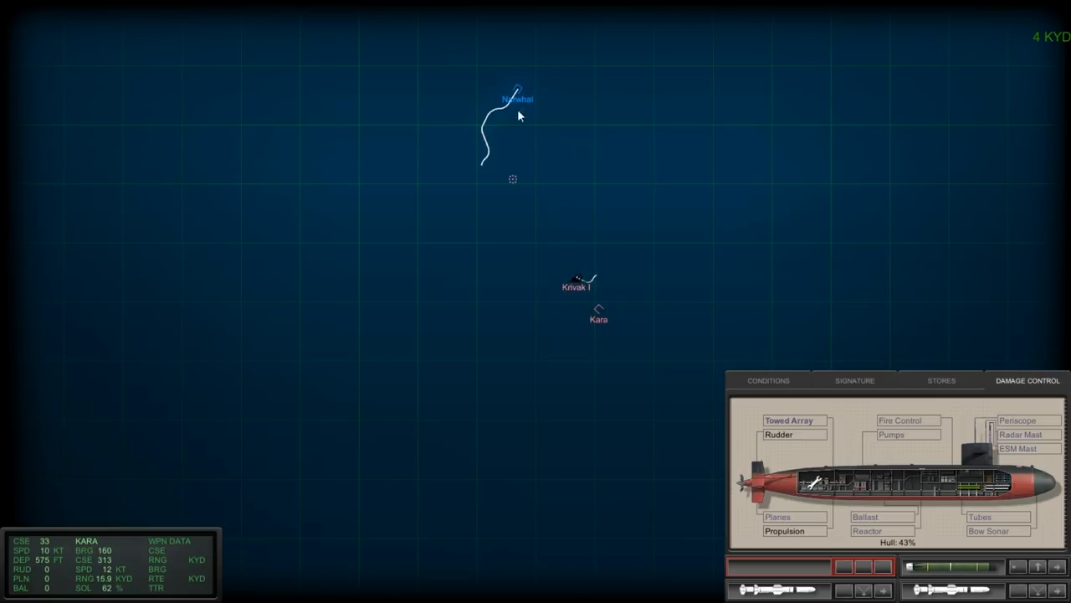
mouse_move(667, 159)
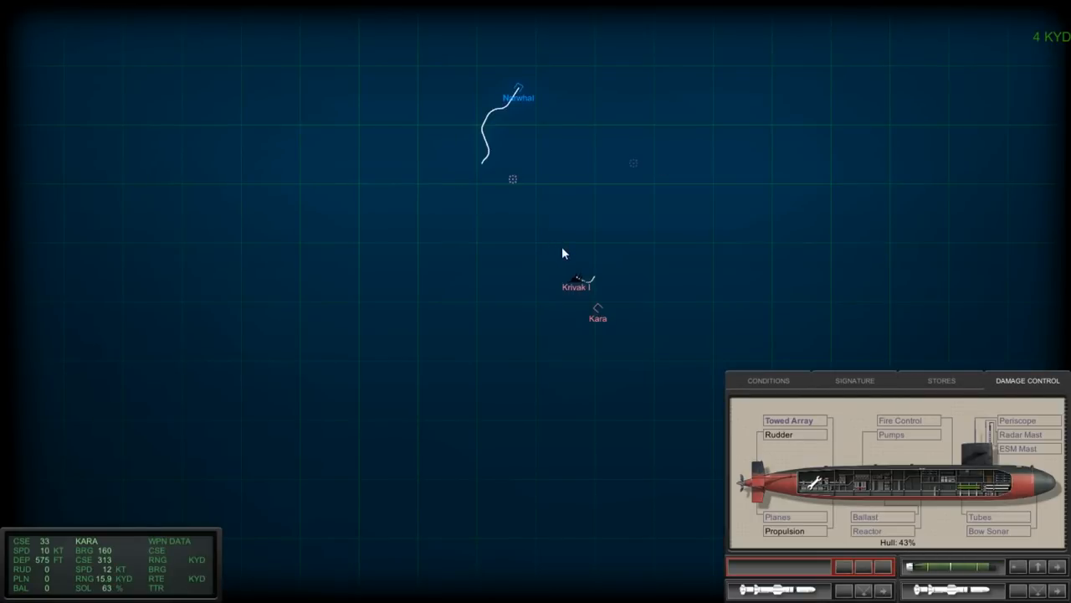
mouse_move(653, 184)
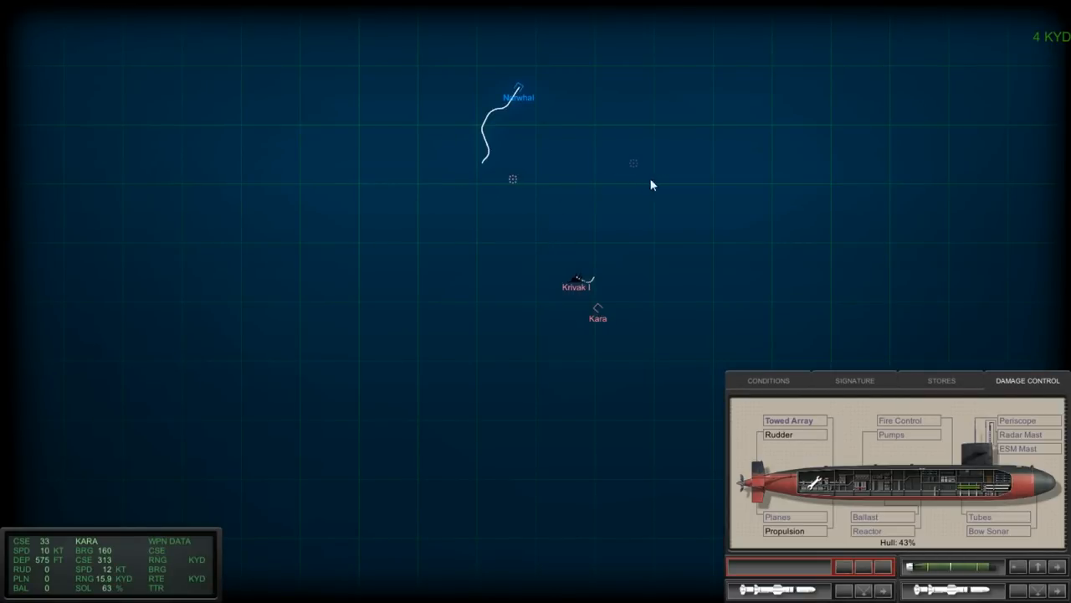
mouse_move(653, 278)
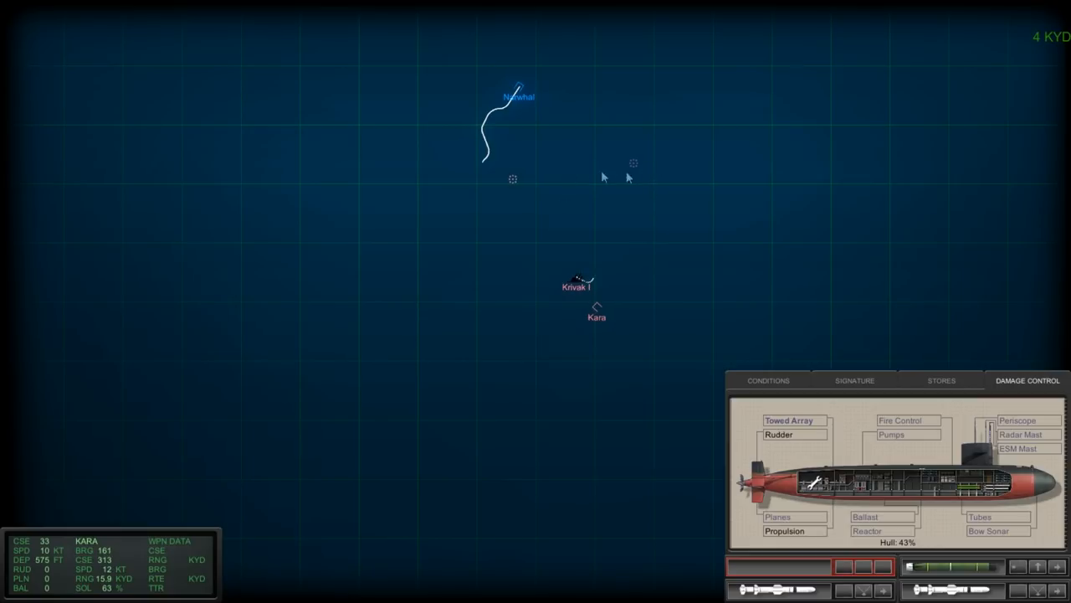
mouse_move(628, 203)
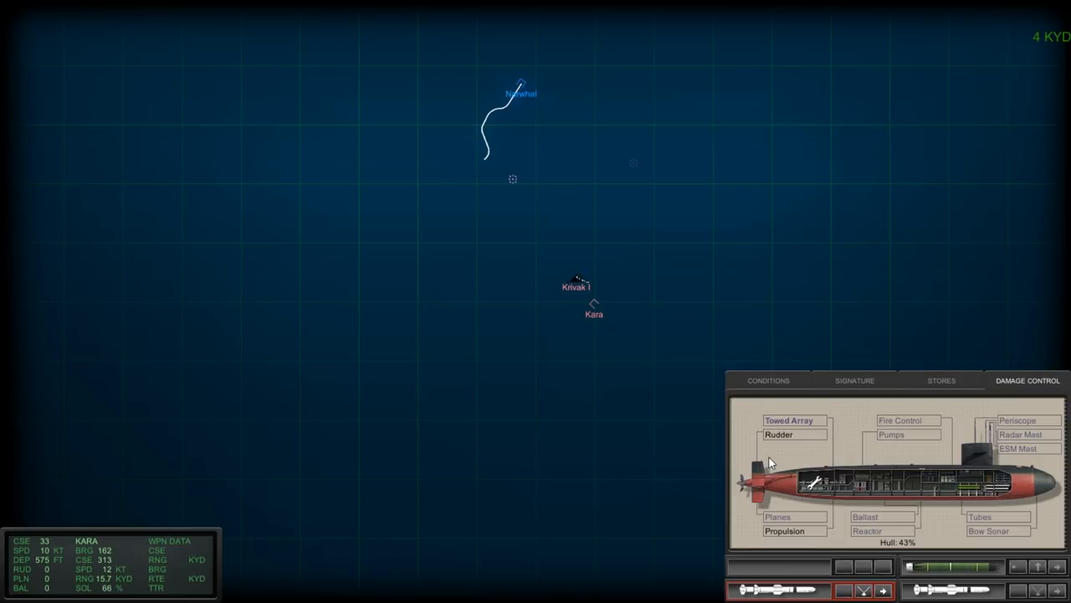
mouse_move(599, 314)
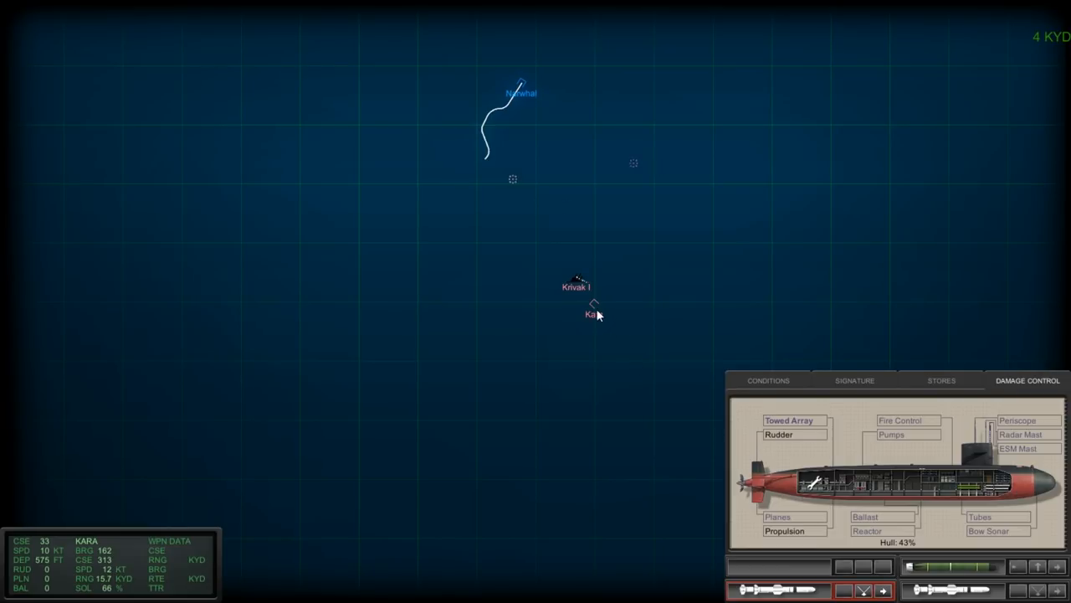
mouse_move(505, 407)
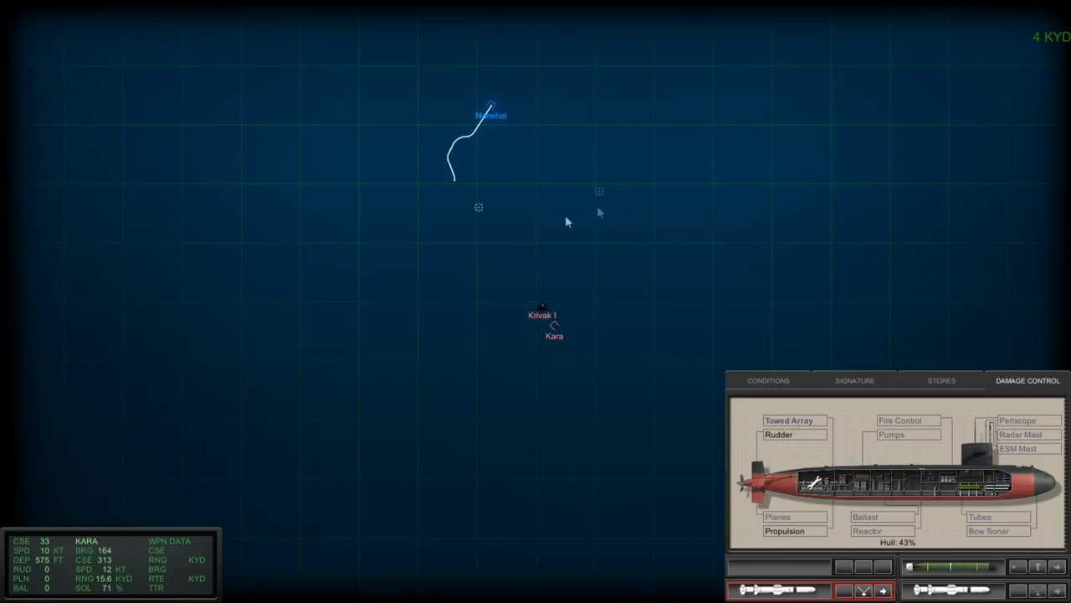
mouse_move(599, 236)
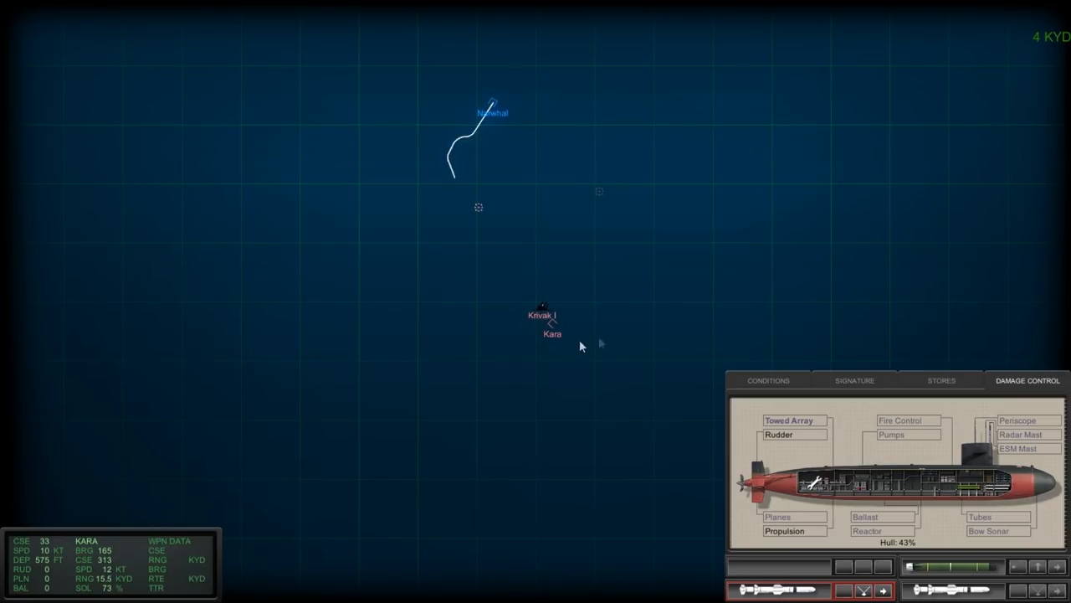
mouse_move(569, 341)
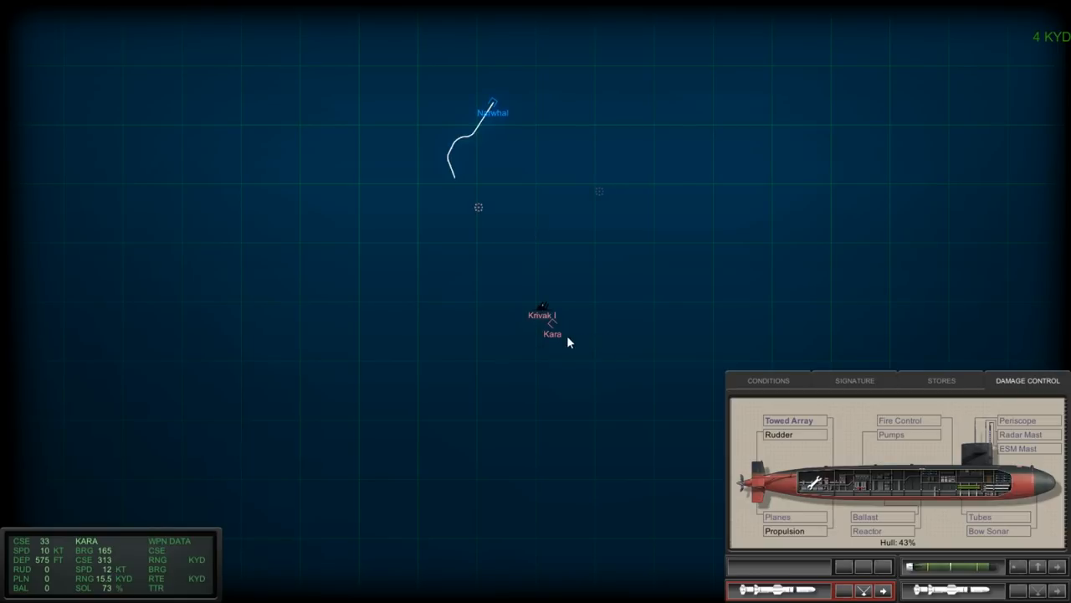
mouse_move(556, 333)
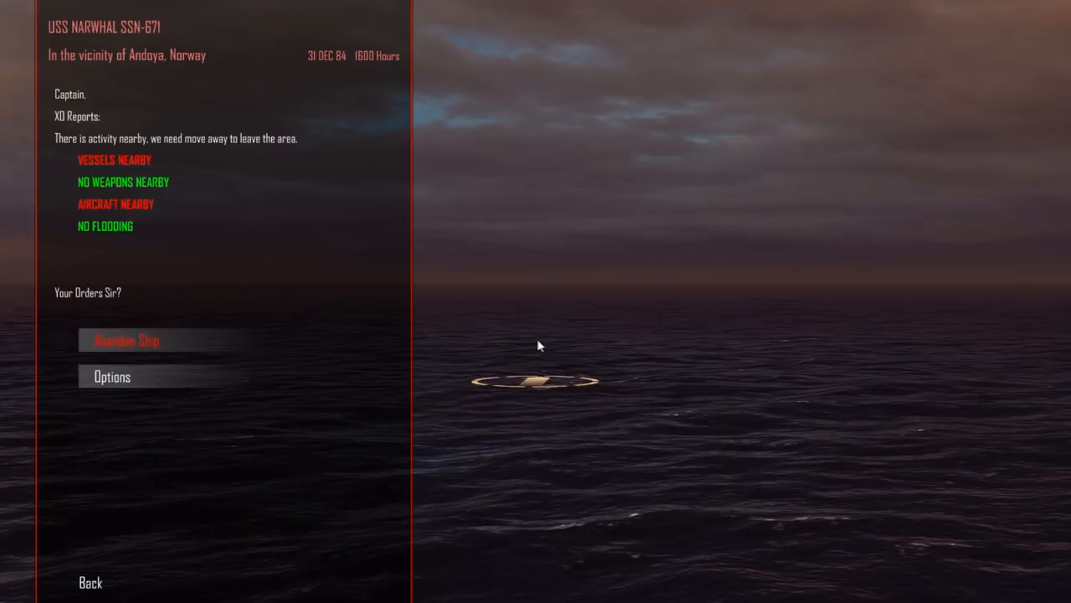
mouse_move(278, 515)
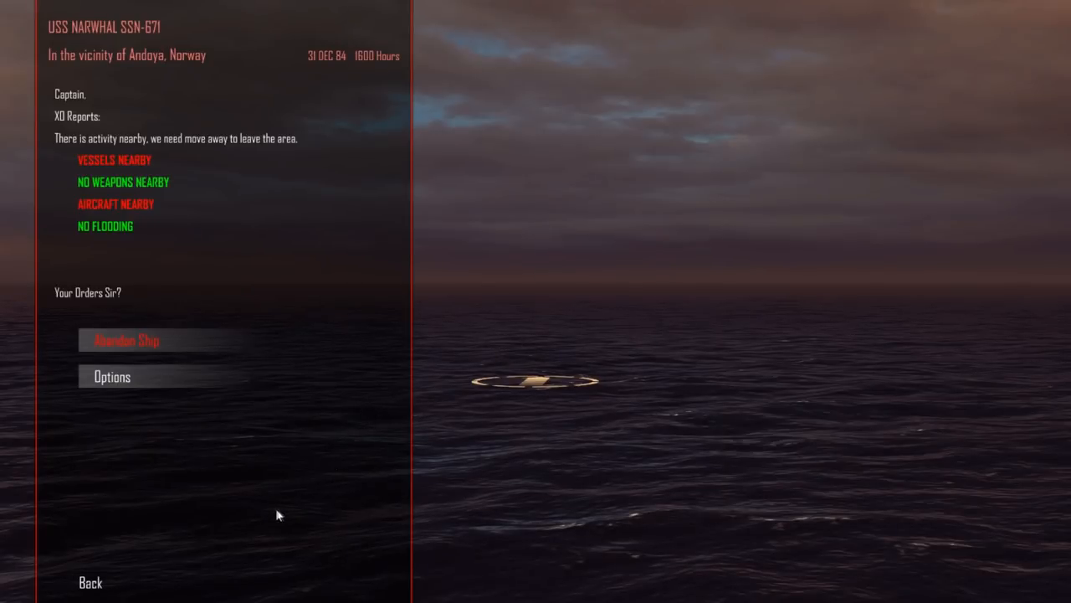
mouse_move(94, 585)
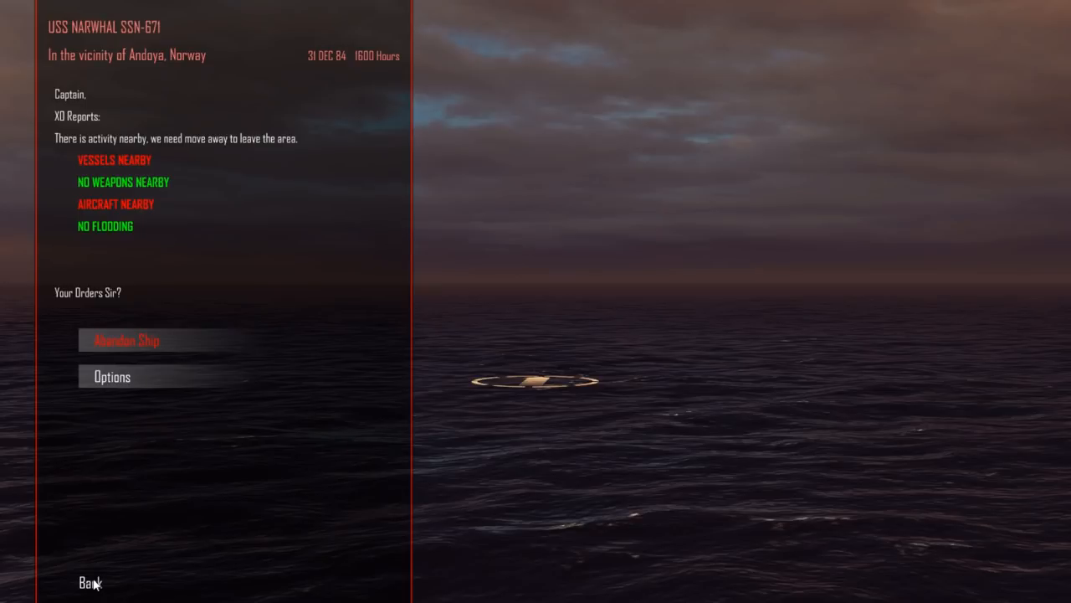
- Leave the XO report and resume the battle on the tactical map
click(86, 583)
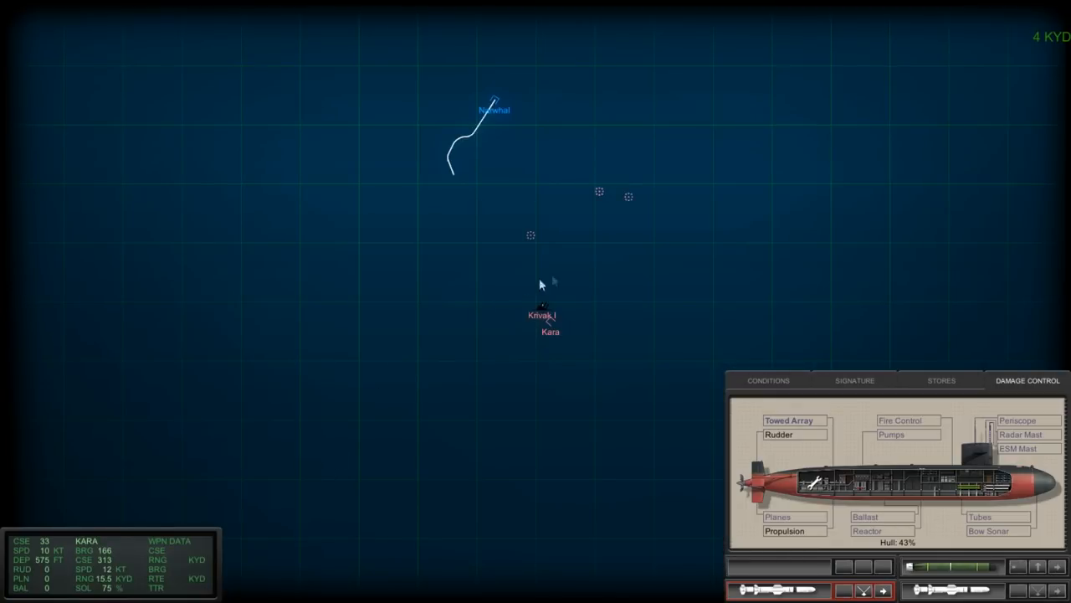
mouse_move(582, 281)
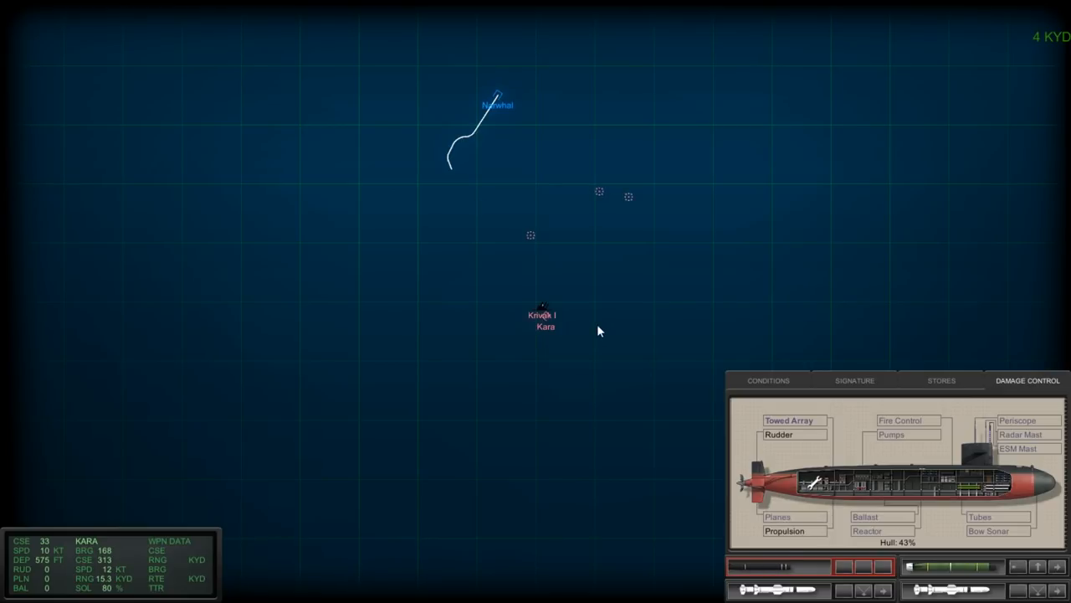
mouse_move(589, 277)
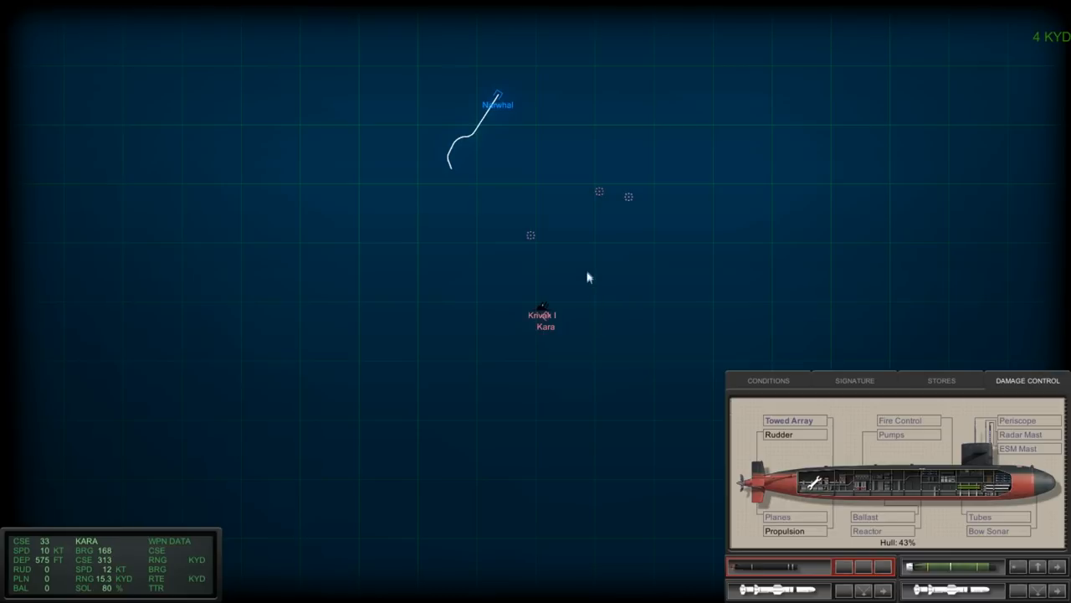
mouse_move(574, 268)
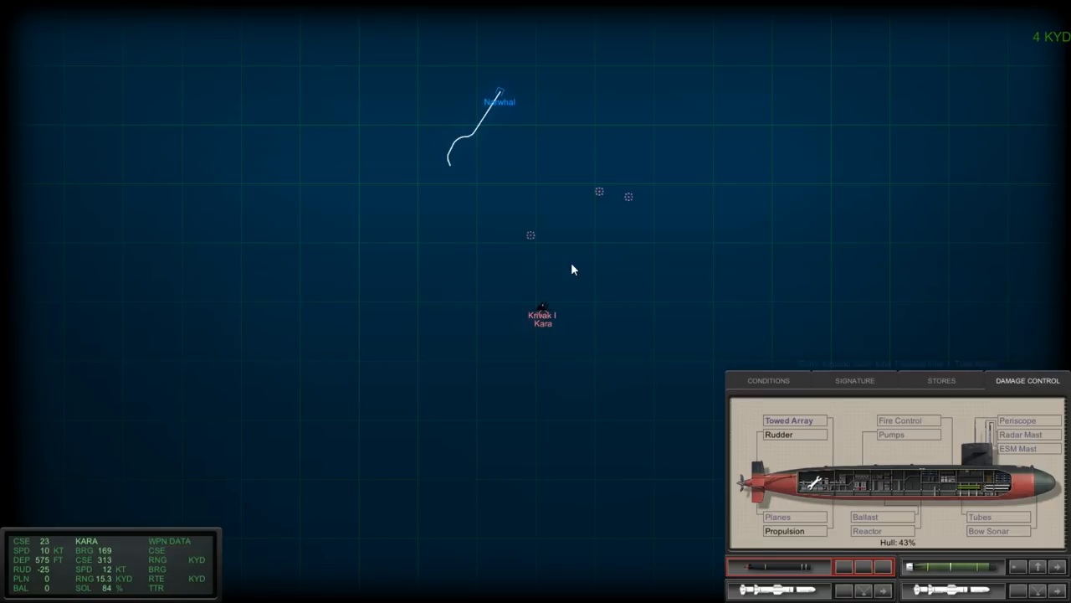
mouse_move(599, 199)
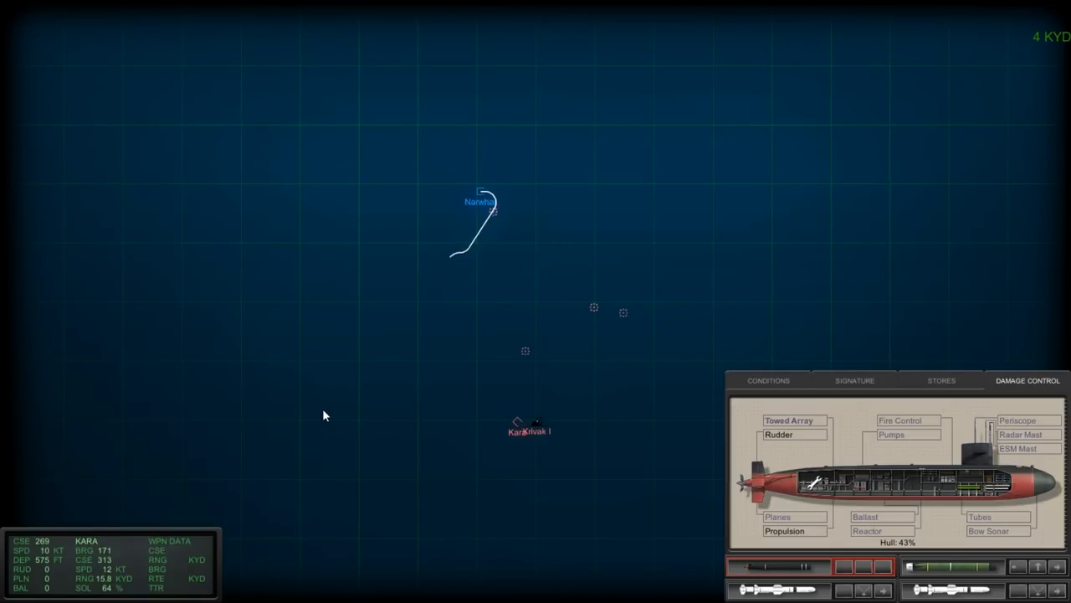
mouse_move(495, 308)
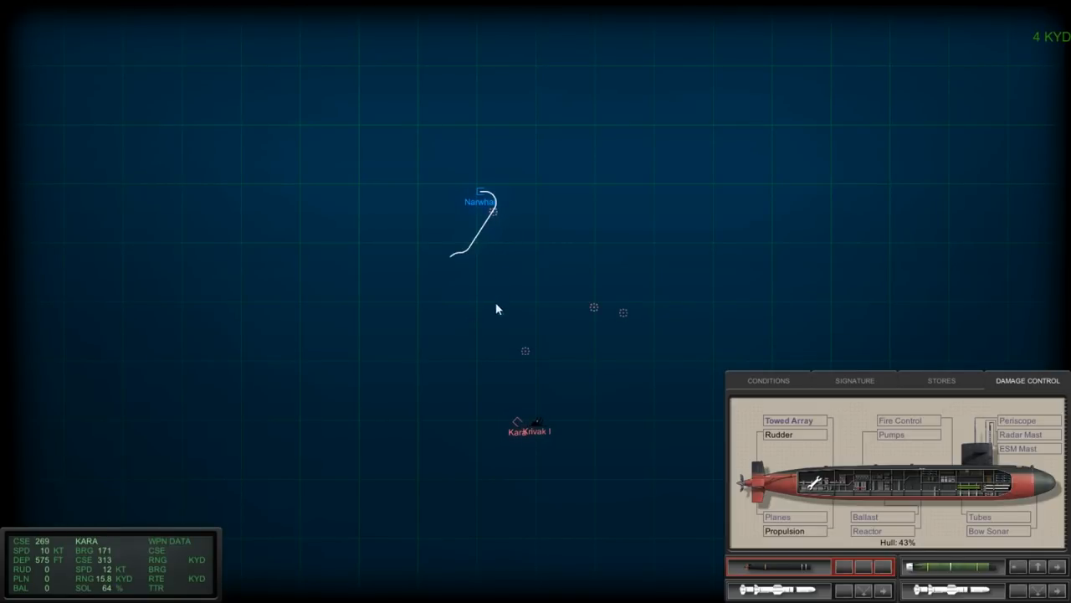
mouse_move(505, 318)
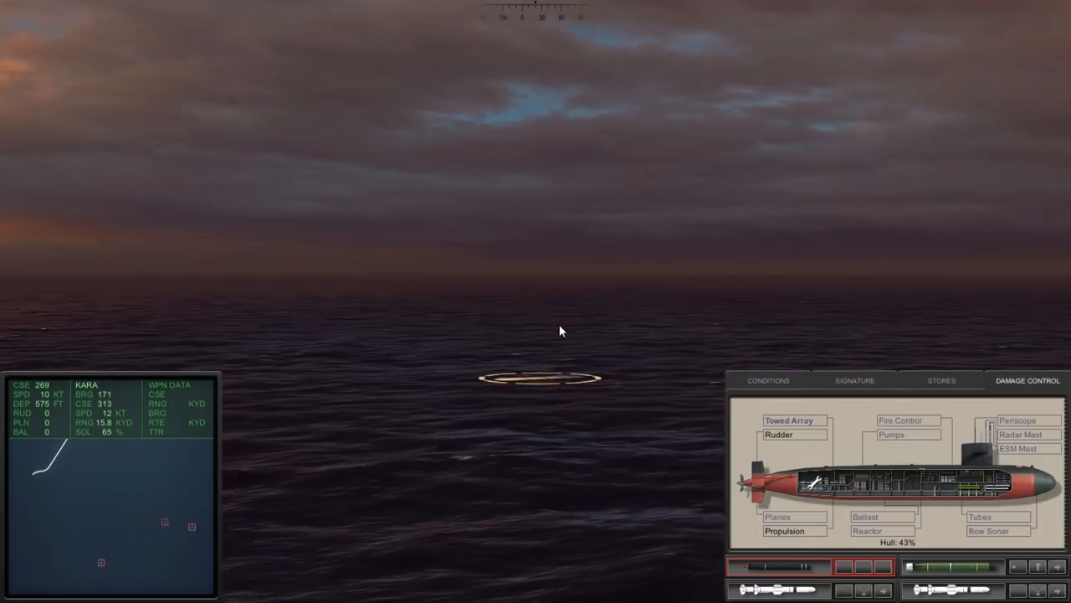
mouse_move(561, 367)
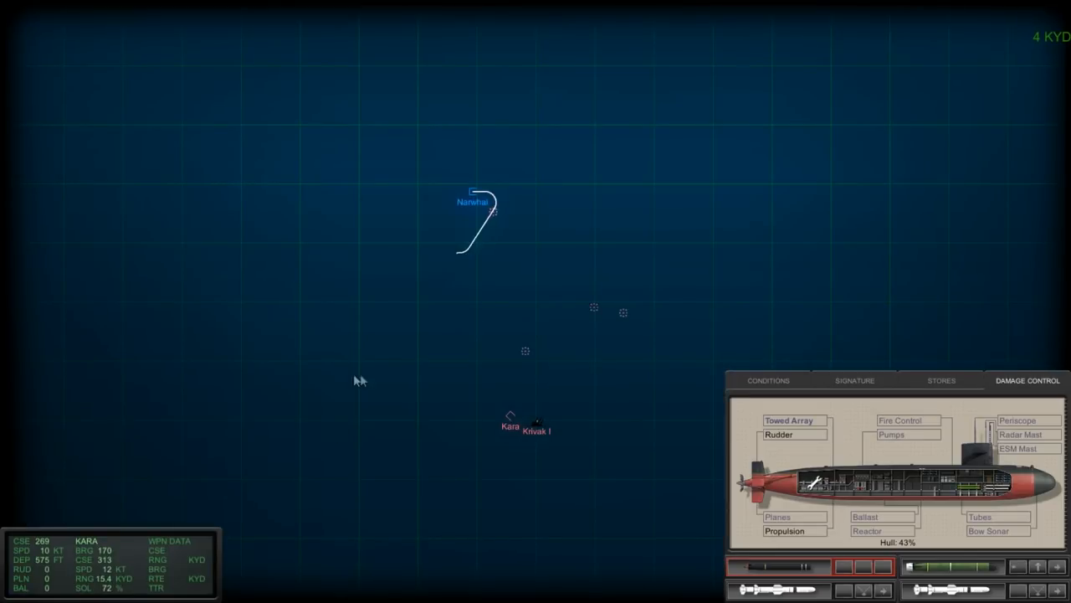
mouse_move(512, 418)
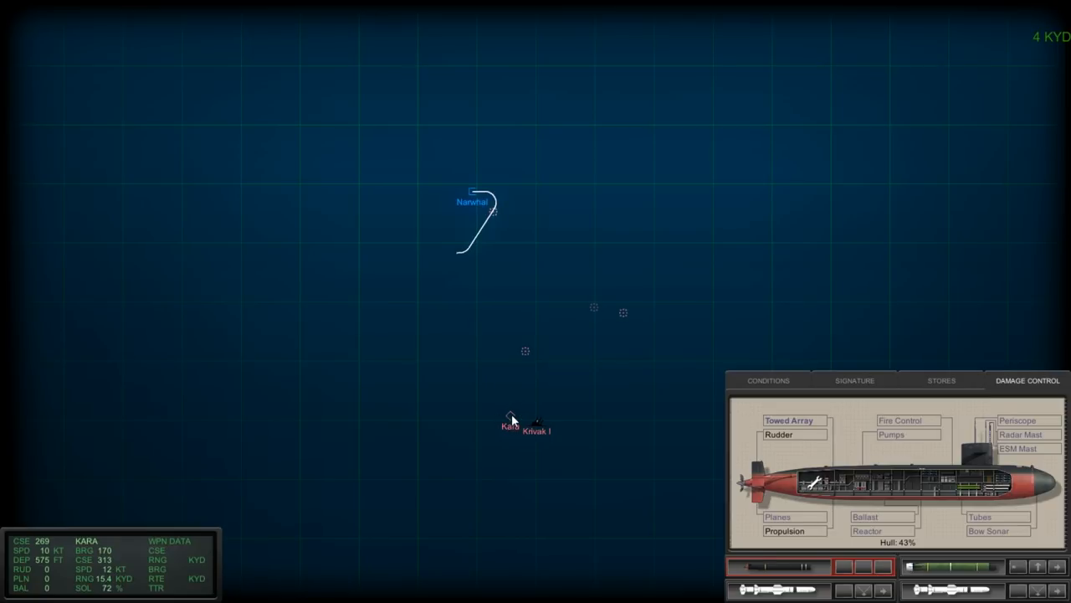
mouse_move(512, 422)
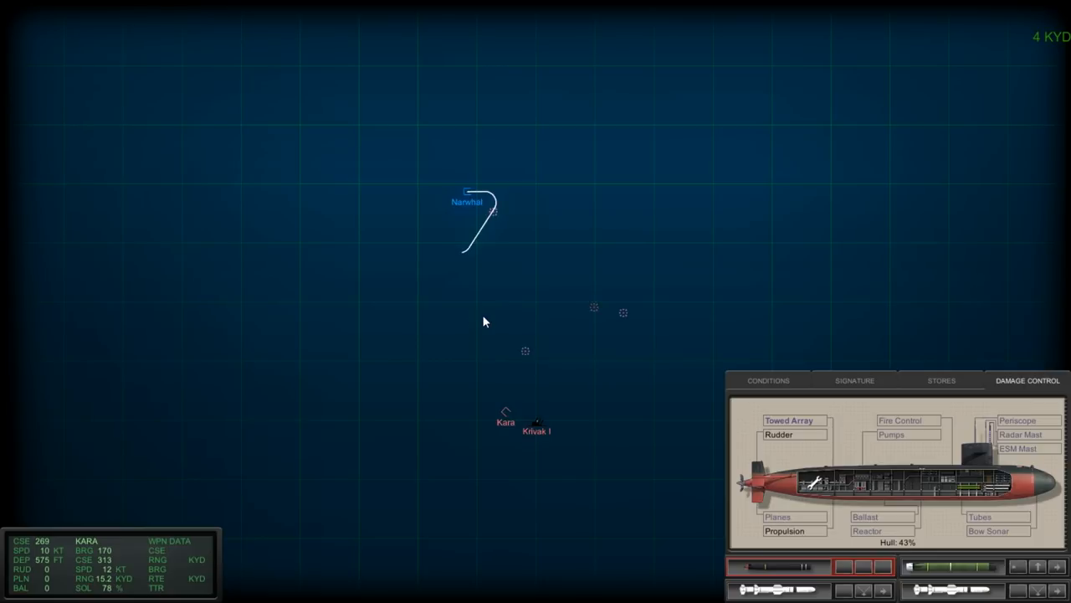
mouse_move(482, 327)
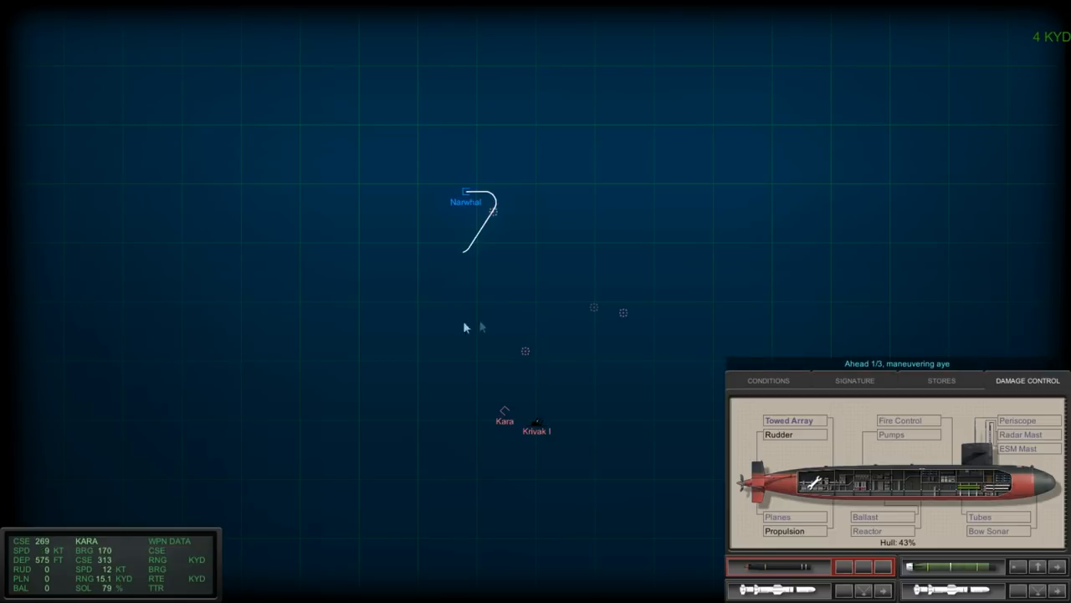
mouse_move(382, 321)
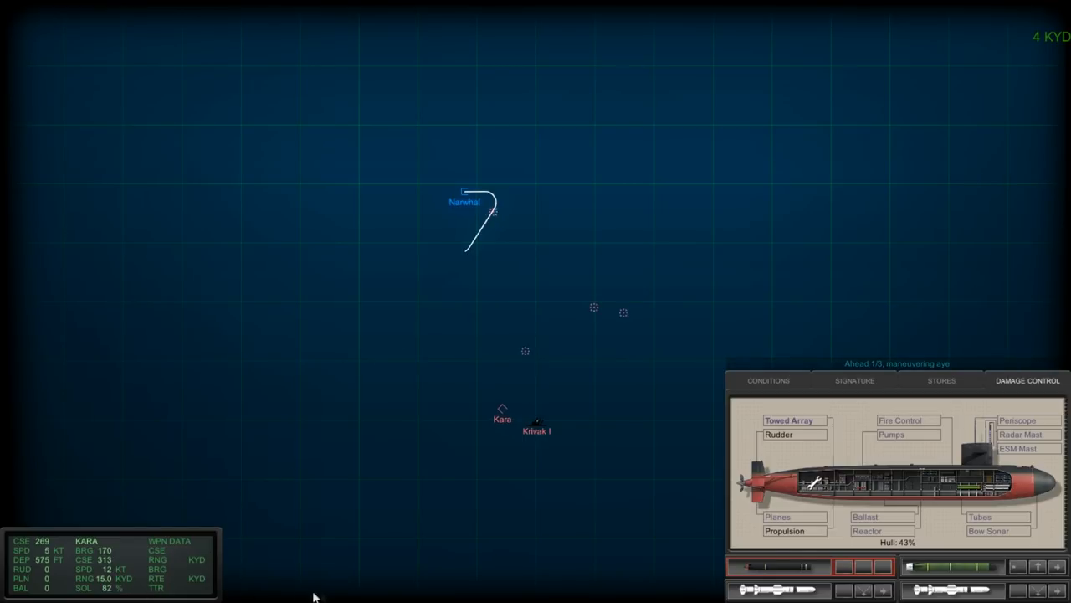
mouse_move(429, 569)
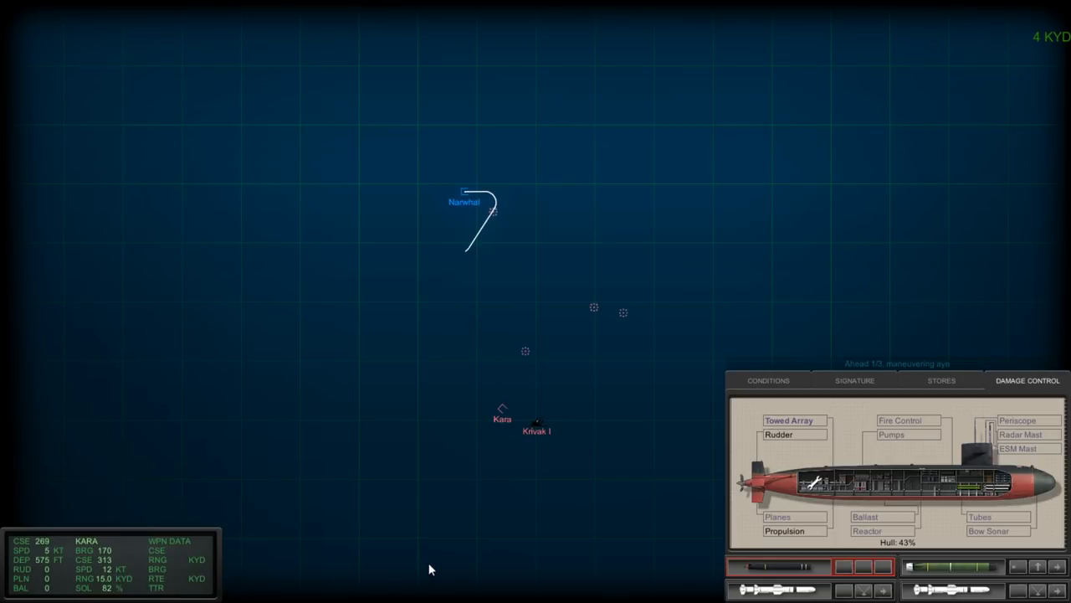
mouse_move(433, 565)
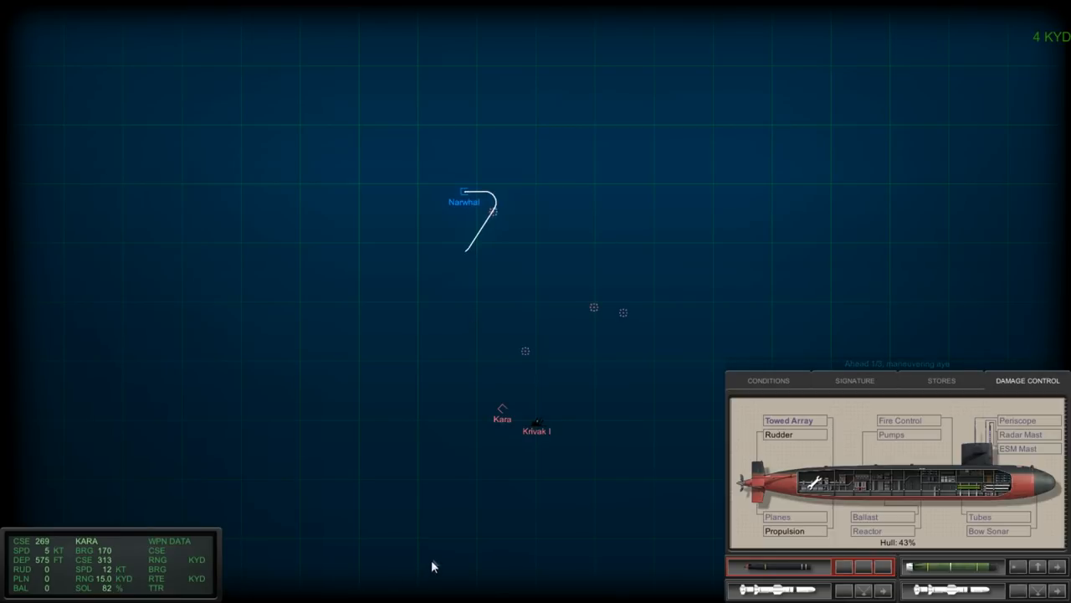
mouse_move(495, 435)
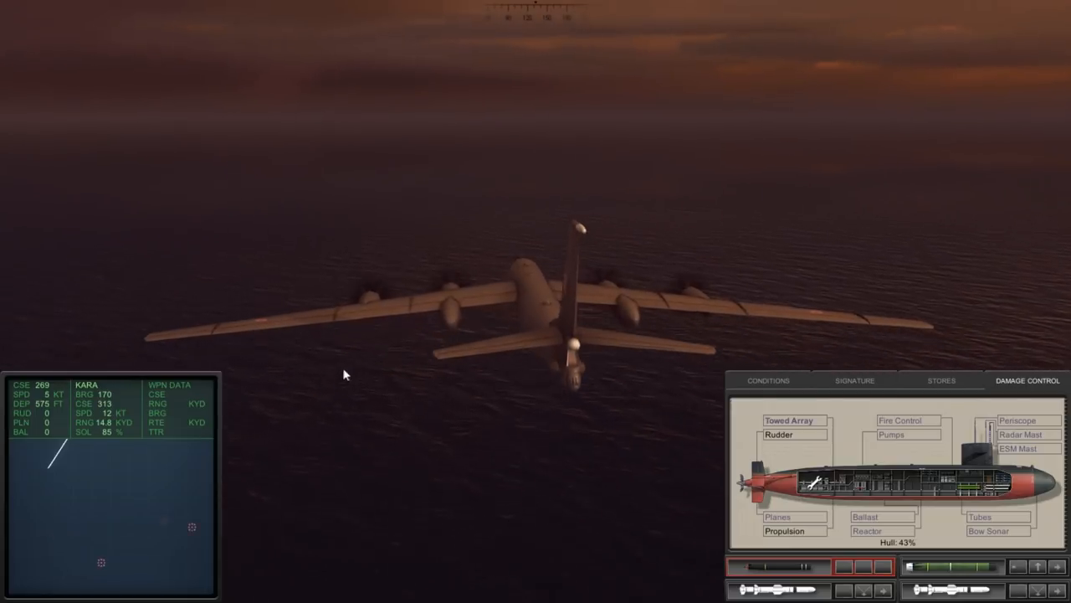
mouse_move(389, 360)
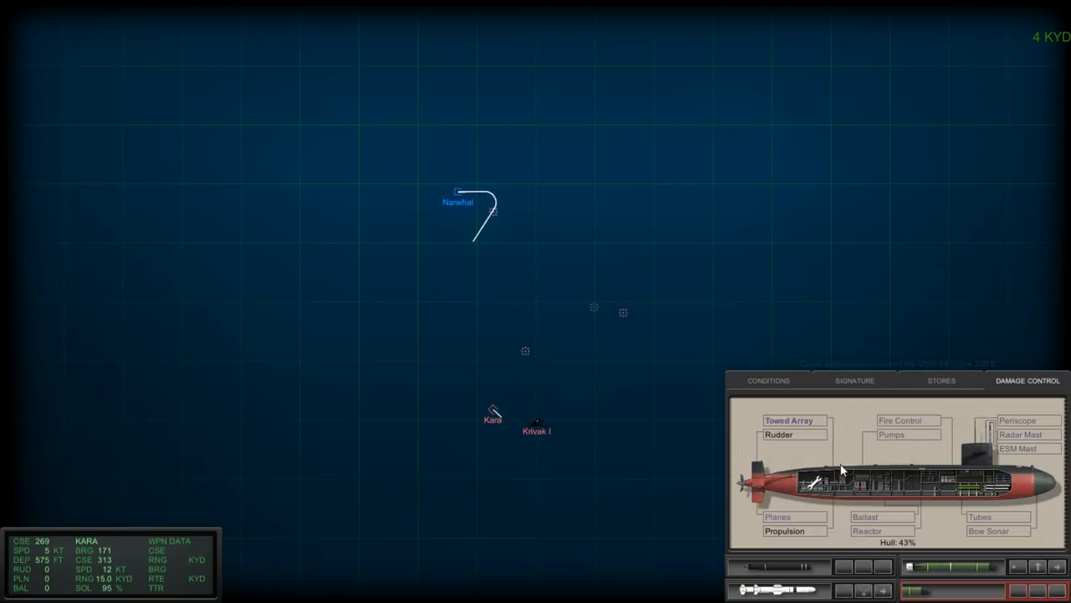
mouse_move(793, 459)
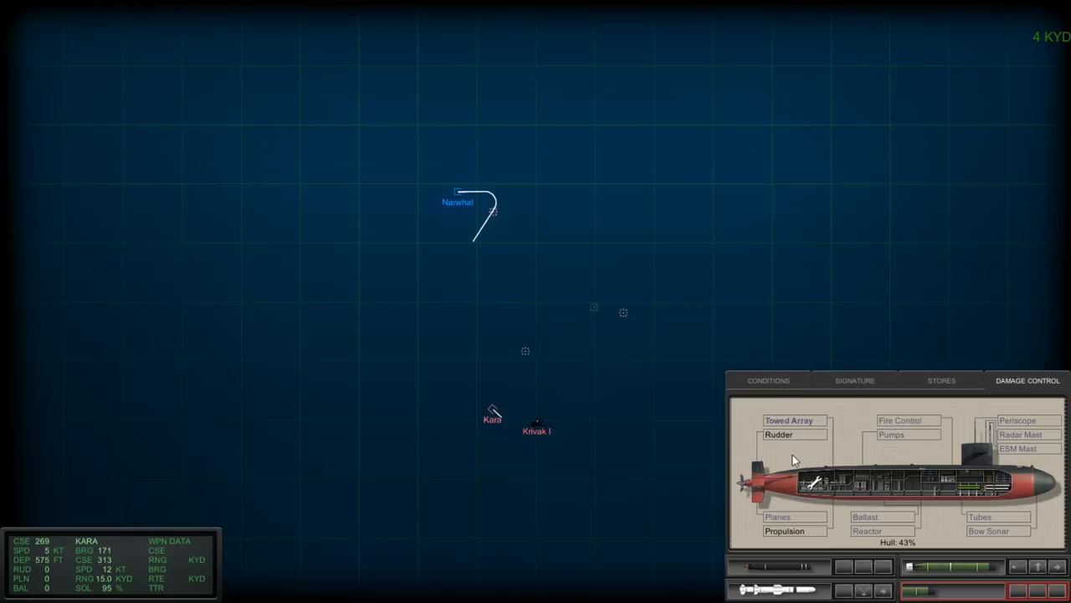
mouse_move(581, 419)
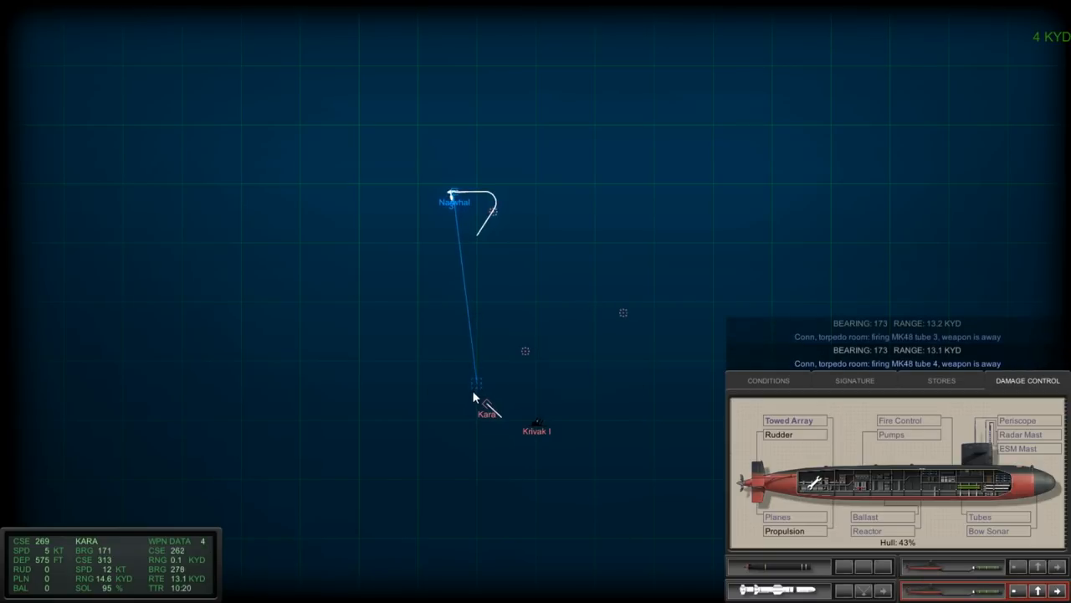
mouse_move(495, 448)
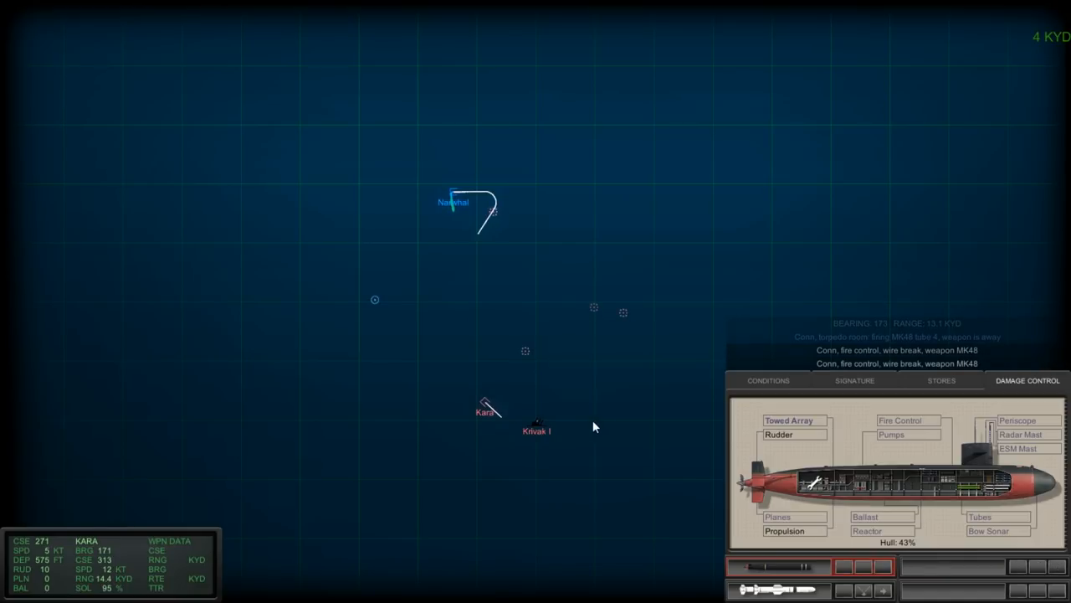
mouse_move(585, 429)
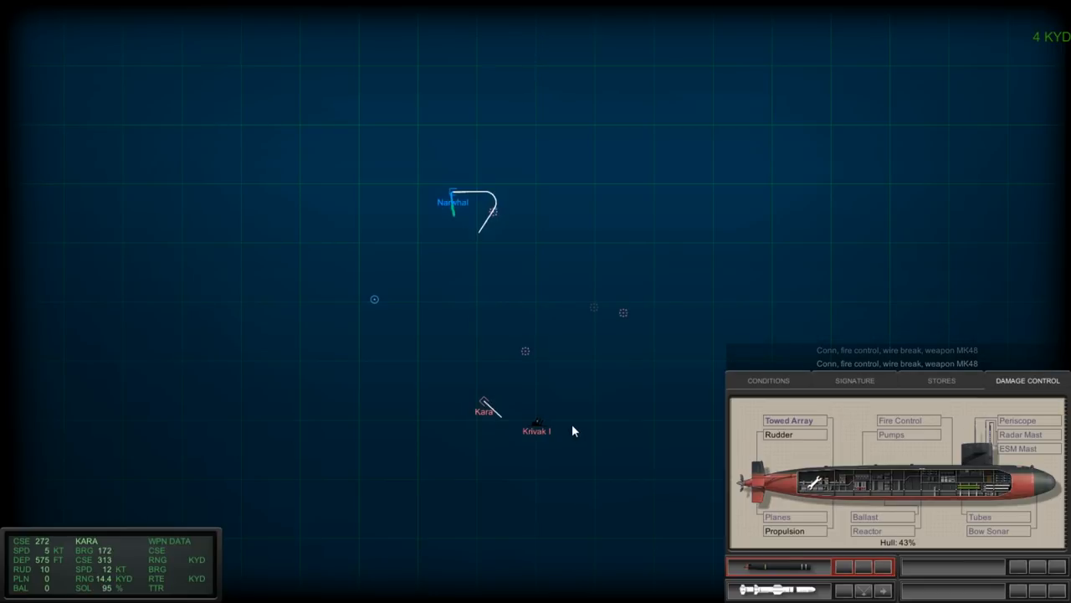
mouse_move(554, 428)
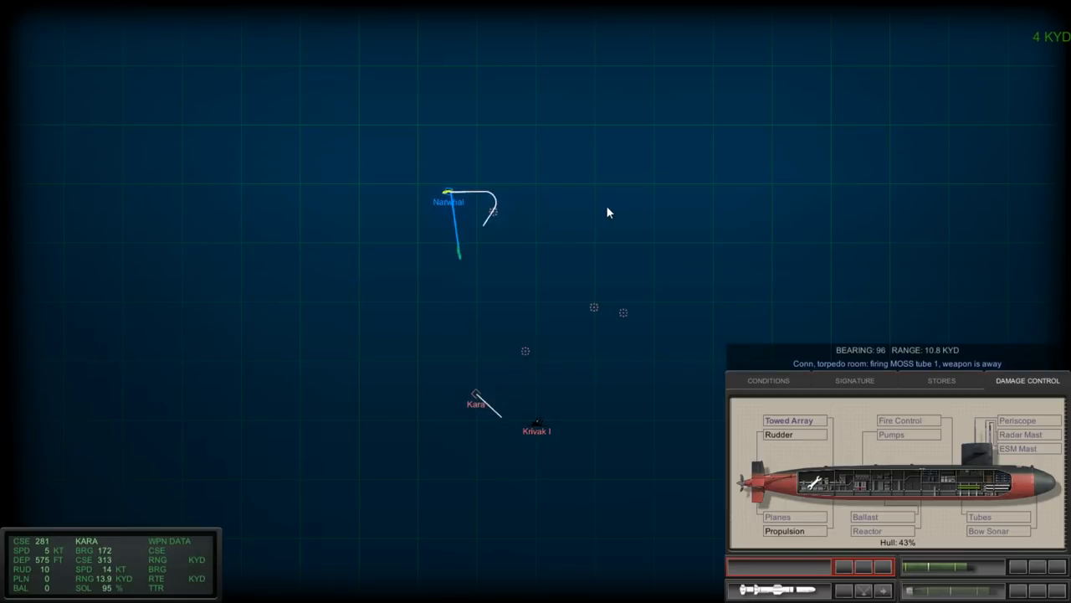
mouse_move(599, 221)
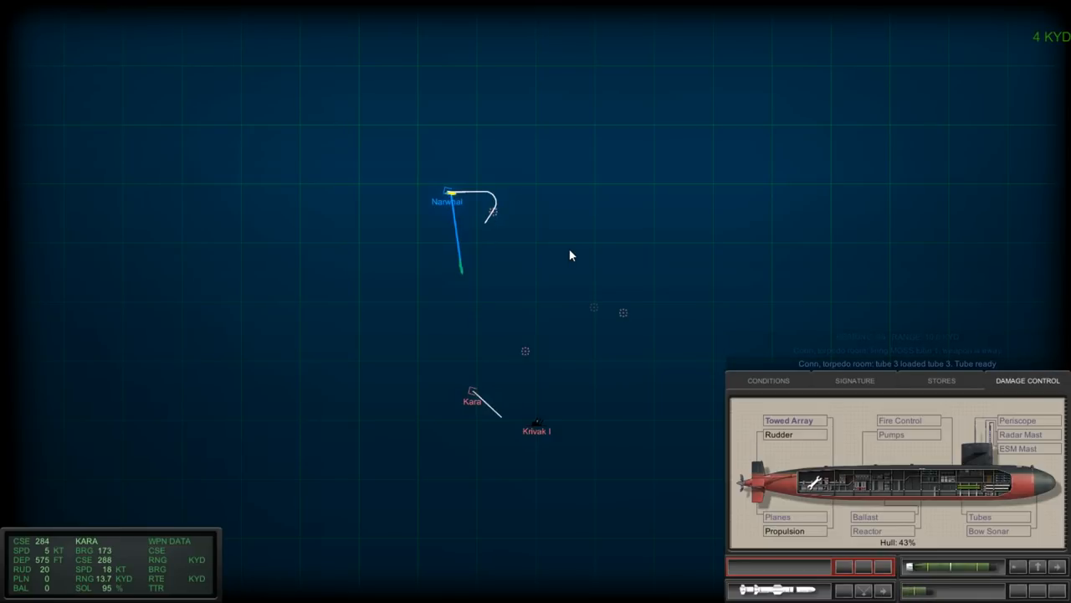
mouse_move(666, 321)
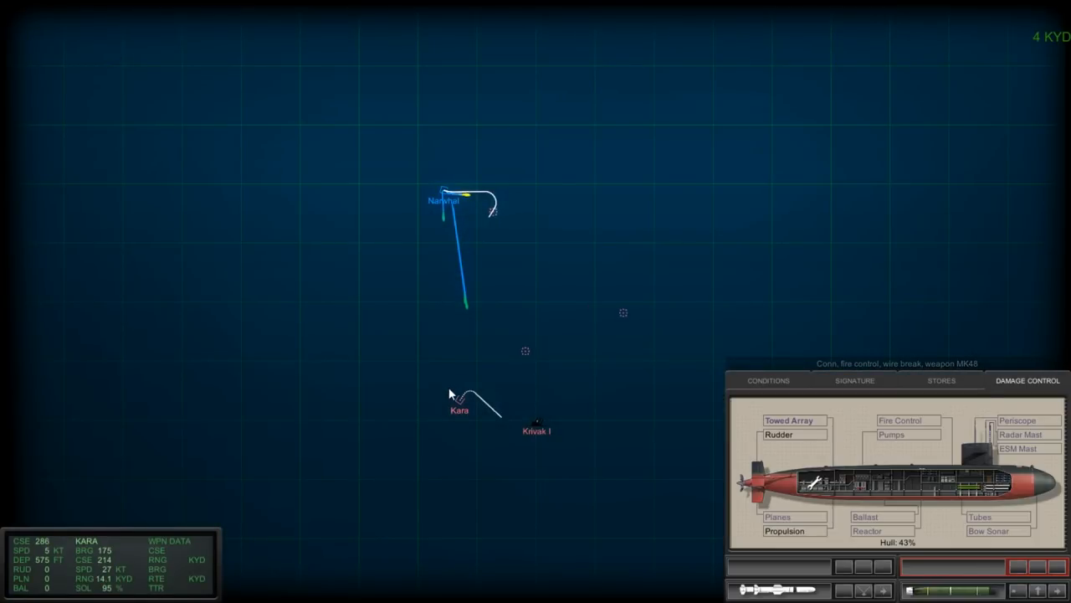
mouse_move(427, 433)
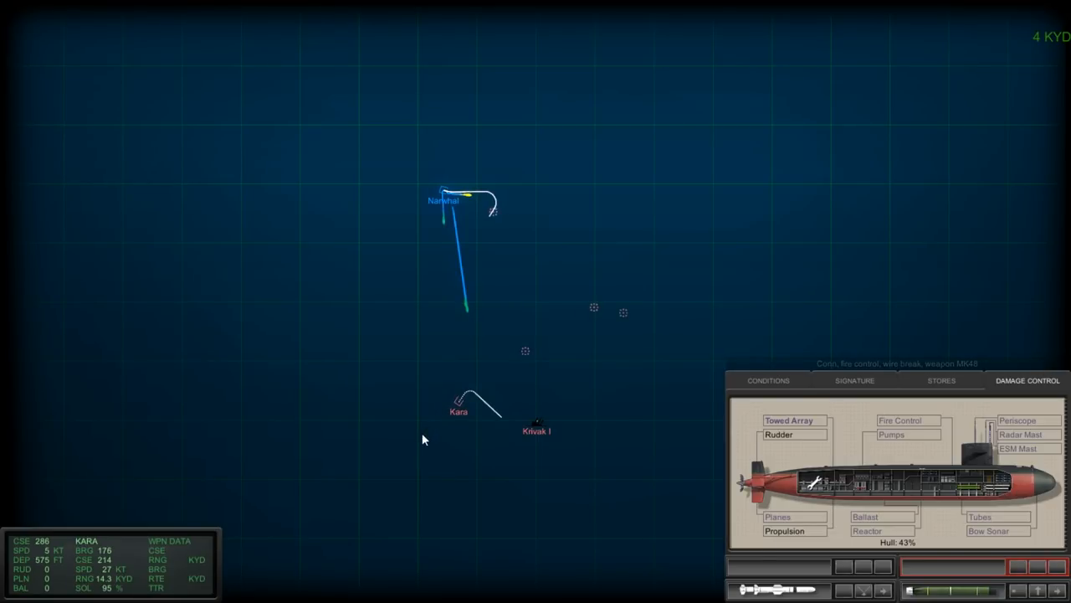
mouse_move(418, 445)
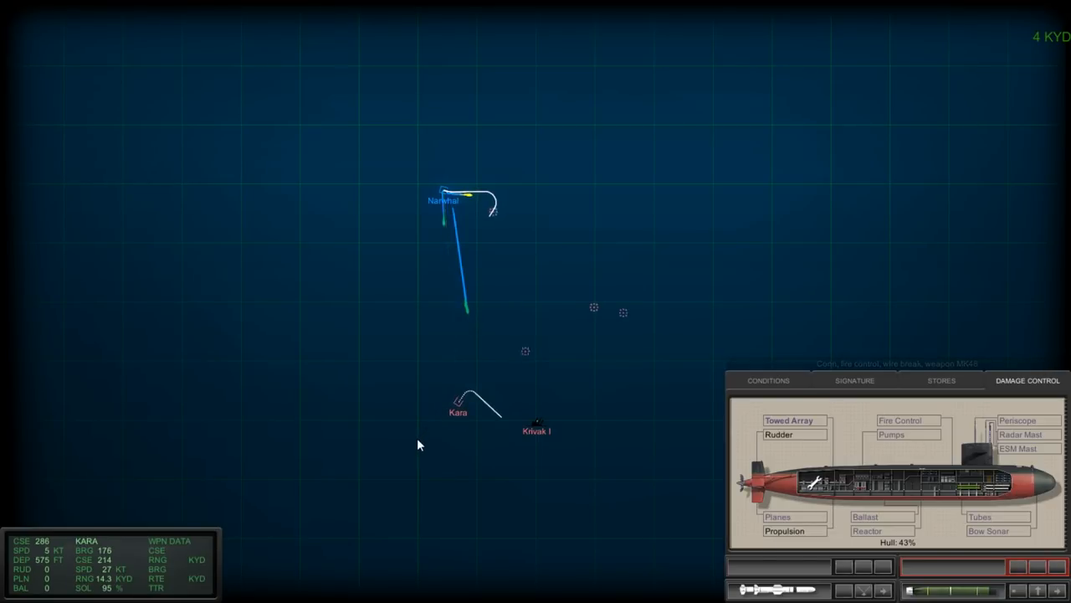
mouse_move(412, 448)
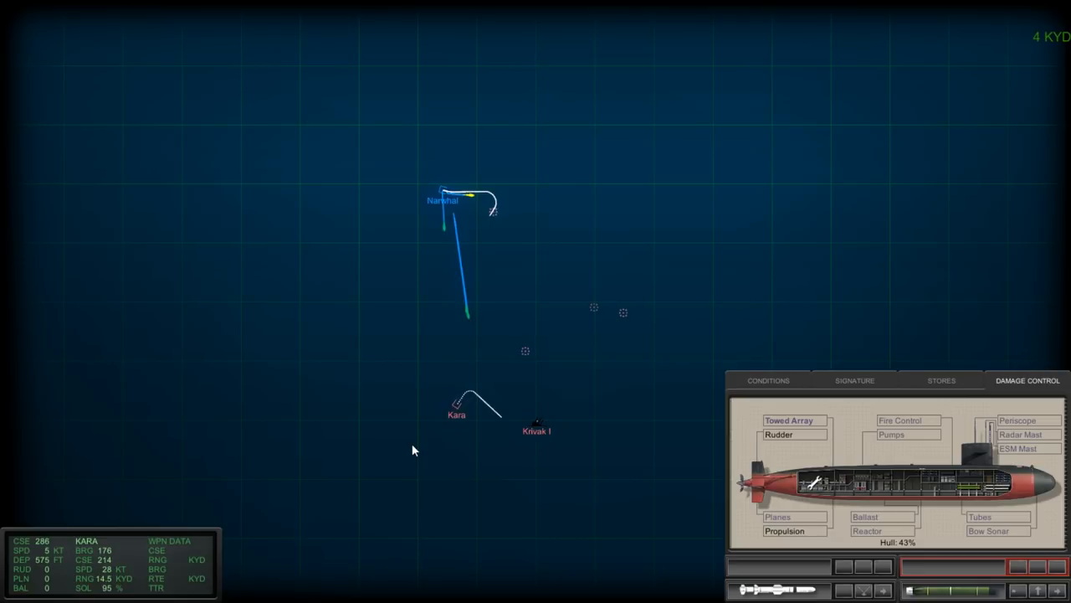
mouse_move(615, 488)
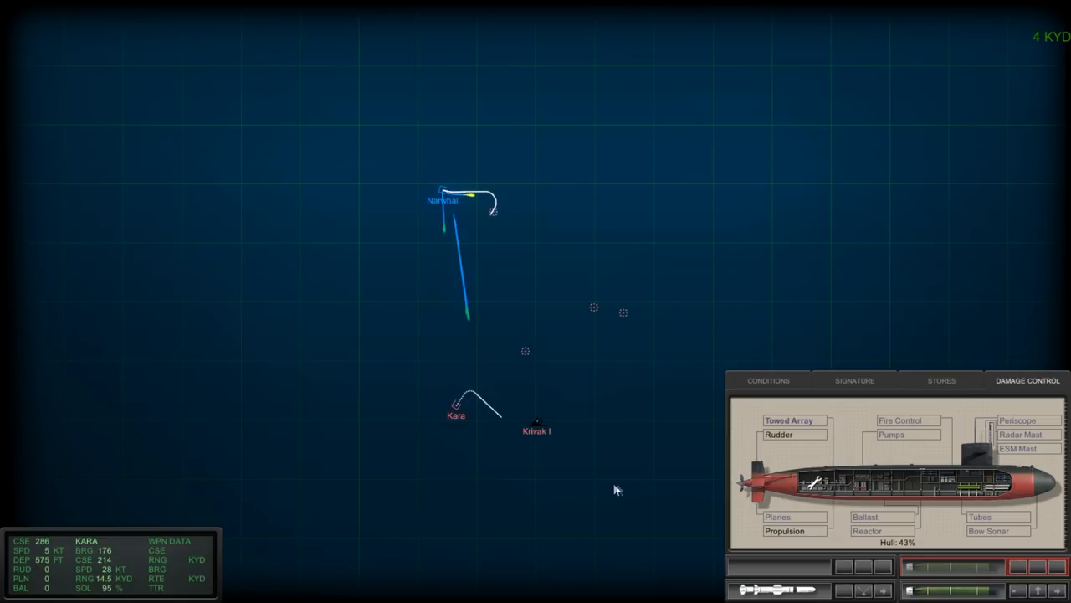
- Show the Conditions readout with ambient noise and the Narwhal's depth profile
click(767, 380)
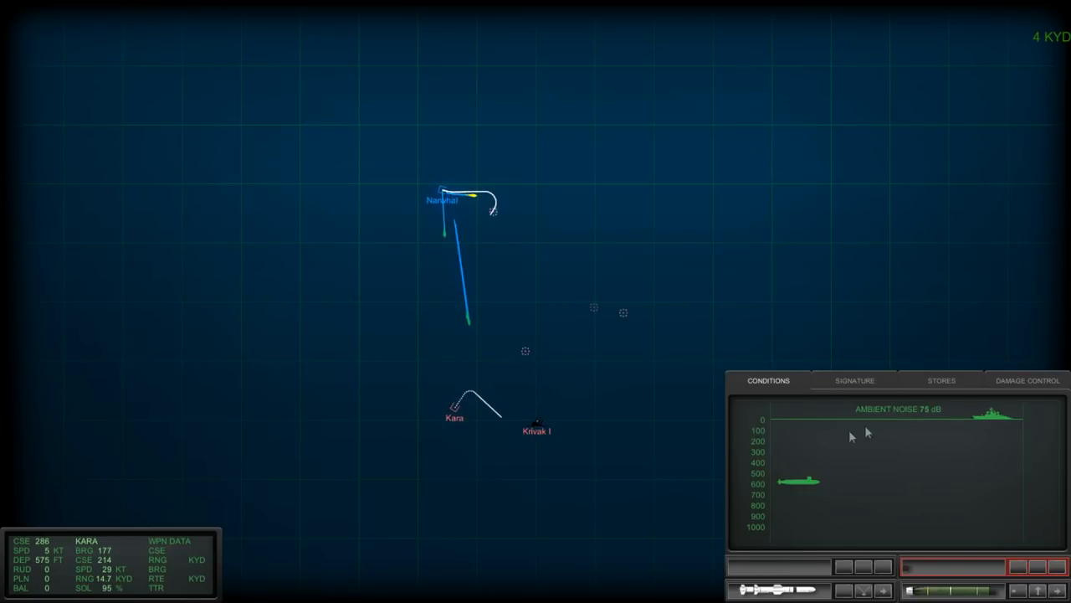
mouse_move(710, 467)
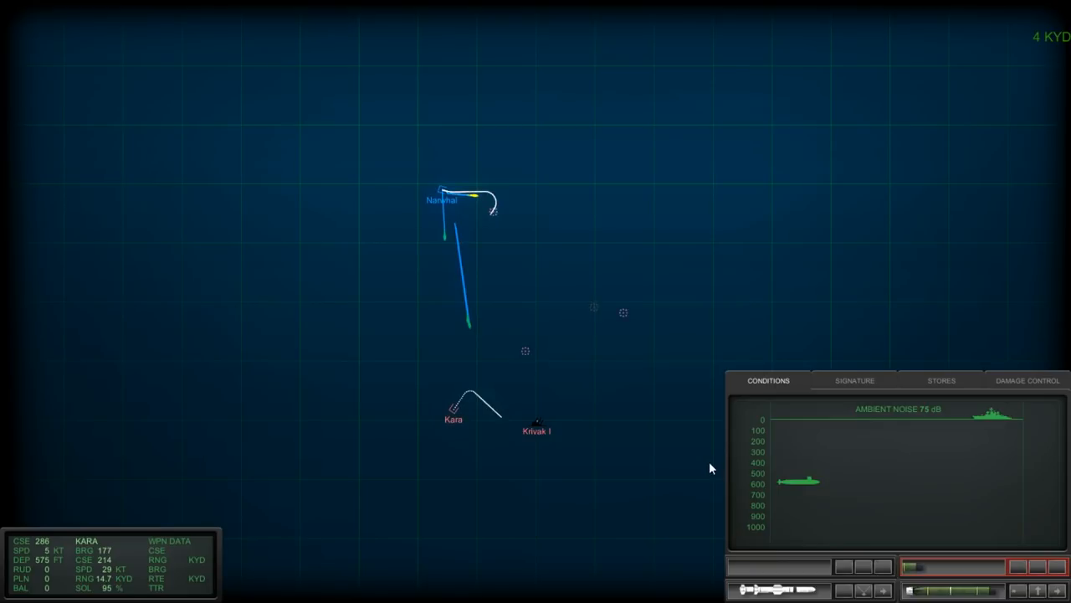
mouse_move(622, 455)
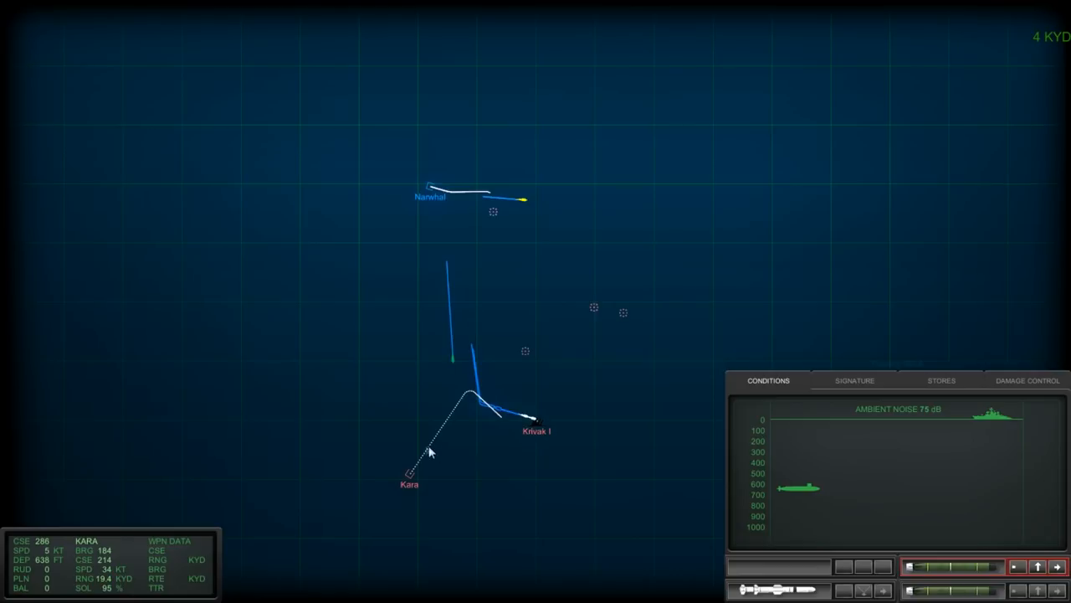
mouse_move(399, 448)
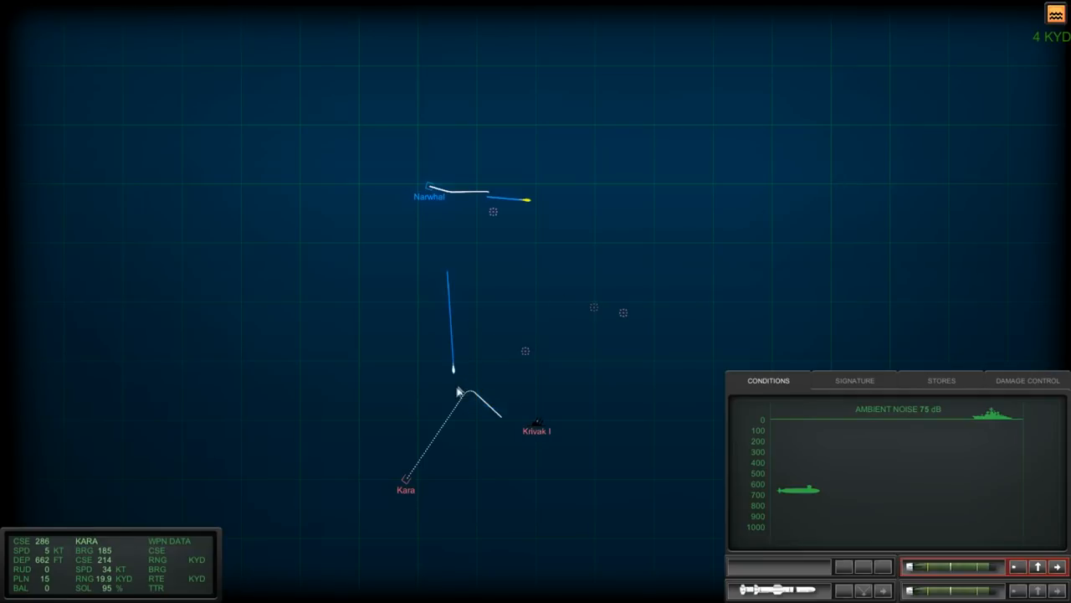
- Show the Damage Control overview with hull at 43% and the Narwhal near 722 feet
click(1028, 379)
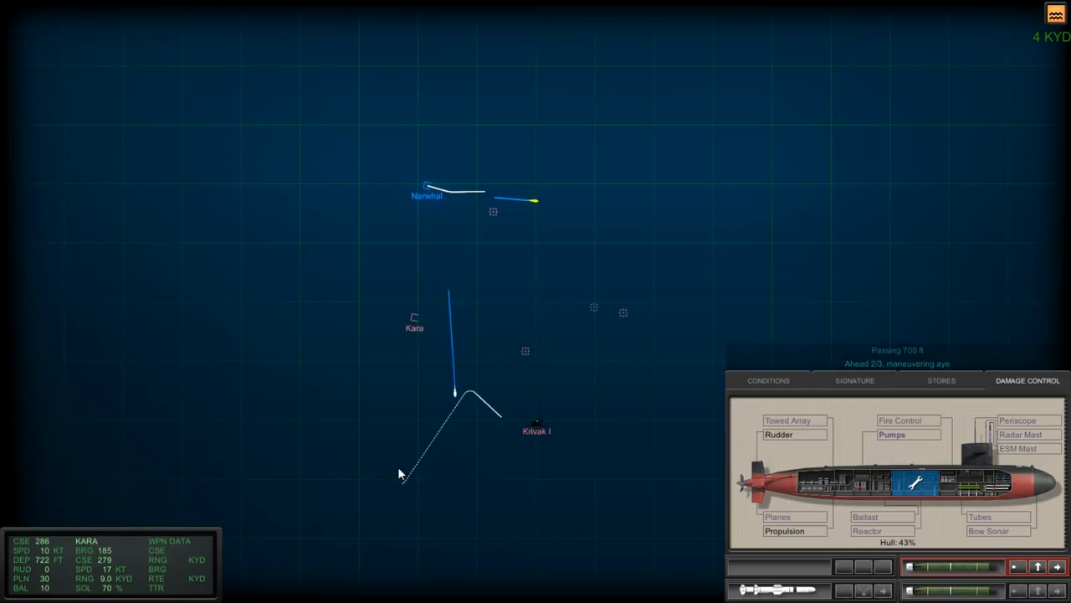
mouse_move(405, 444)
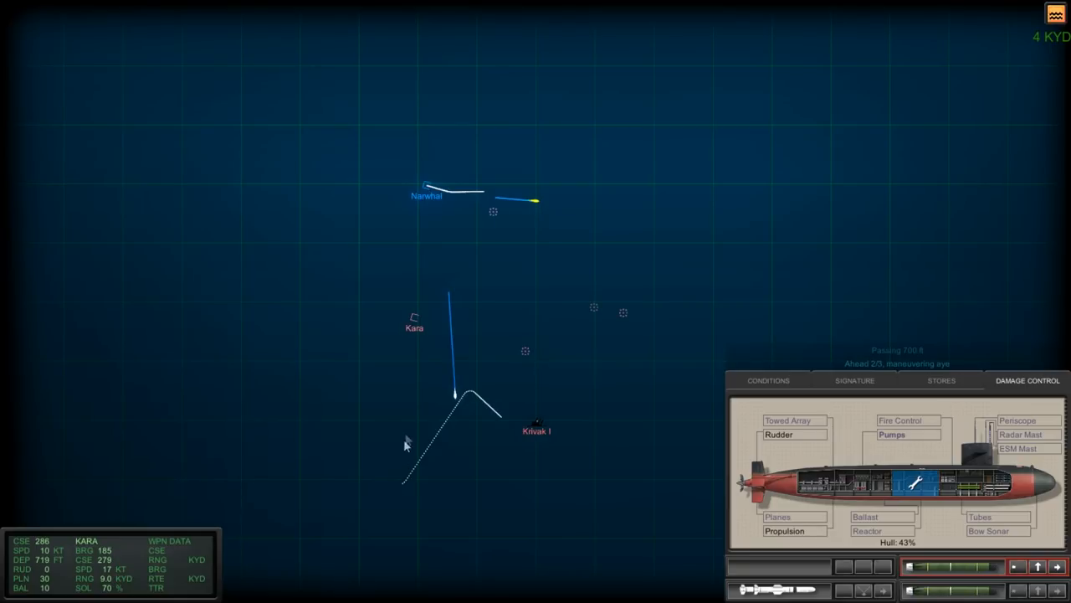
mouse_move(405, 338)
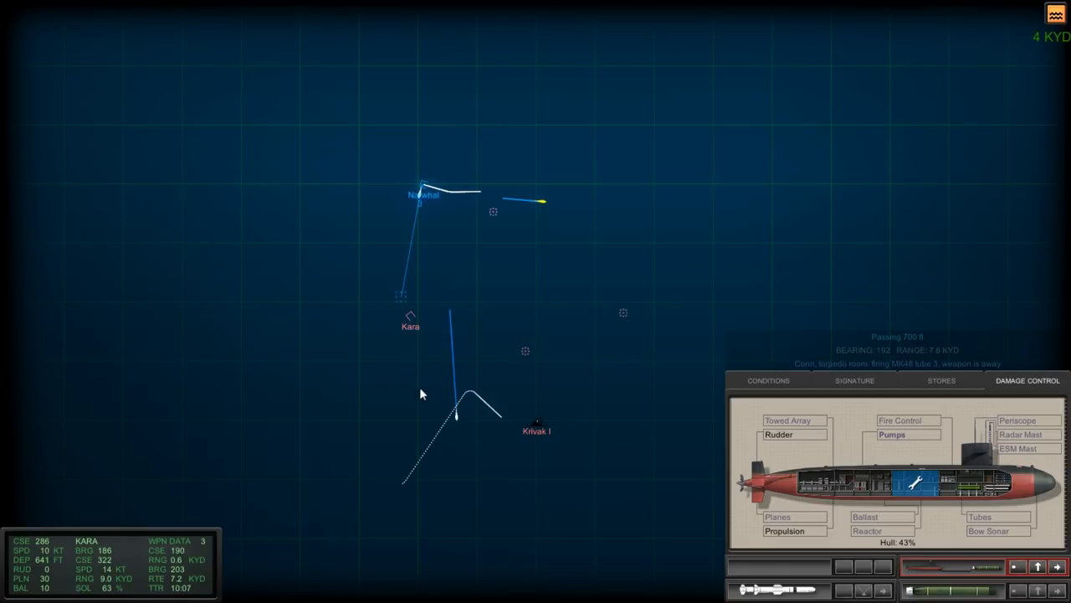
mouse_move(894, 514)
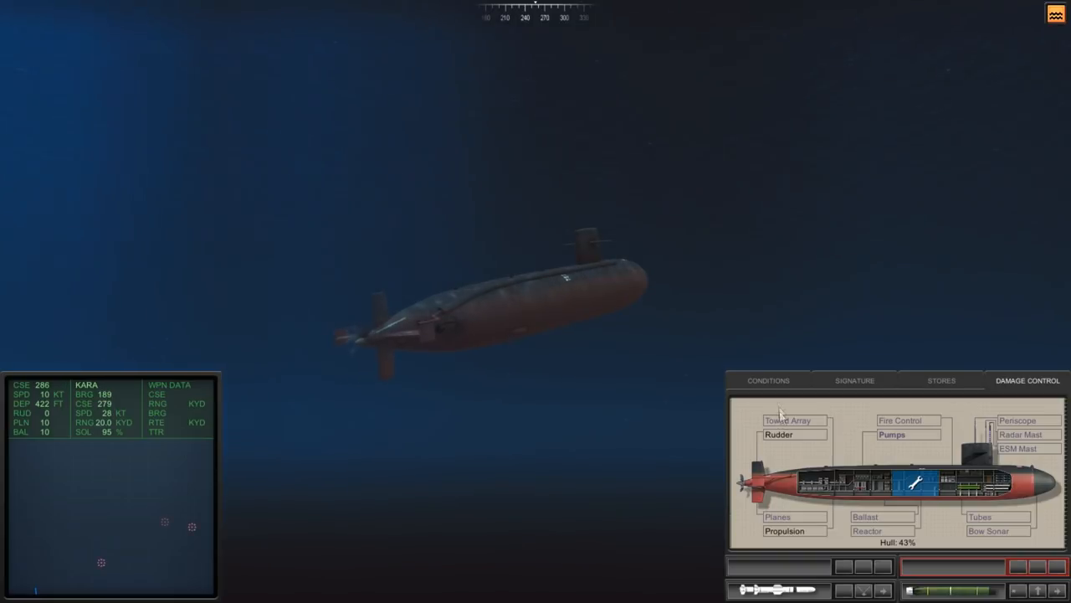
click(766, 380)
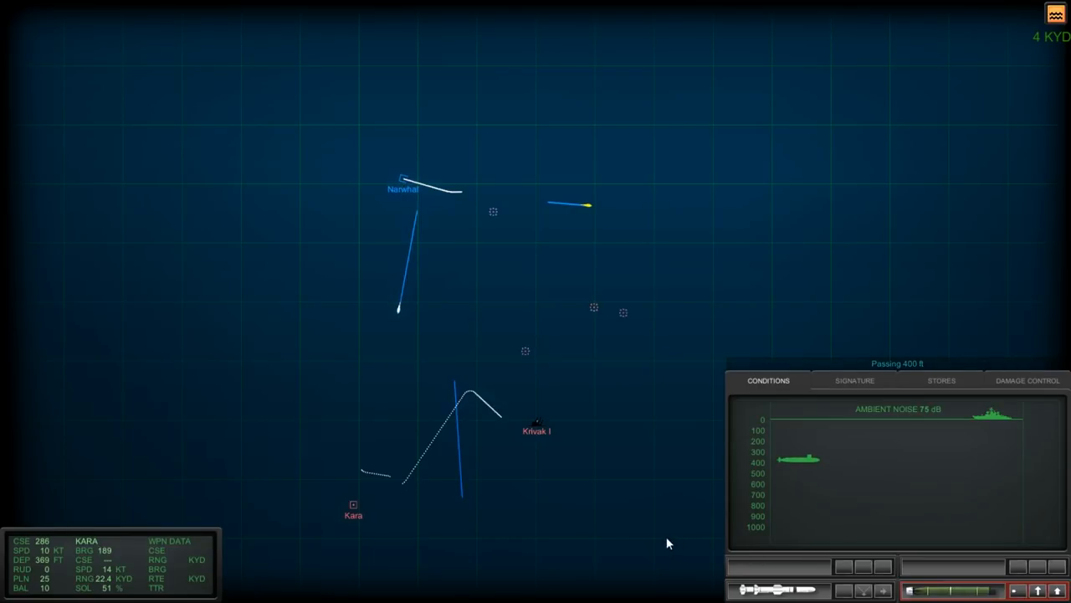
mouse_move(649, 522)
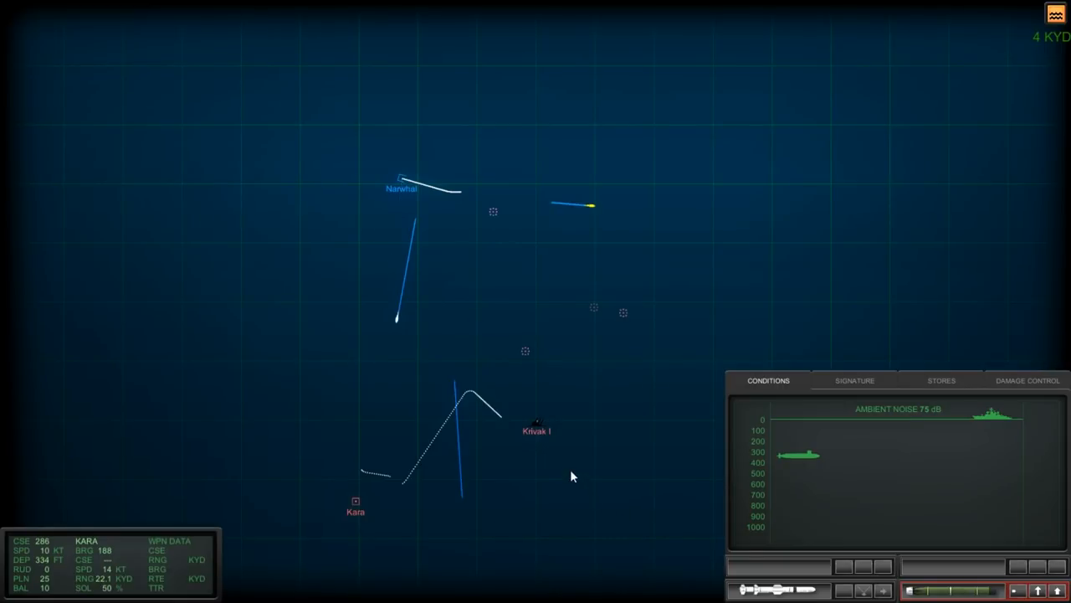
mouse_move(867, 383)
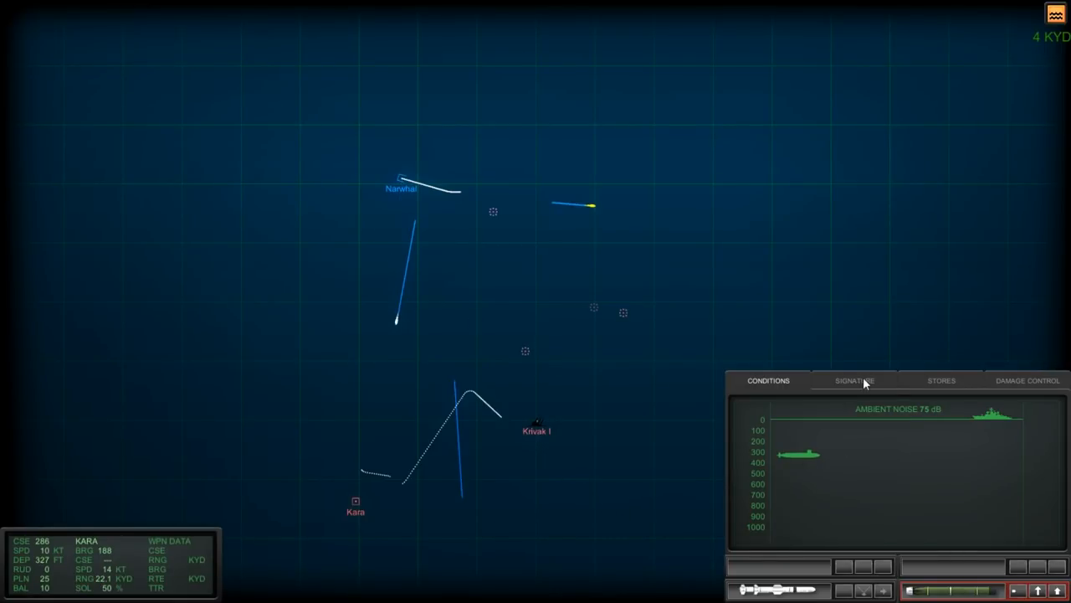
- Check remaining torpedoes and noisemakers, then review damage with hull at 43%
click(940, 380)
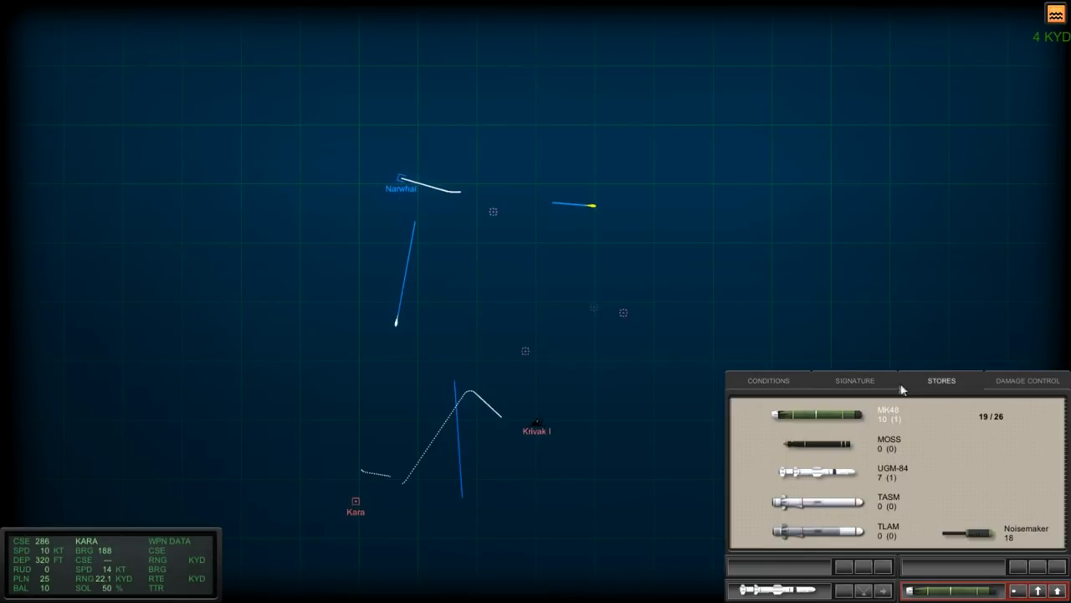
click(1026, 380)
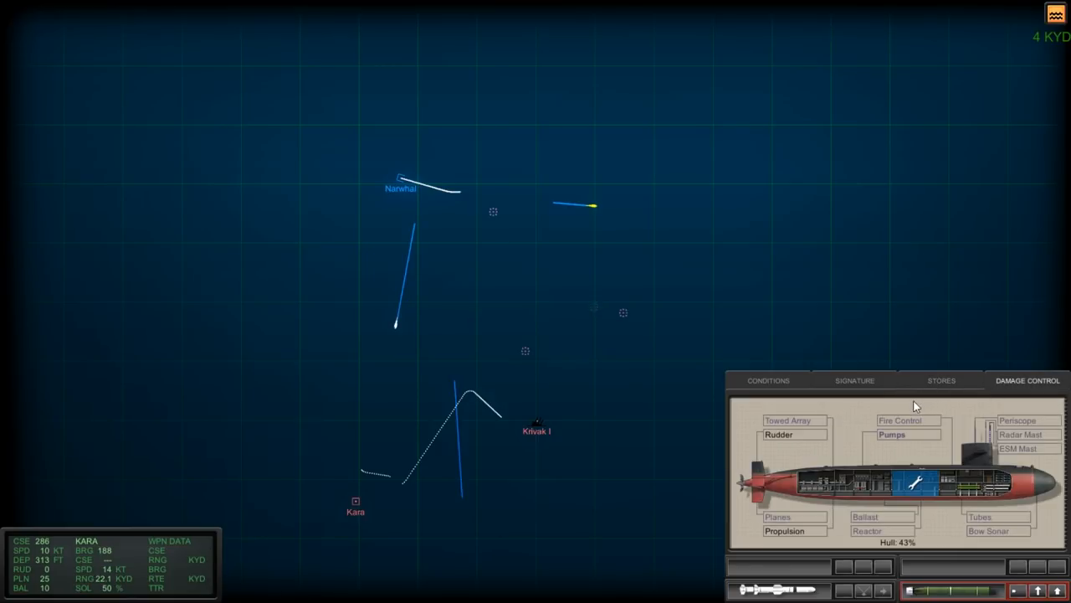
mouse_move(717, 410)
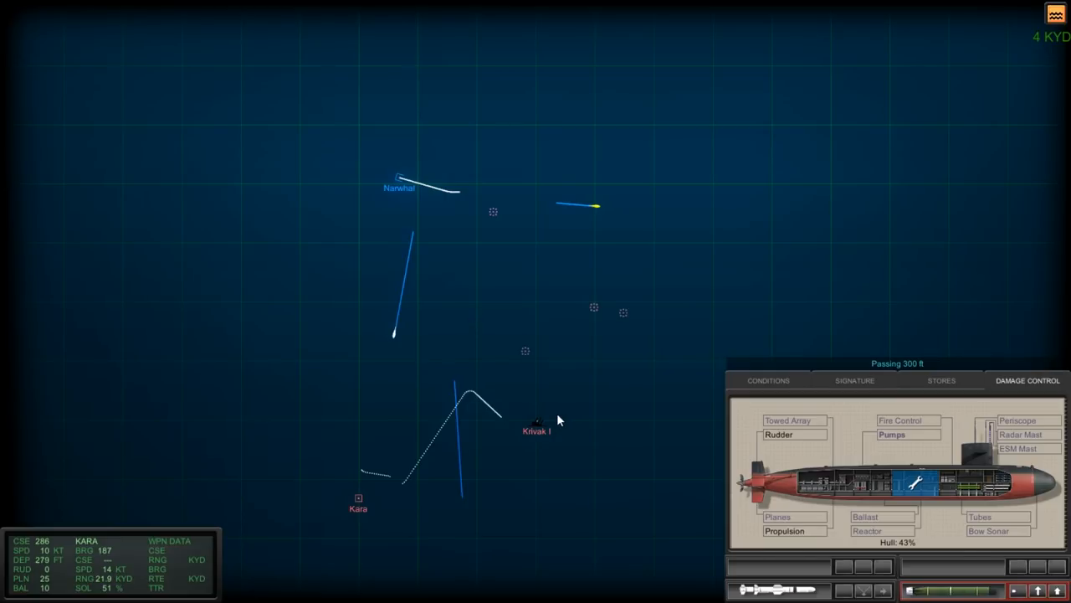
mouse_move(542, 427)
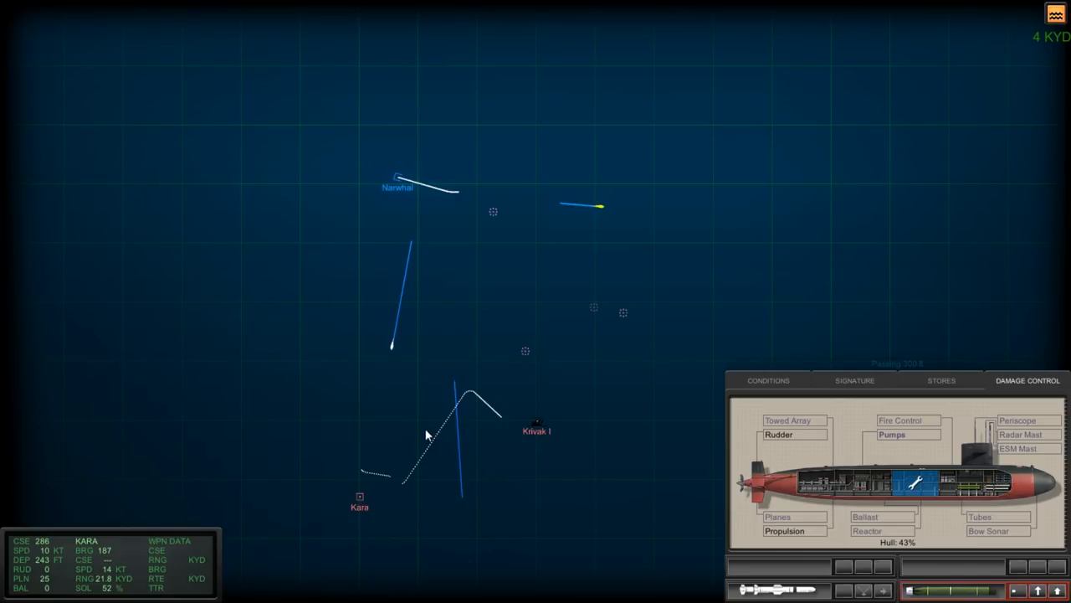
mouse_move(417, 437)
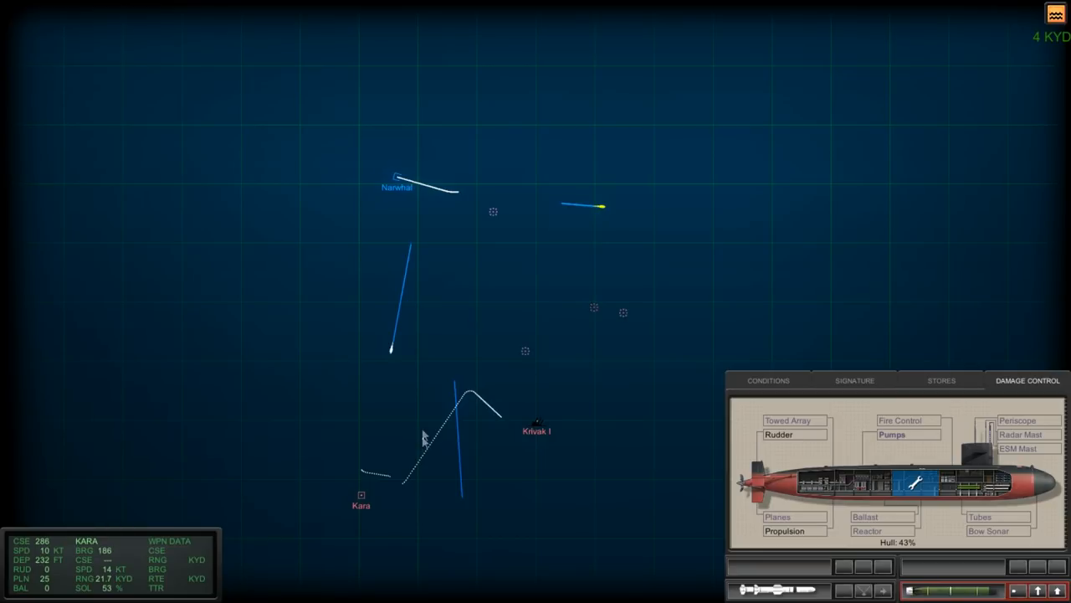
click(778, 566)
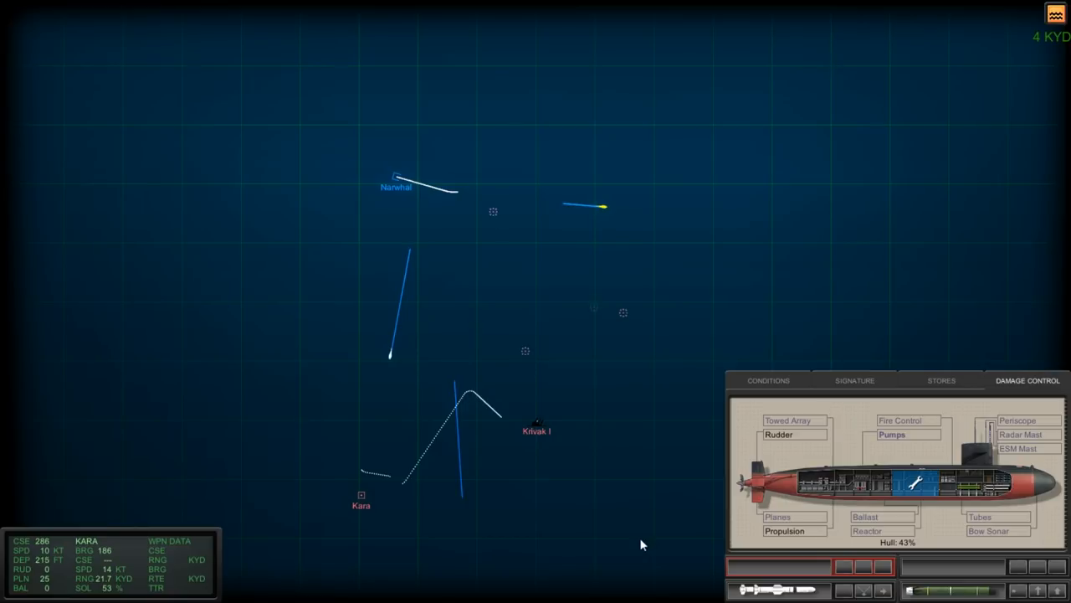
mouse_move(589, 506)
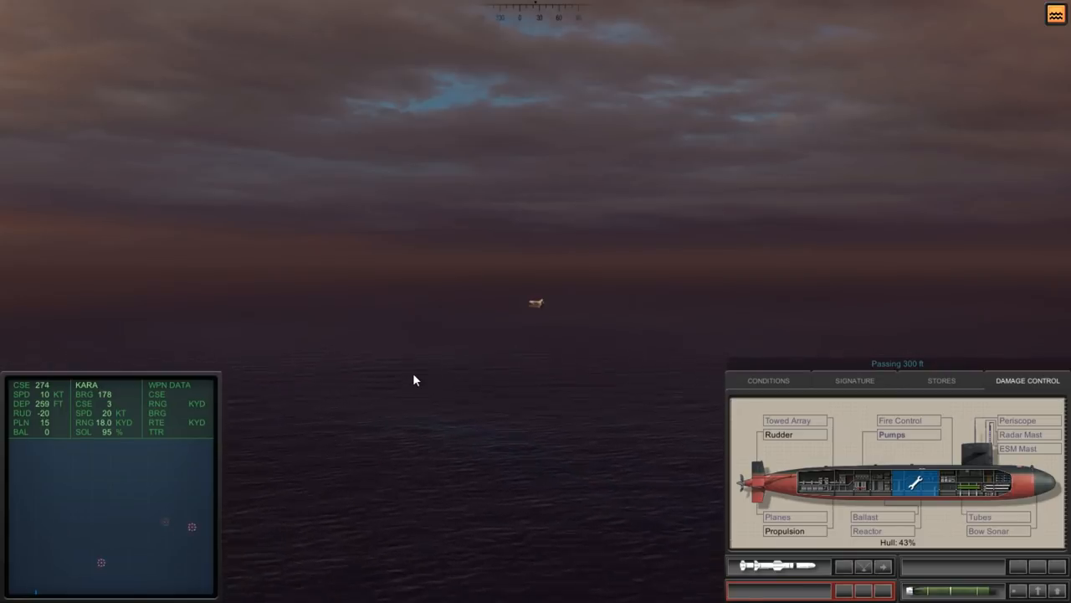
mouse_move(399, 410)
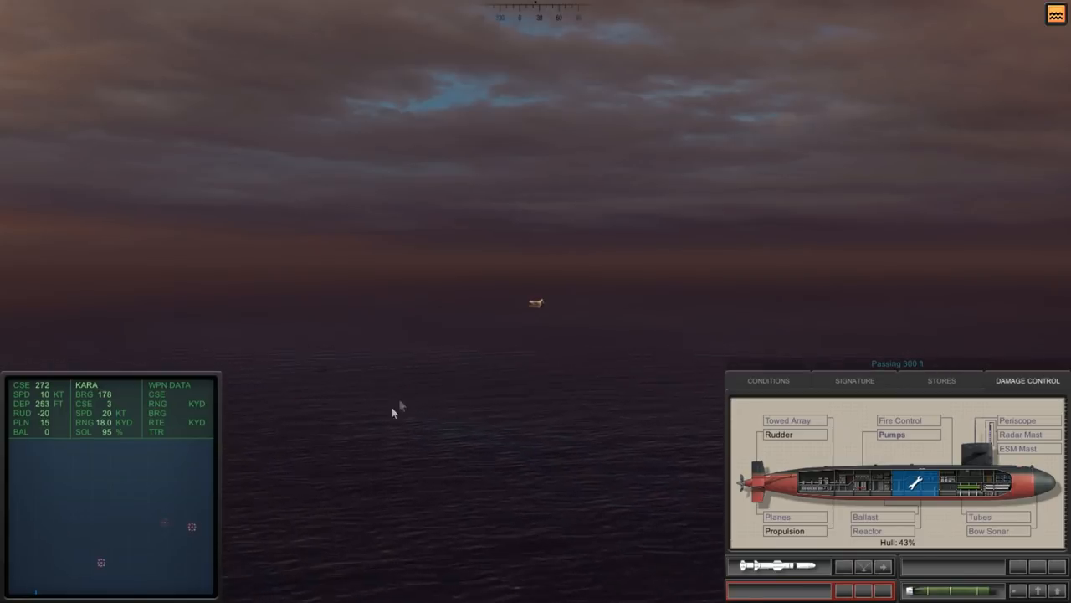
mouse_move(334, 469)
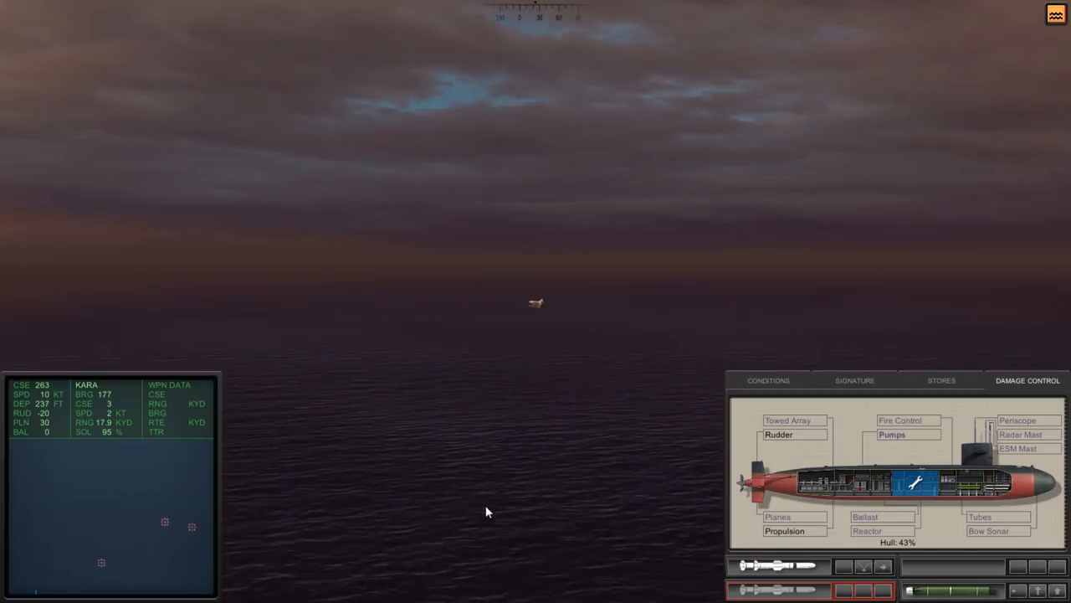
mouse_move(505, 469)
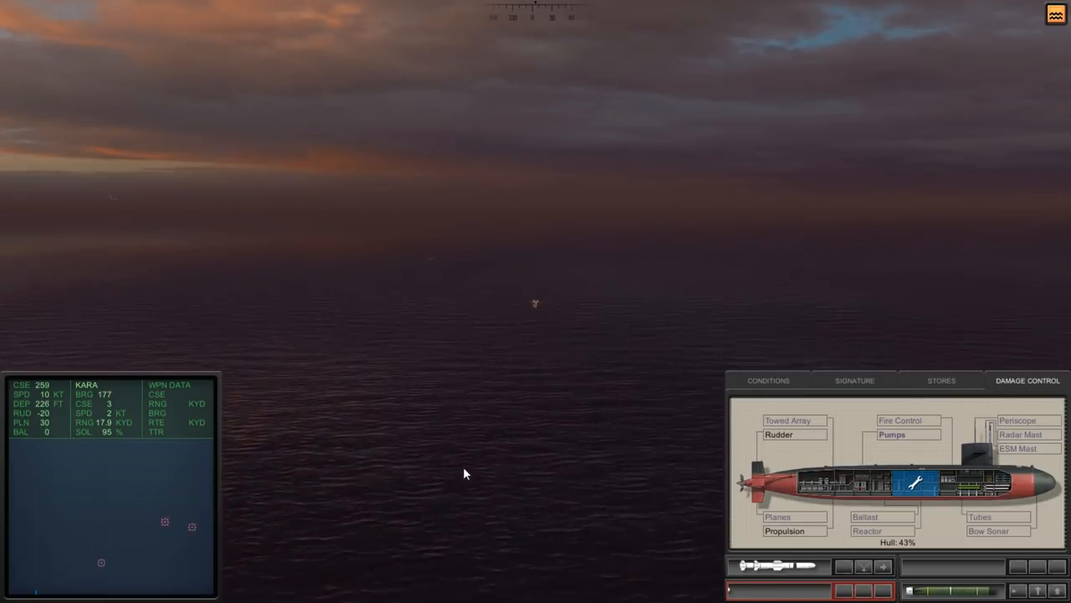
mouse_move(439, 281)
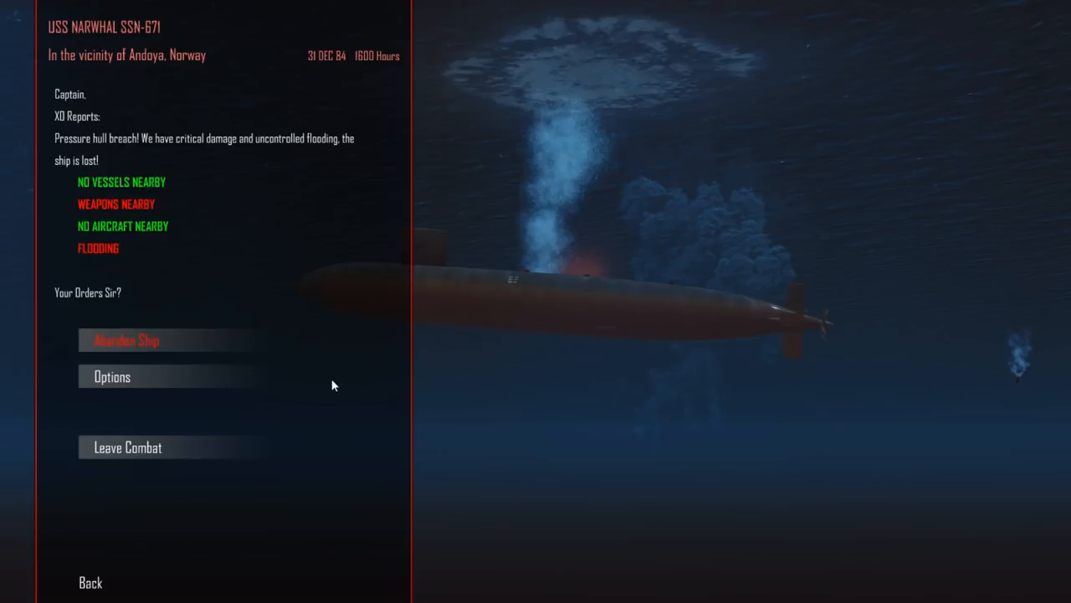
mouse_move(100, 546)
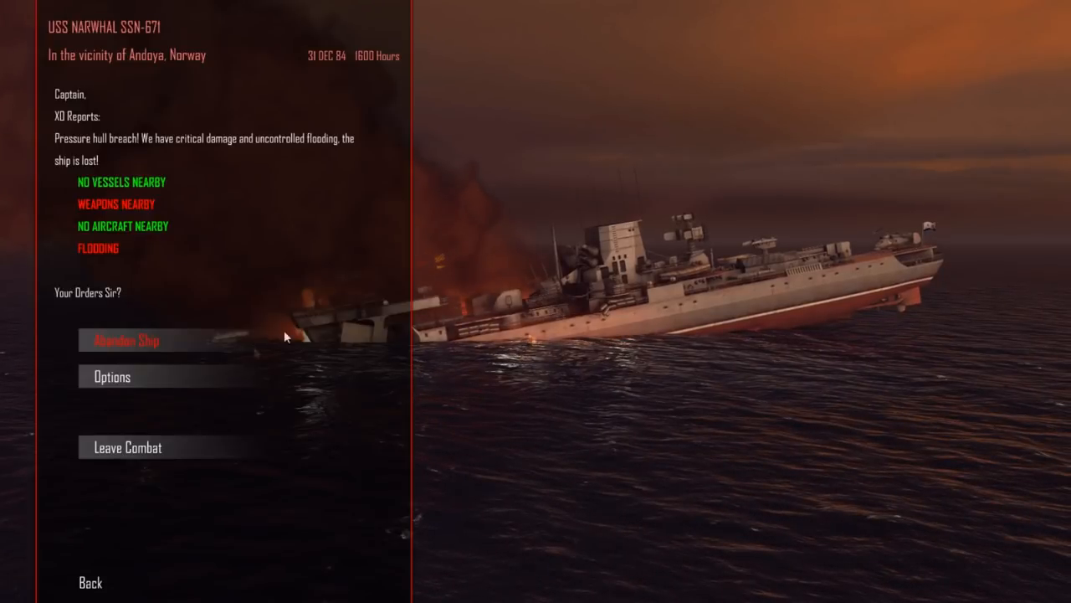
- Abandon the flooding Narwhal, bringing up the after-action report with Kara and Krivak I sunk
click(125, 340)
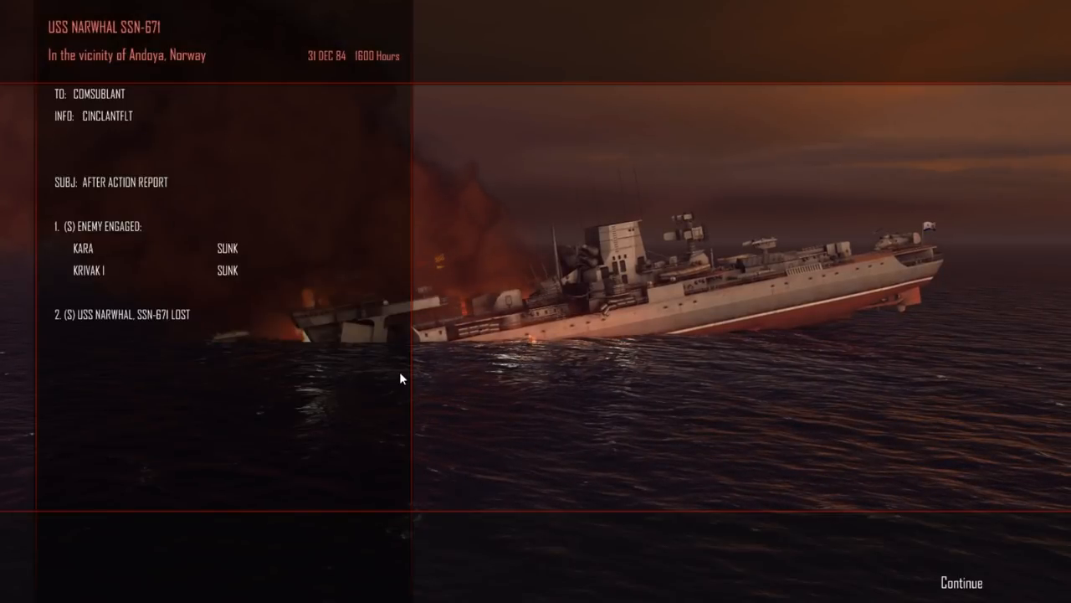
mouse_move(167, 331)
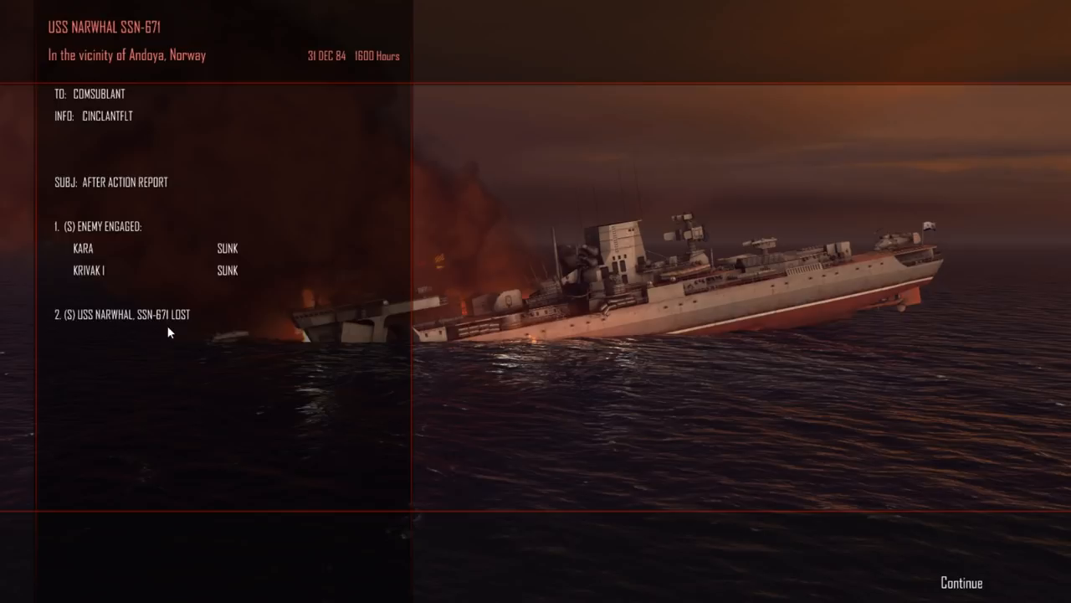
mouse_move(103, 271)
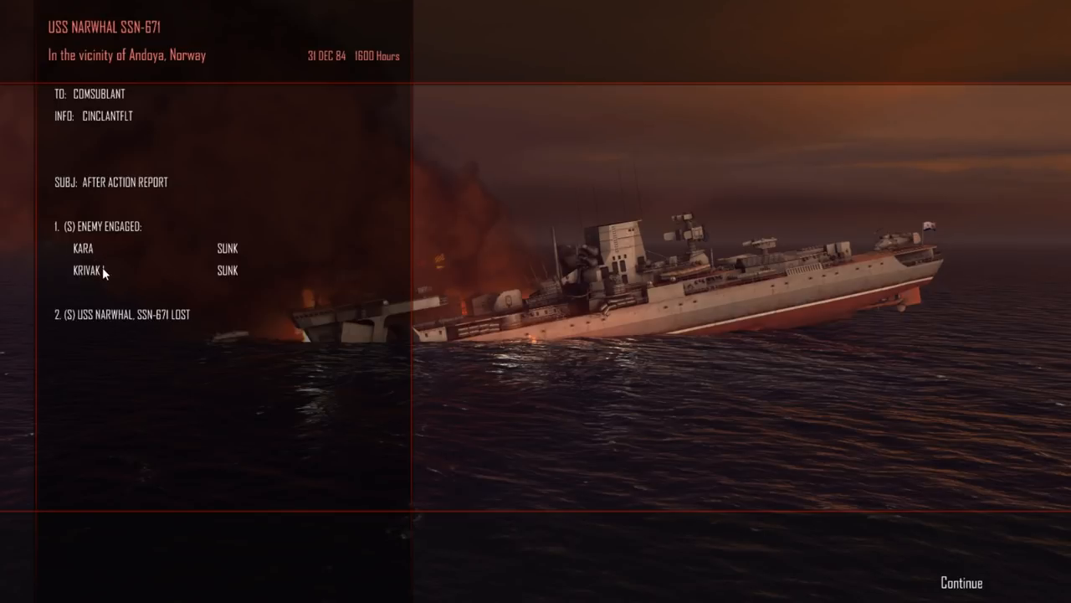
mouse_move(131, 263)
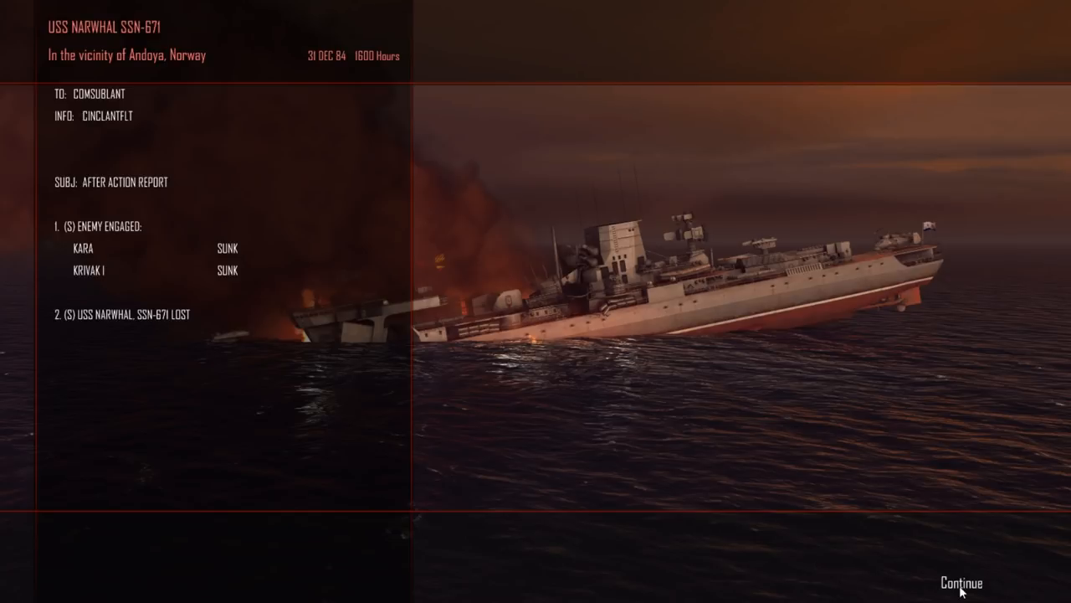
- Continue past the after-action report to the 'UK Blockaded' World News bulletin
click(959, 582)
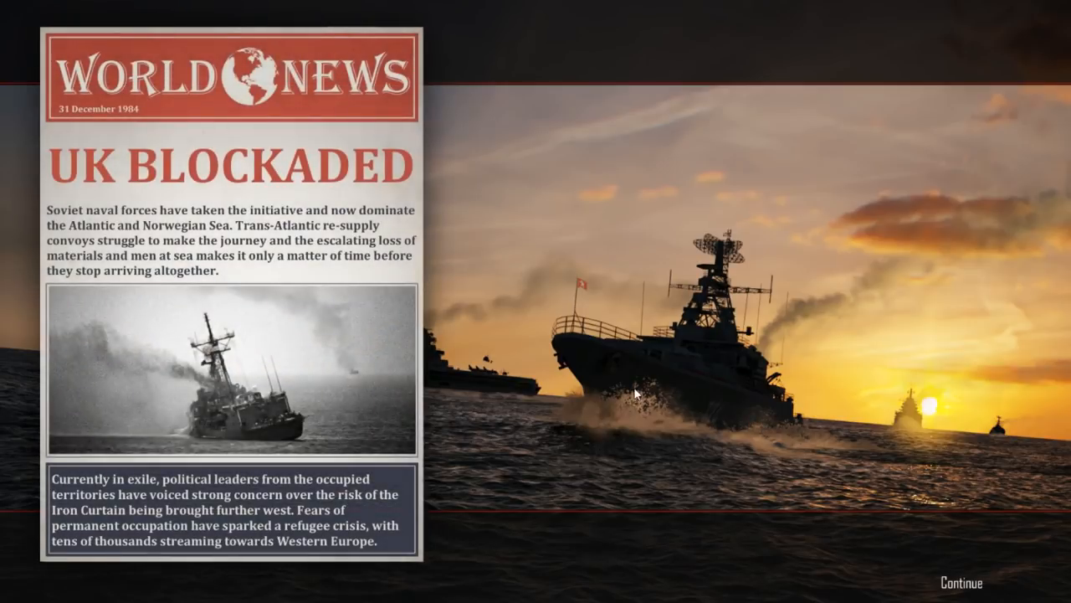
- Continue to Achievements To Date: two warships sunk, 13,275 tons, crew captured
click(961, 583)
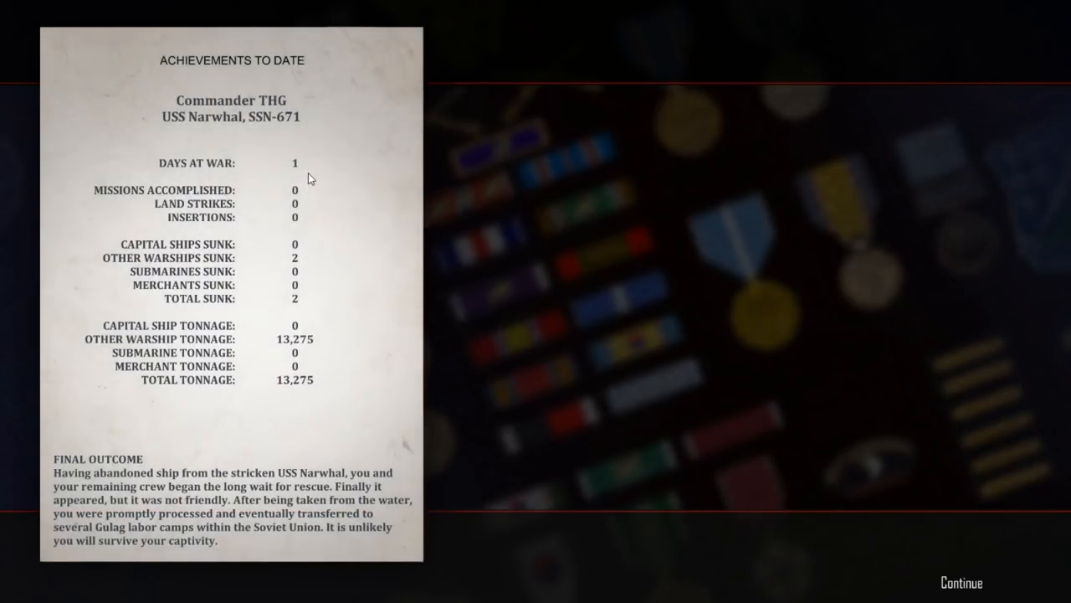
mouse_move(318, 348)
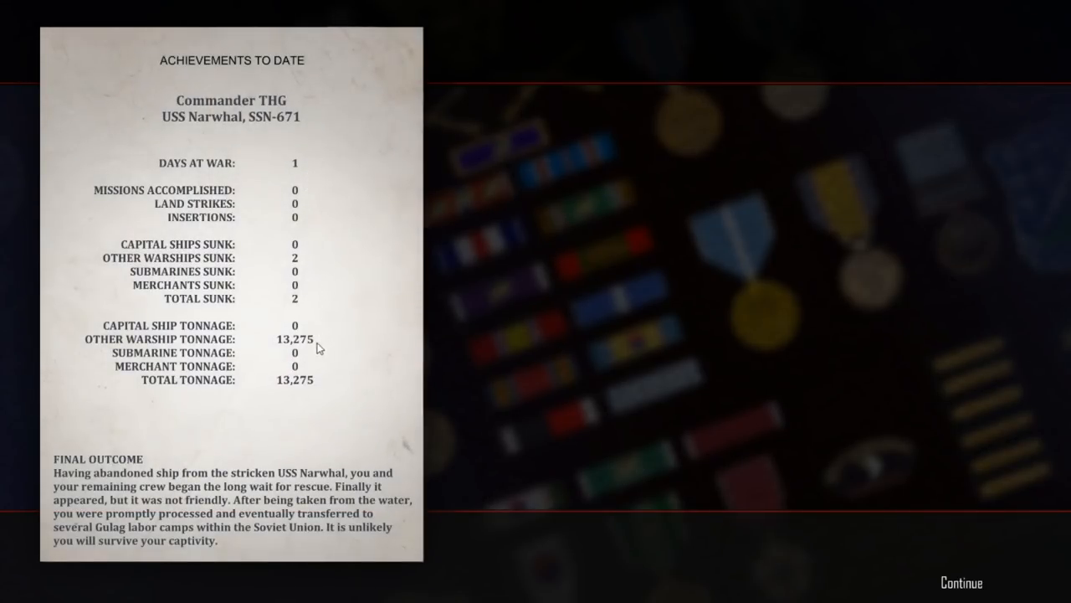